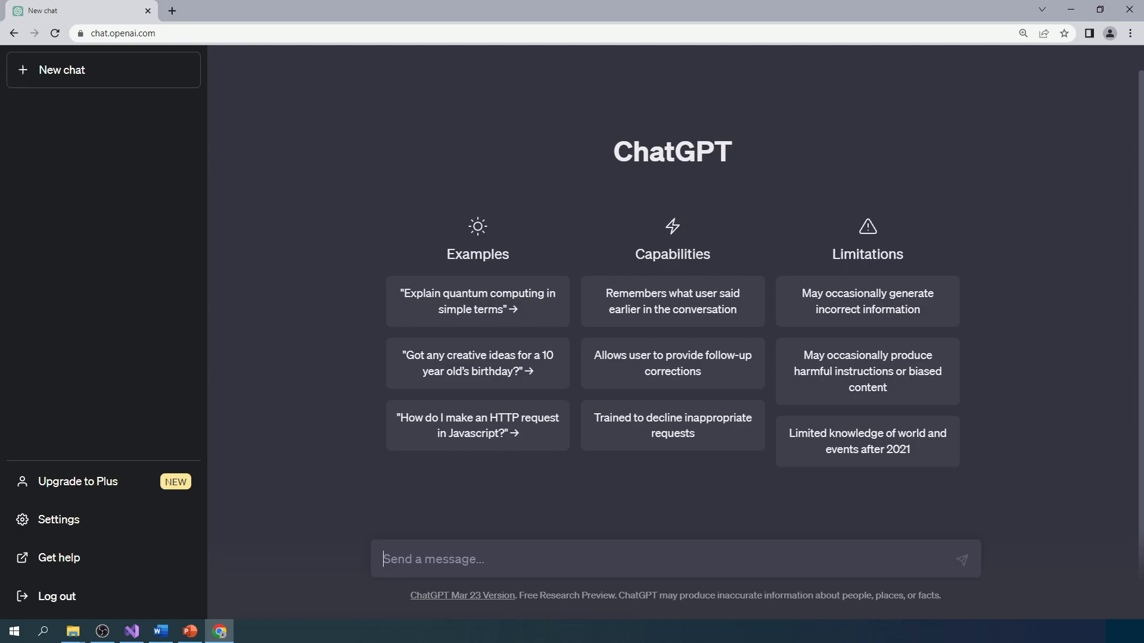
{"action": "mouse_move", "coordinate": [445, 457]}
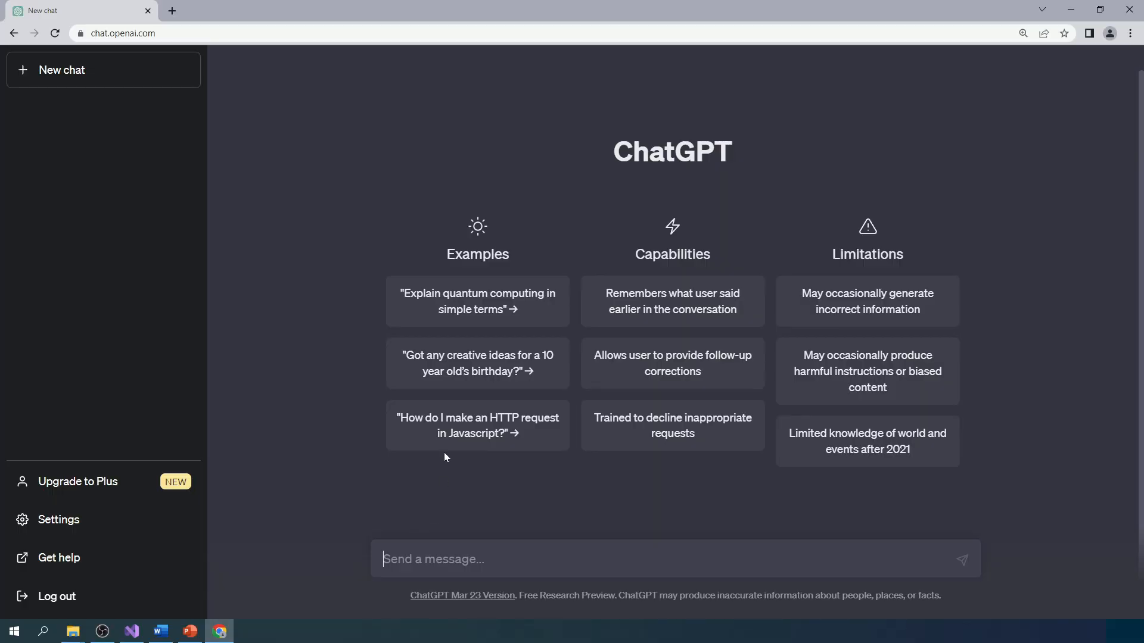
{"action": "mouse_move", "coordinate": [408, 523]}
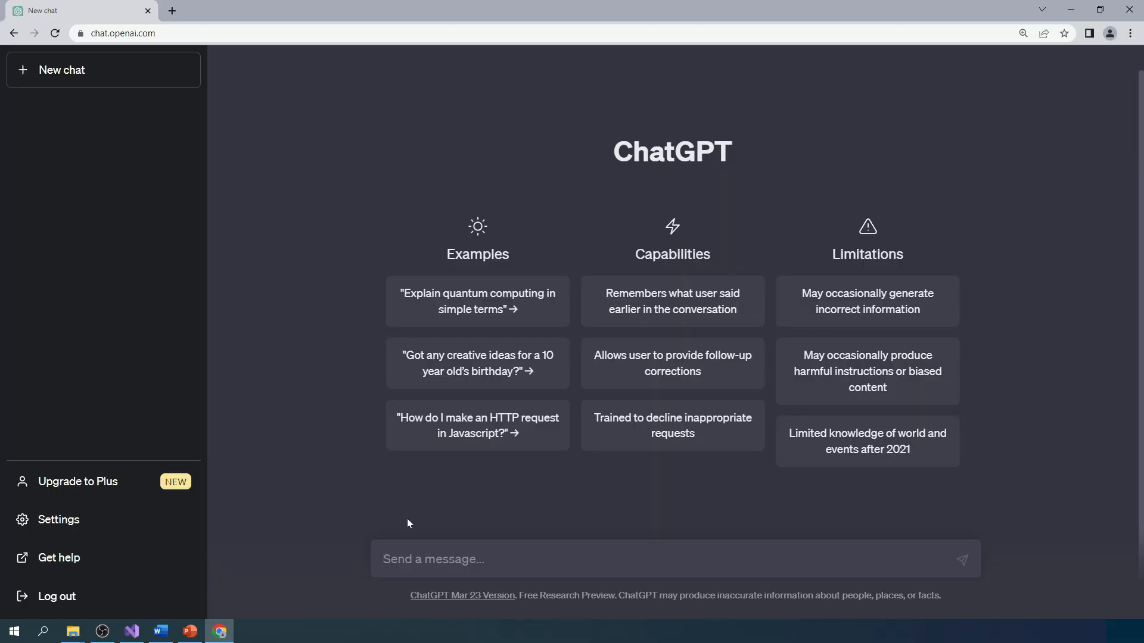
- Write the prompt for a C# beam console app that asks the user at the end whether to start over again
{"action": "type", "text": "Write a C# code for a"}
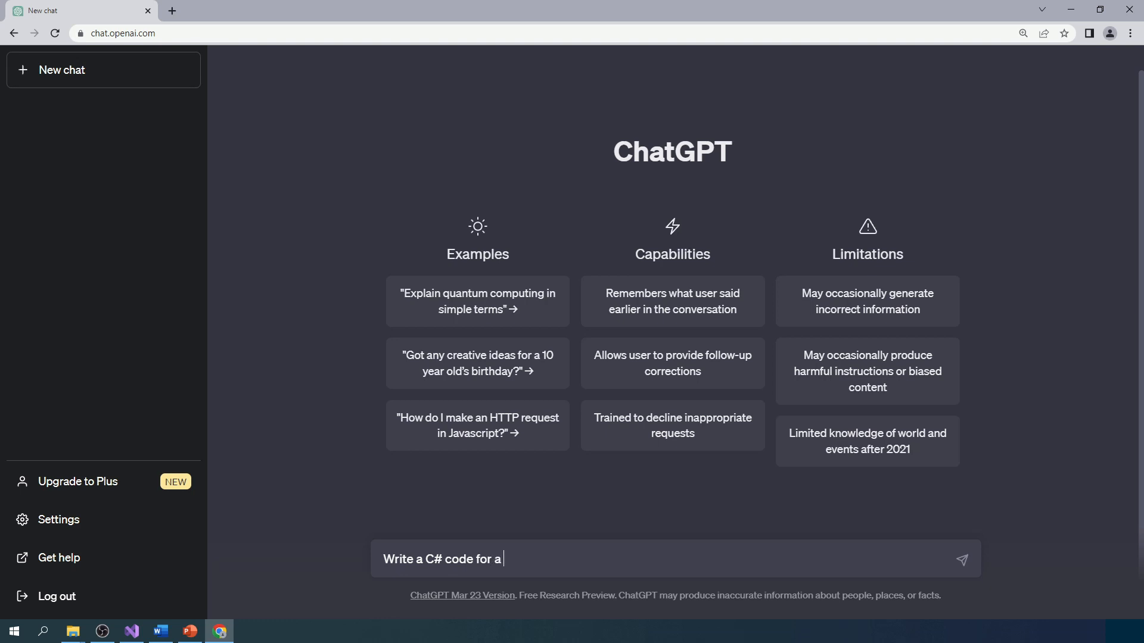
{"action": "type", "text": "console app;"}
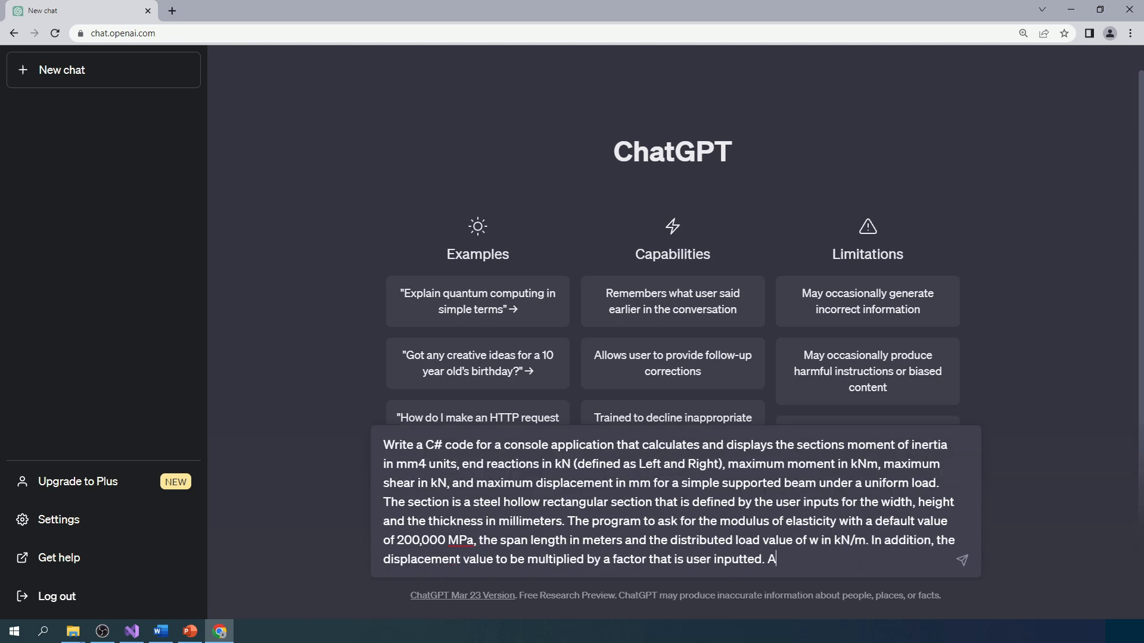
{"action": "type", "text": "t the end pr"}
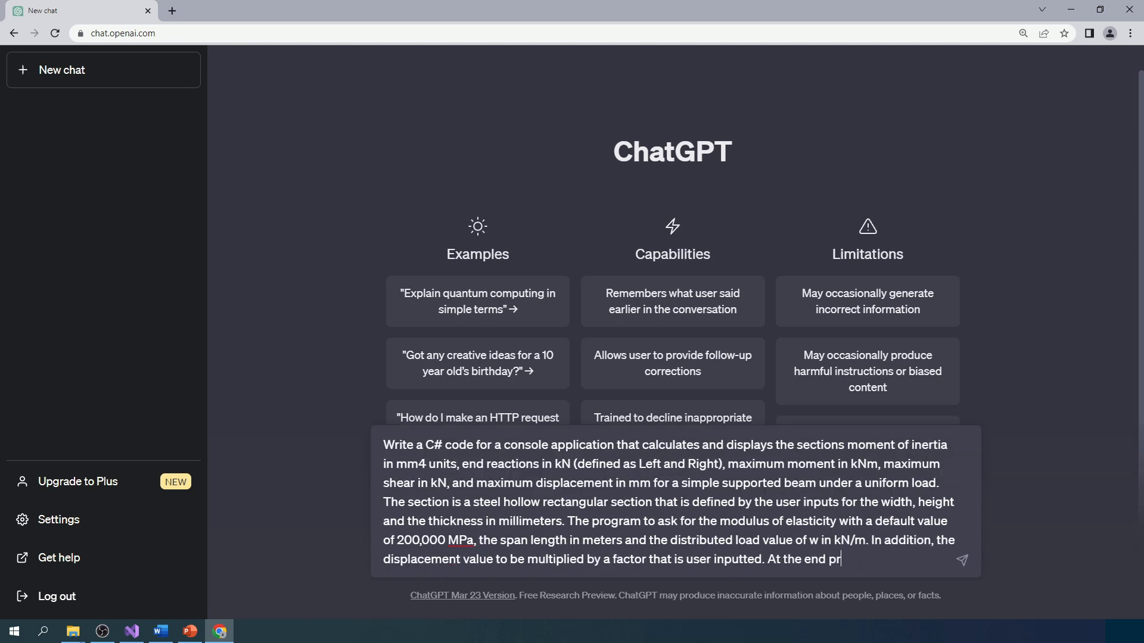
{"action": "type", "text": "ompt the i"}
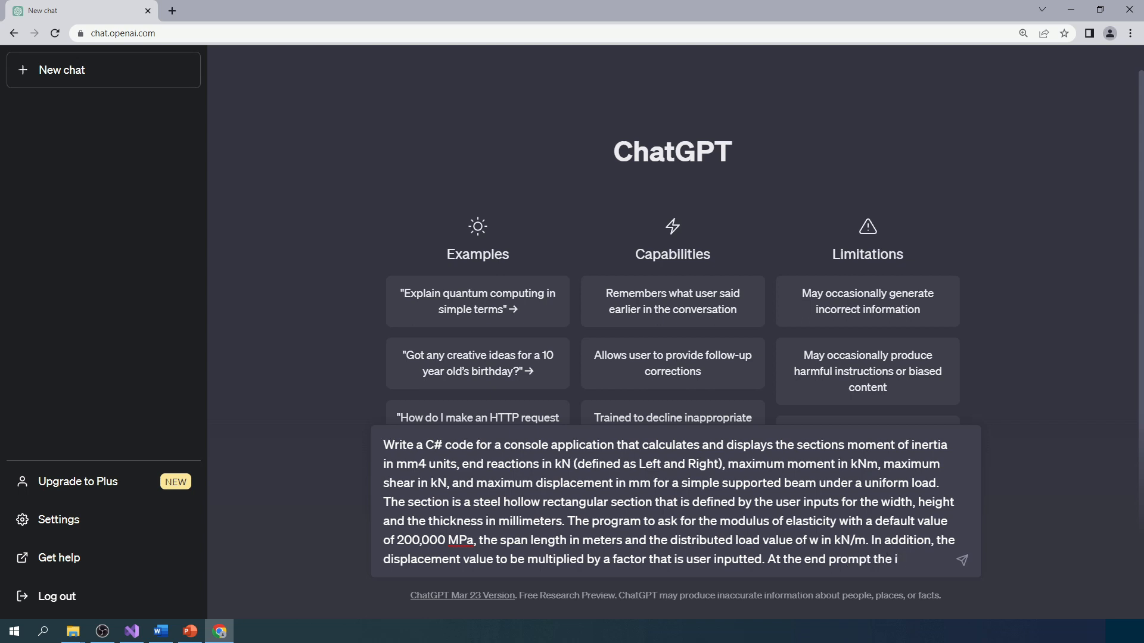
{"action": "type", "text": "user if"}
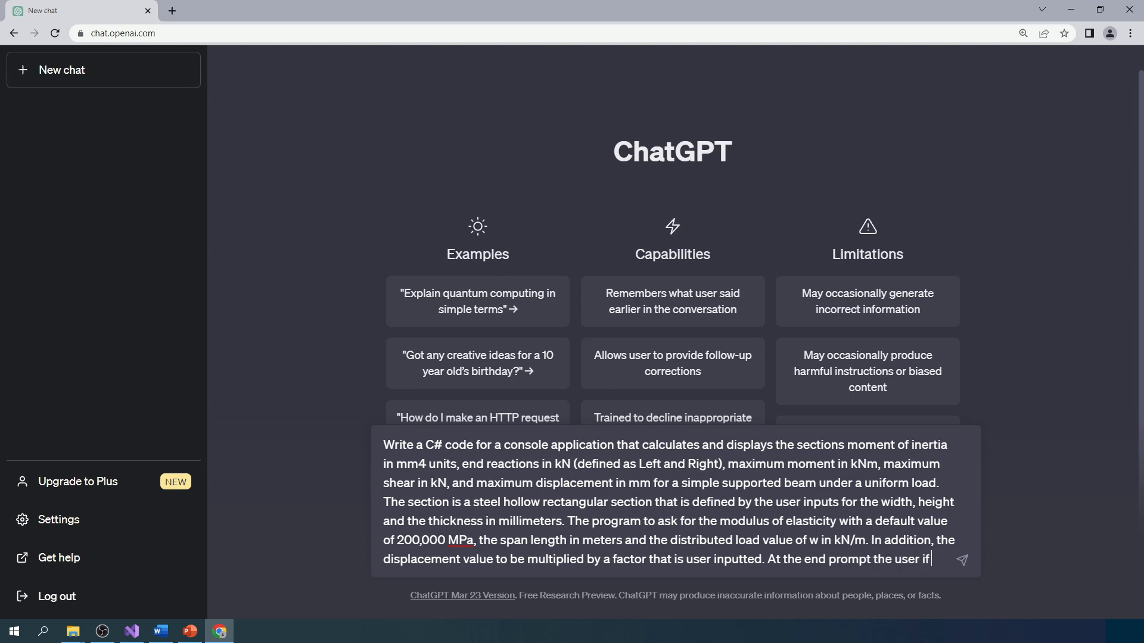
{"action": "type", "text": "wants to"}
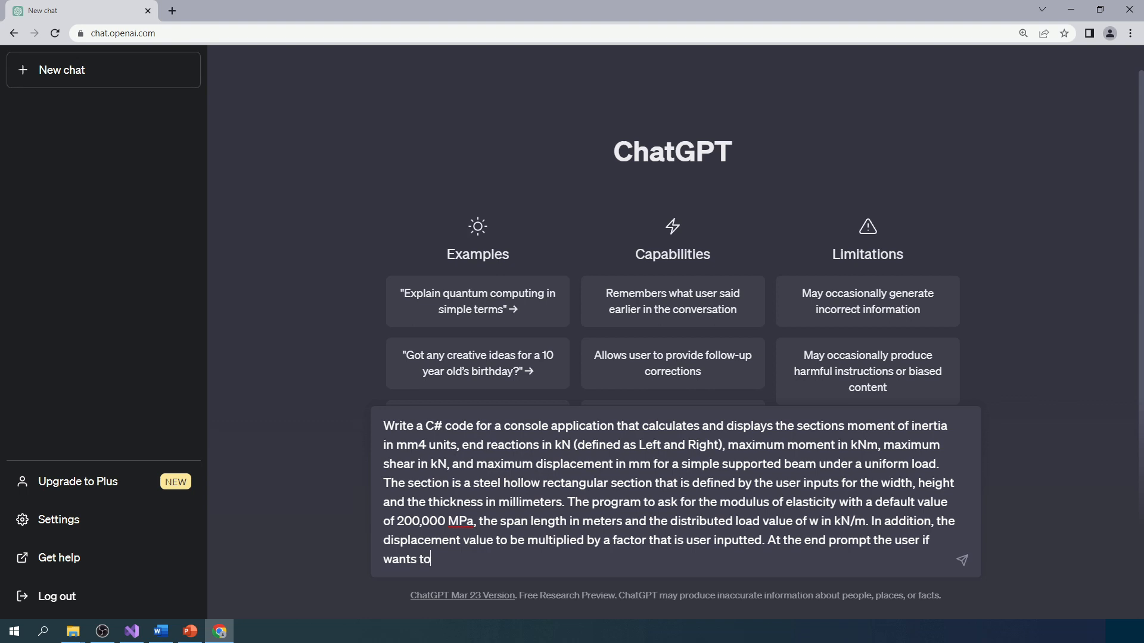
{"action": "type", "text": "start over"}
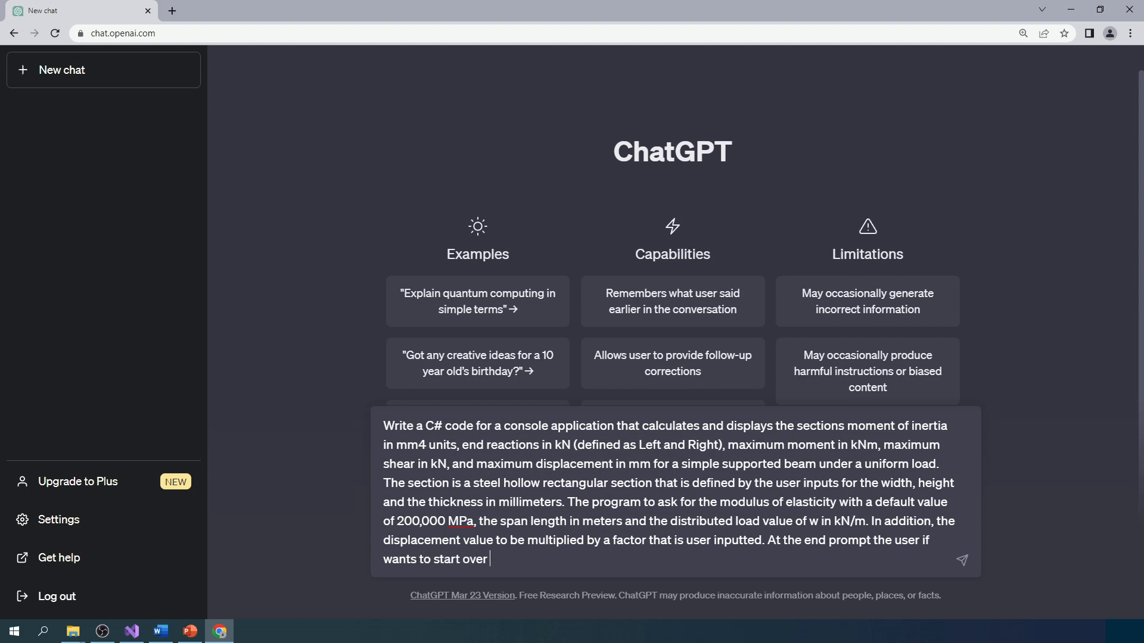
{"action": "type", "text": "again."}
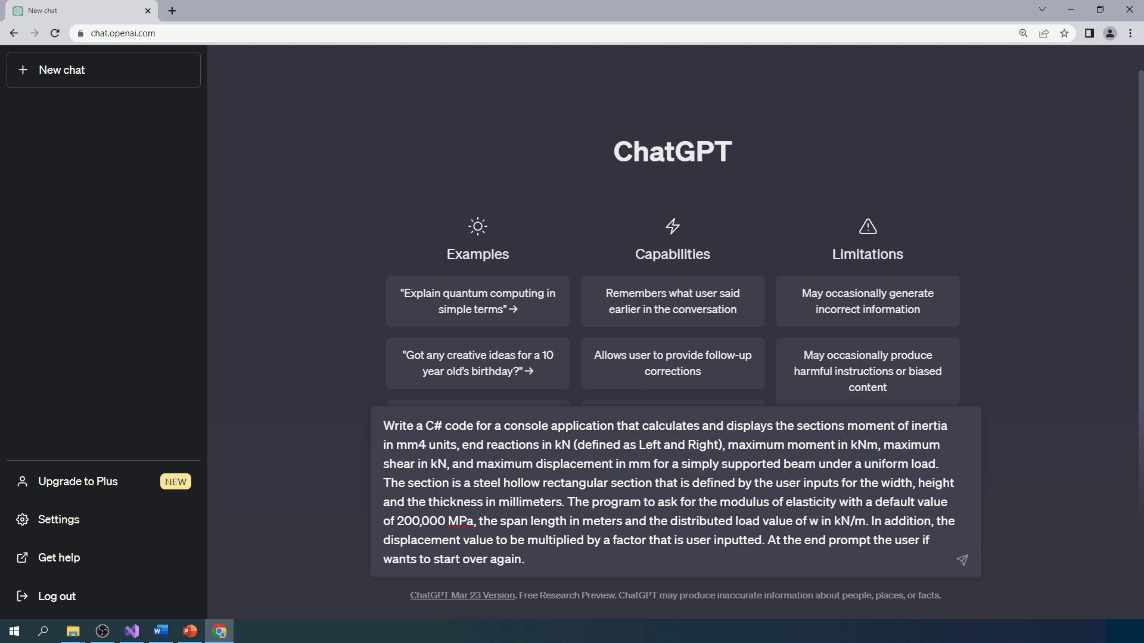
{"action": "left_click", "coordinate": [524, 560]}
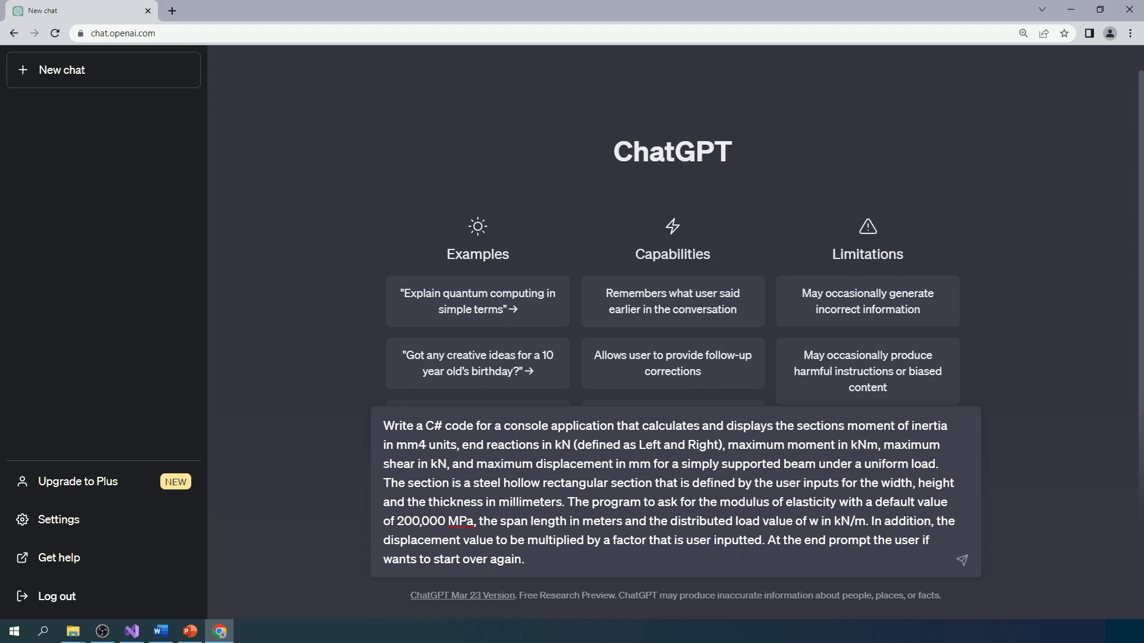
{"action": "left_click", "coordinate": [522, 560]}
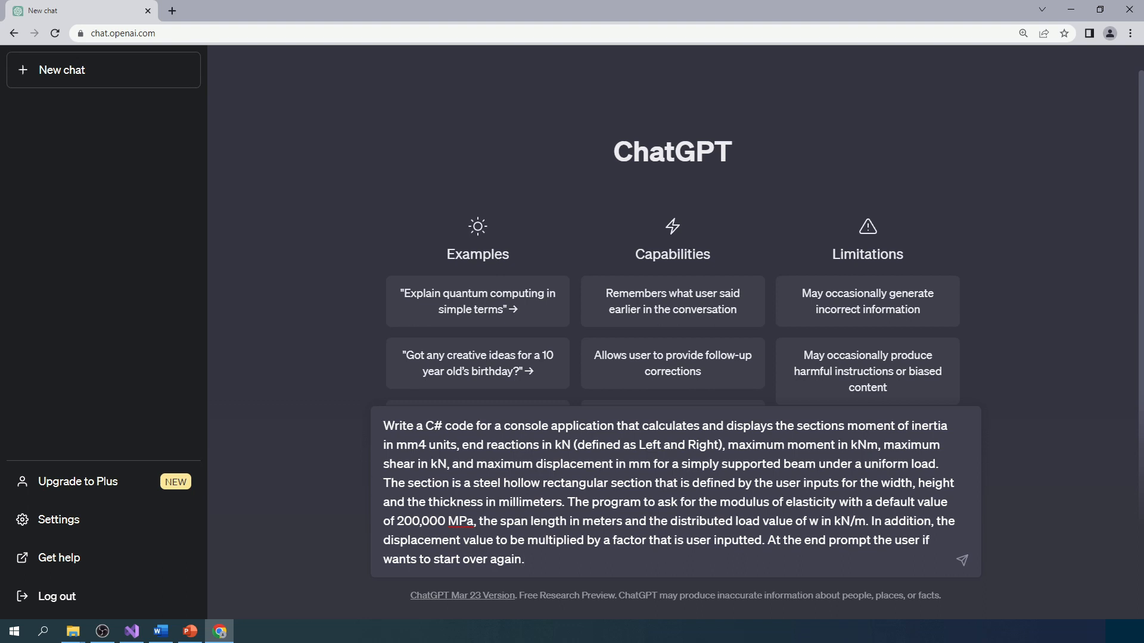
{"action": "left_click", "coordinate": [522, 559]}
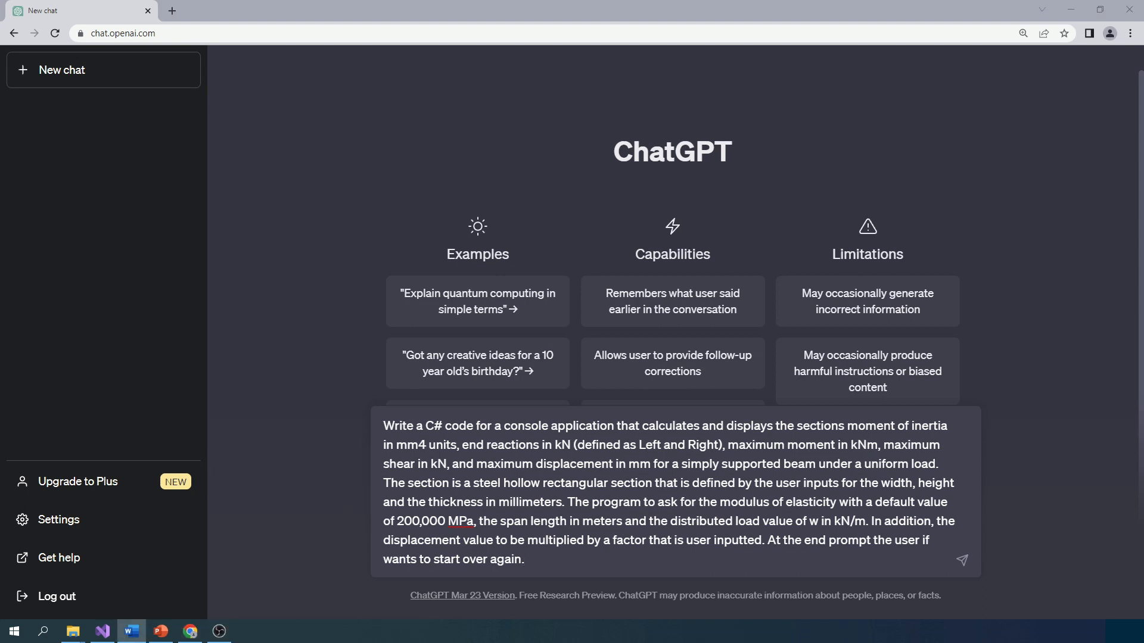
- Send the beam-calculator request and let ChatGPT generate the C# Program class
{"action": "left_click", "coordinate": [962, 560]}
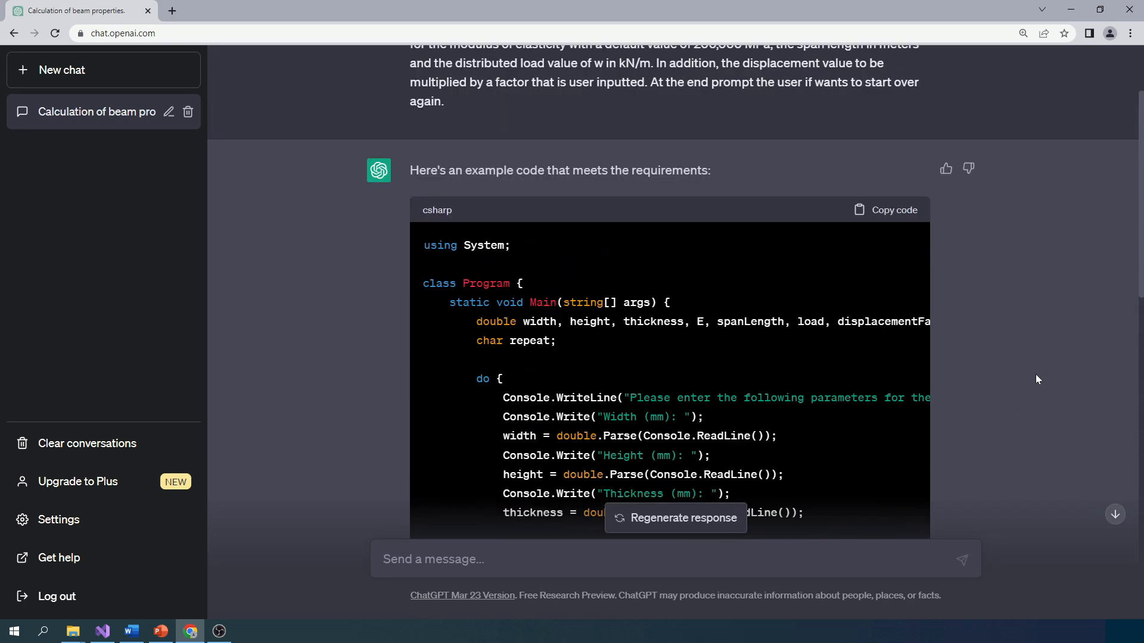
{"action": "left_click", "coordinate": [893, 210]}
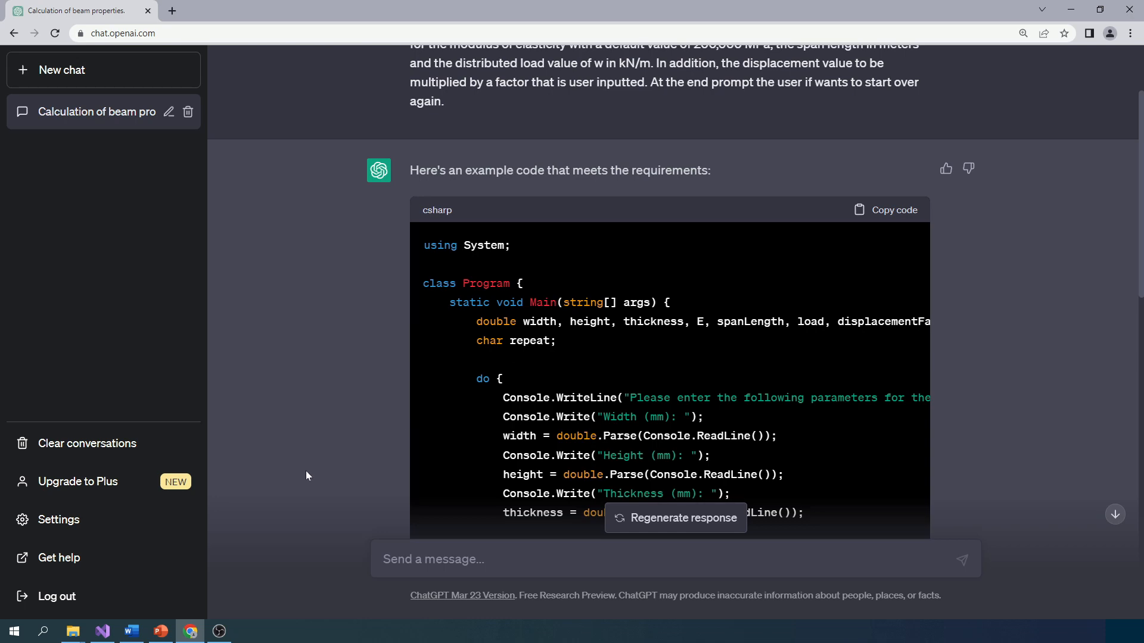
- Switch to Program.cs in the SingleSpanBeamAnalysis project in Visual Studio
{"action": "left_click", "coordinate": [103, 632]}
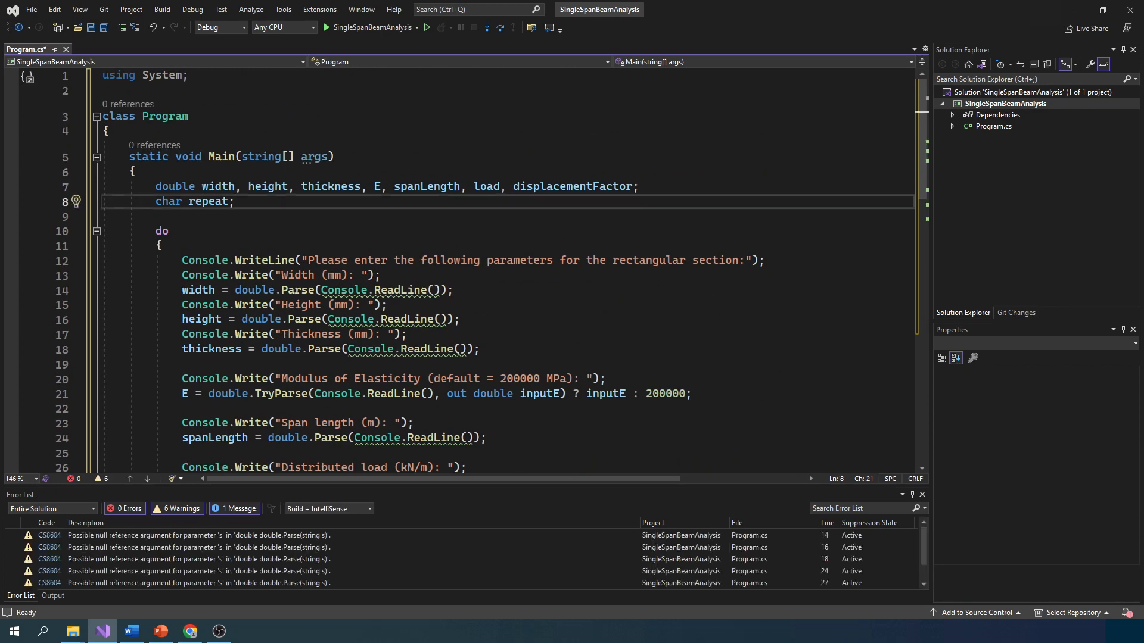
{"action": "scroll", "scroll_direction": "down", "scroll_amount": 3}
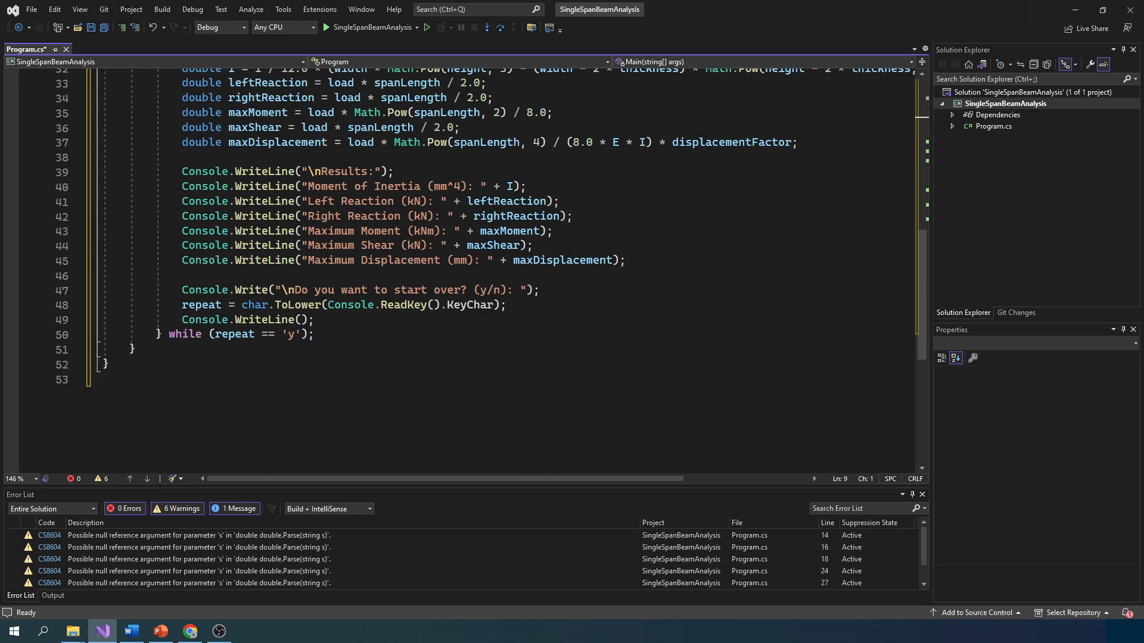
{"action": "mouse_move", "coordinate": [255, 305]}
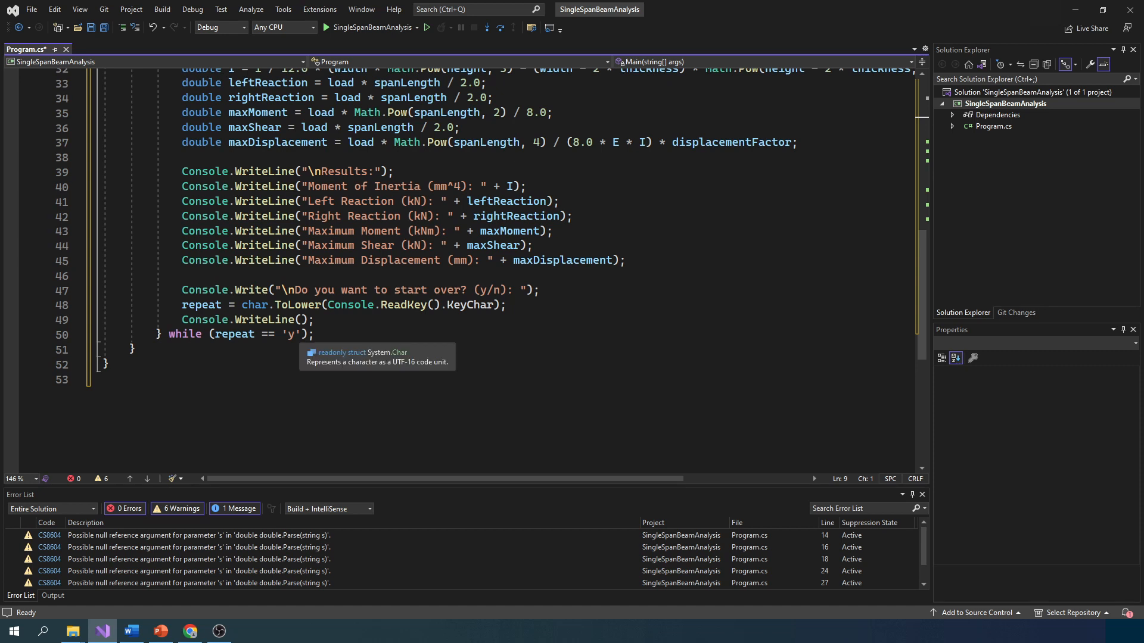
{"action": "left_click", "coordinate": [289, 334]}
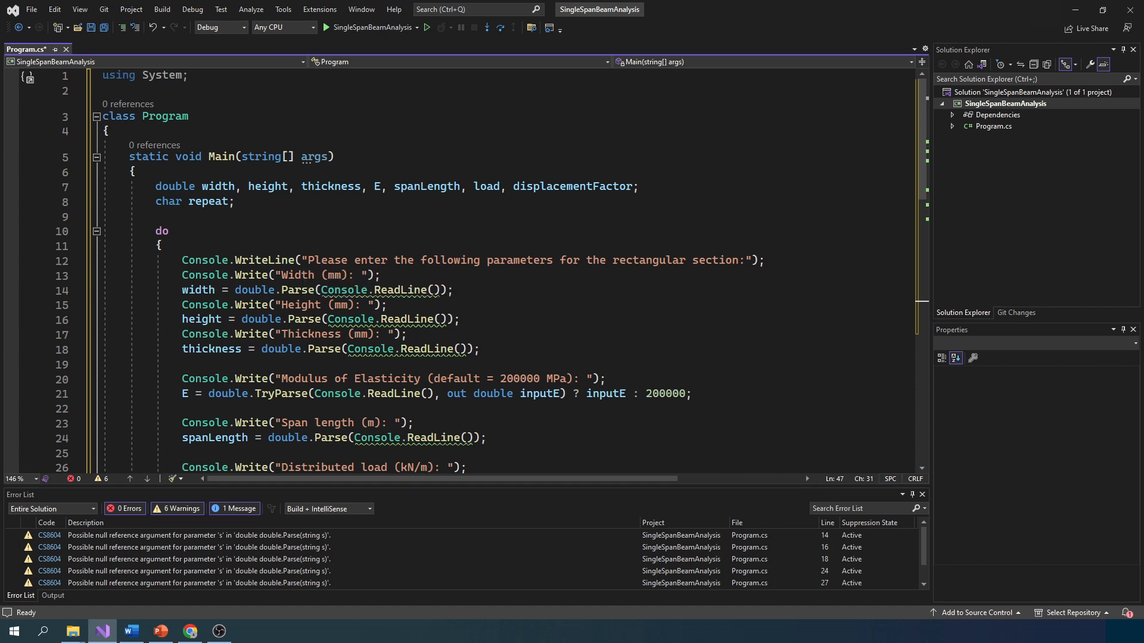
{"action": "scroll", "scroll_direction": "down", "scroll_amount": 3}
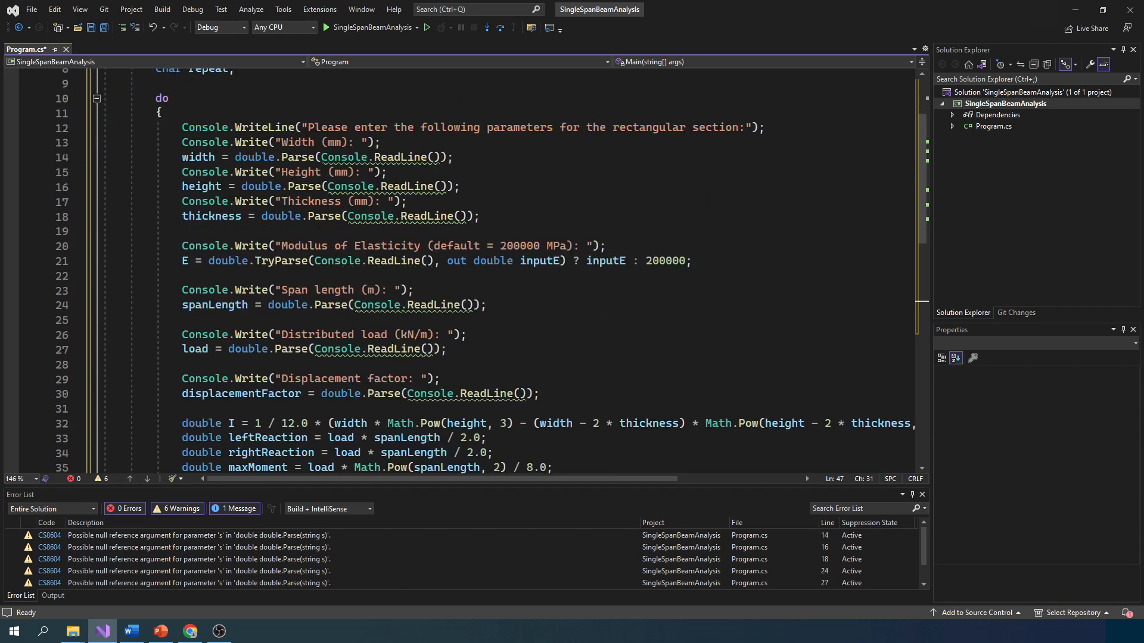
{"action": "scroll", "scroll_direction": "down", "scroll_amount": 3}
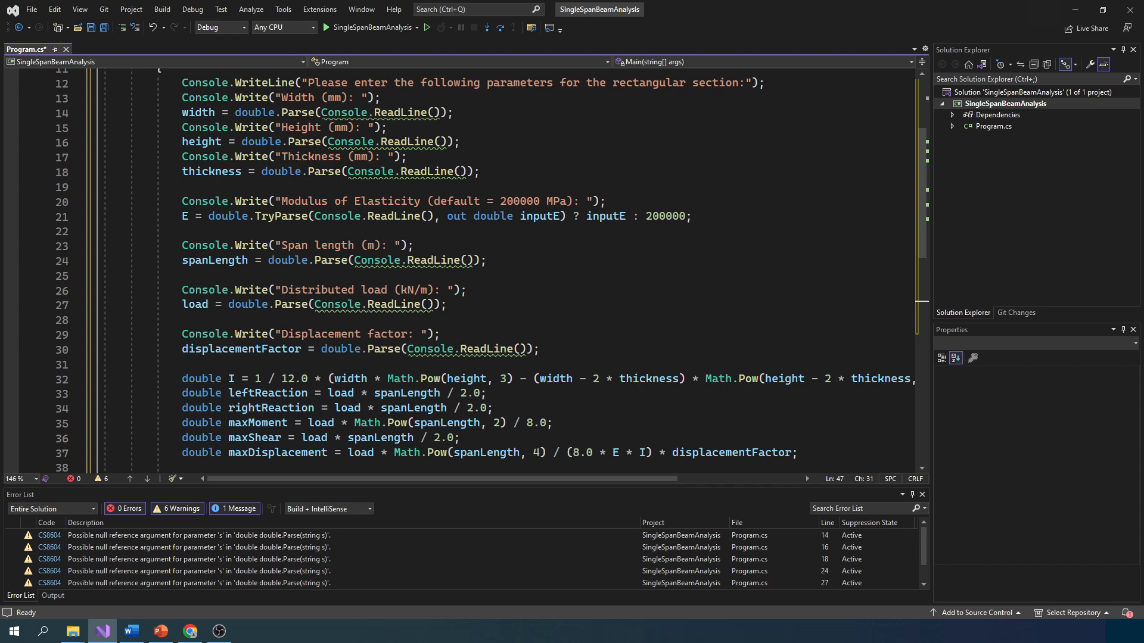
{"action": "scroll", "scroll_direction": "down", "scroll_amount": 3}
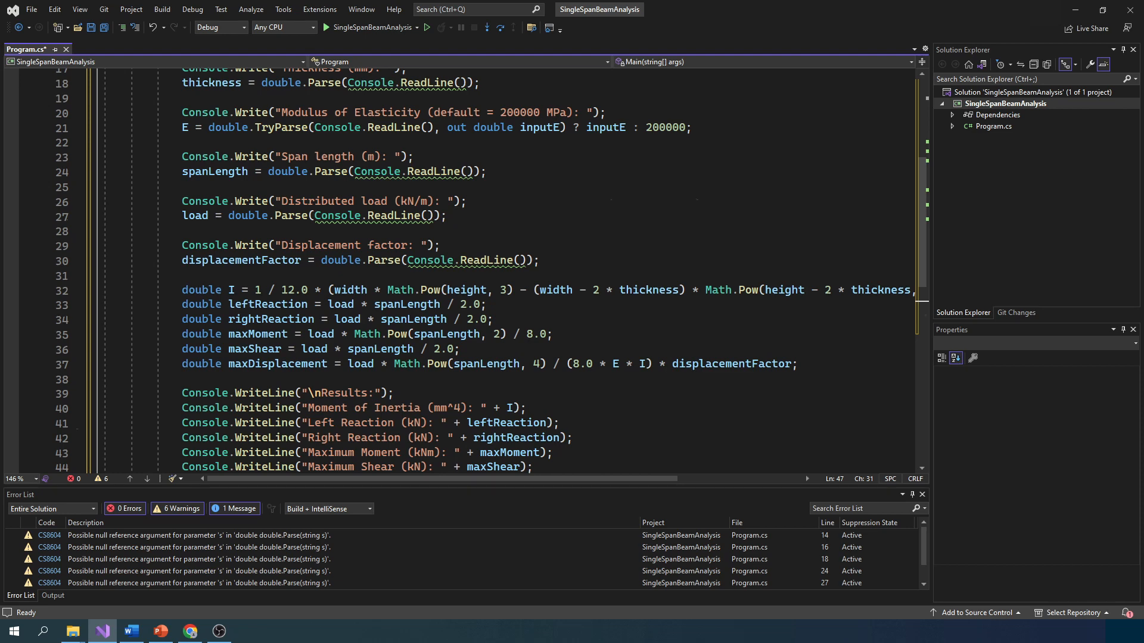
{"action": "scroll", "scroll_direction": "down", "scroll_amount": 3}
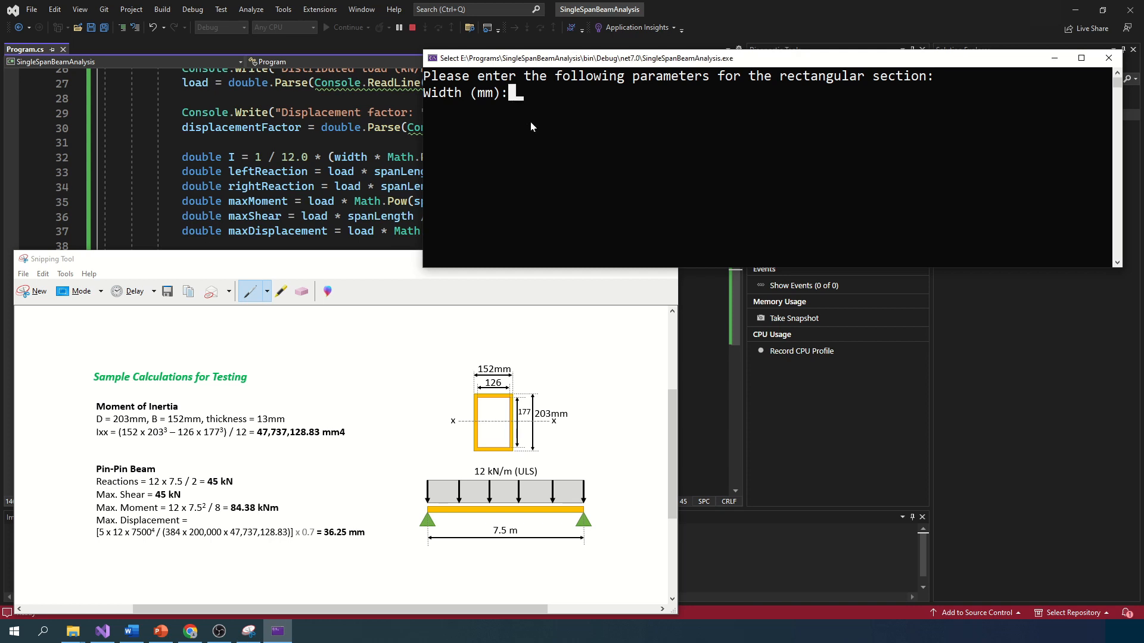
- Enter width 152, height 203, thickness 13, default modulus, span 7.5 m, load 12 kN/m and factor 0.7
{"action": "type", "text": "152"}
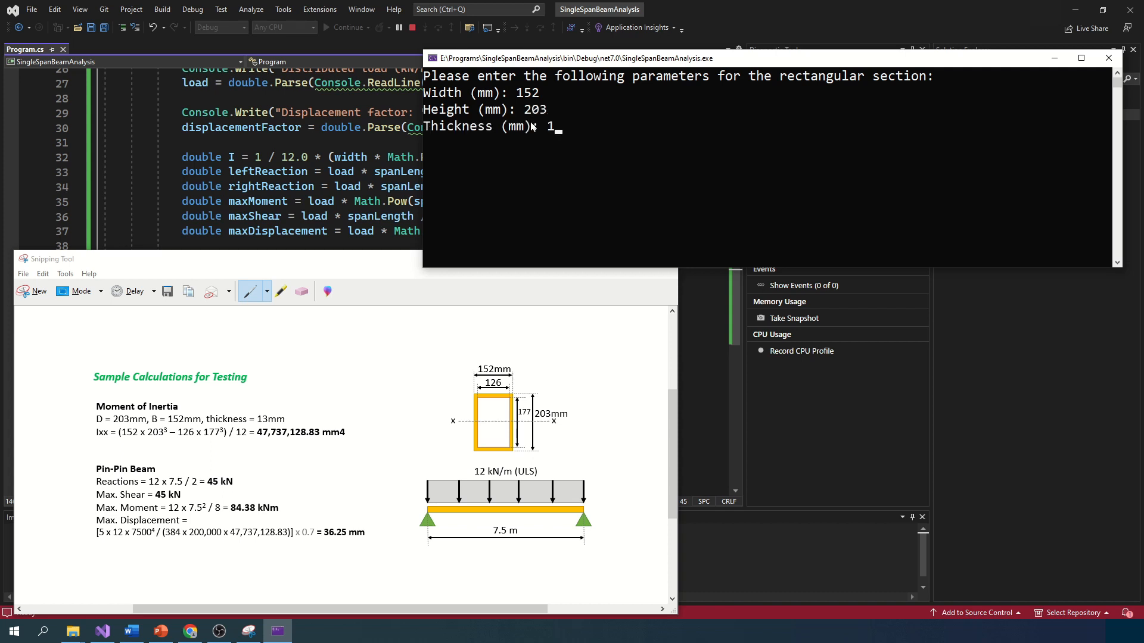
{"action": "type", "text": "3"}
{"action": "key", "text": "enter"}
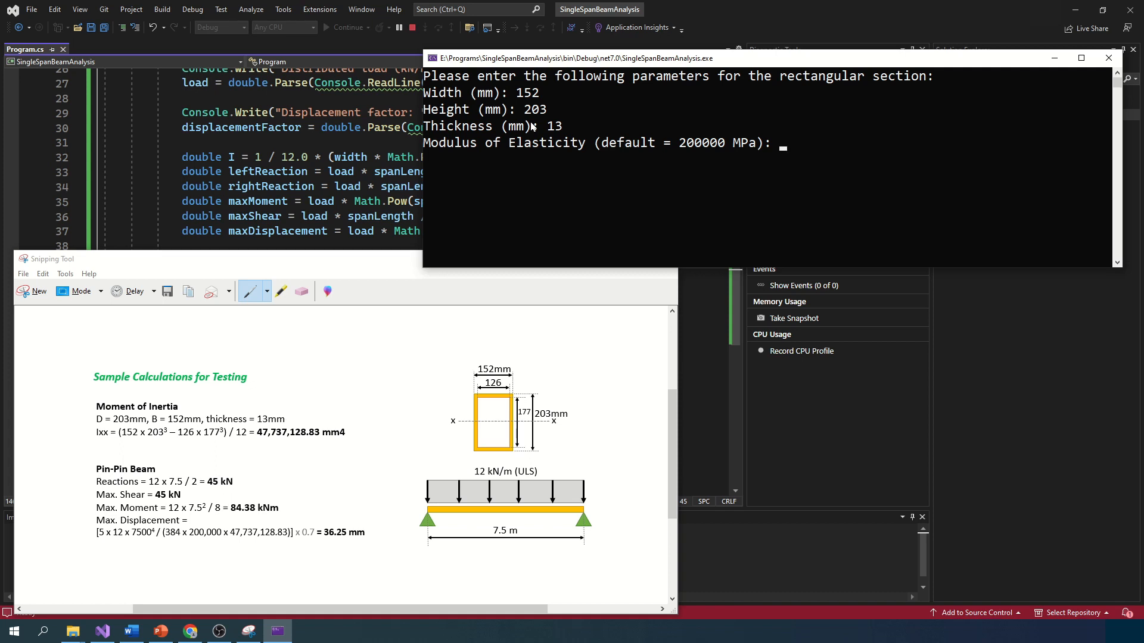
{"action": "key", "text": "enter"}
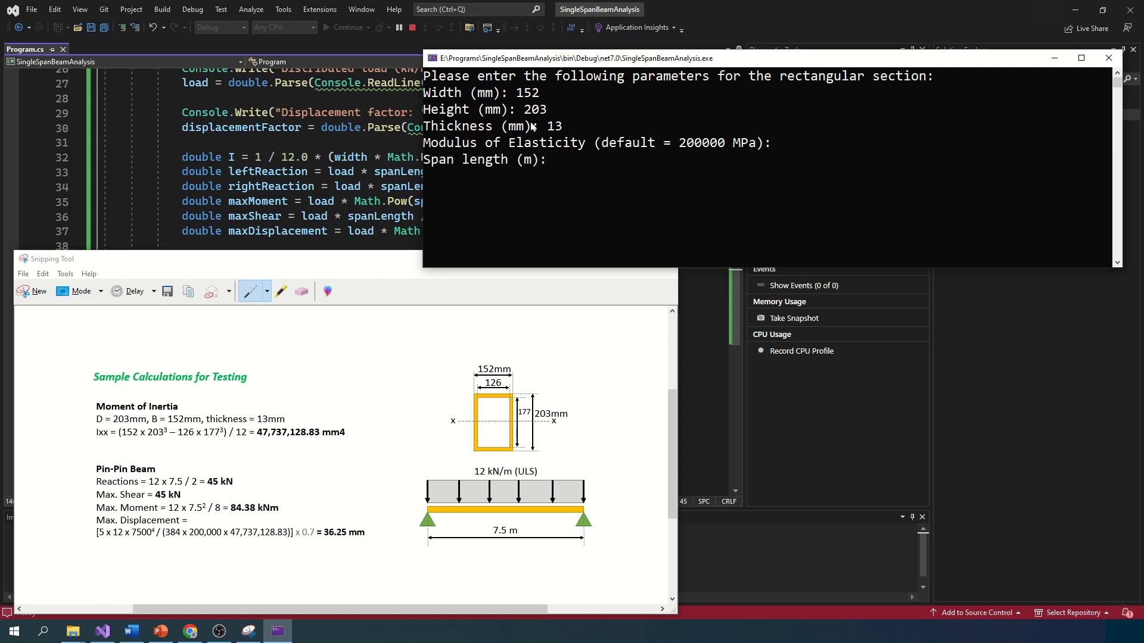
{"action": "type", "text": "7.5"}
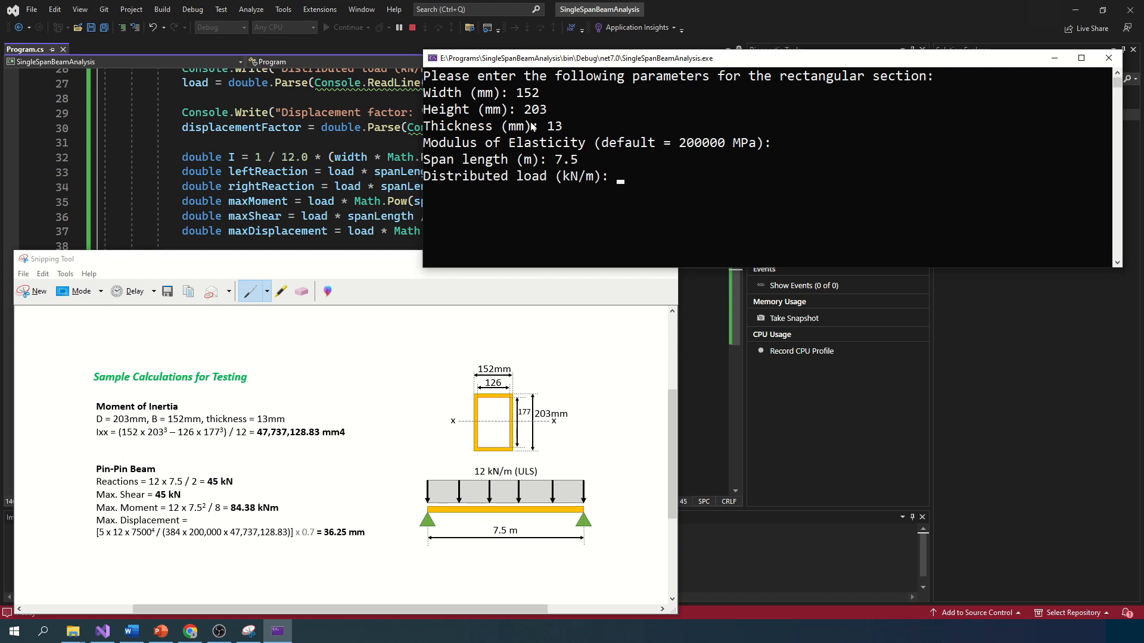
{"action": "type", "text": "12"}
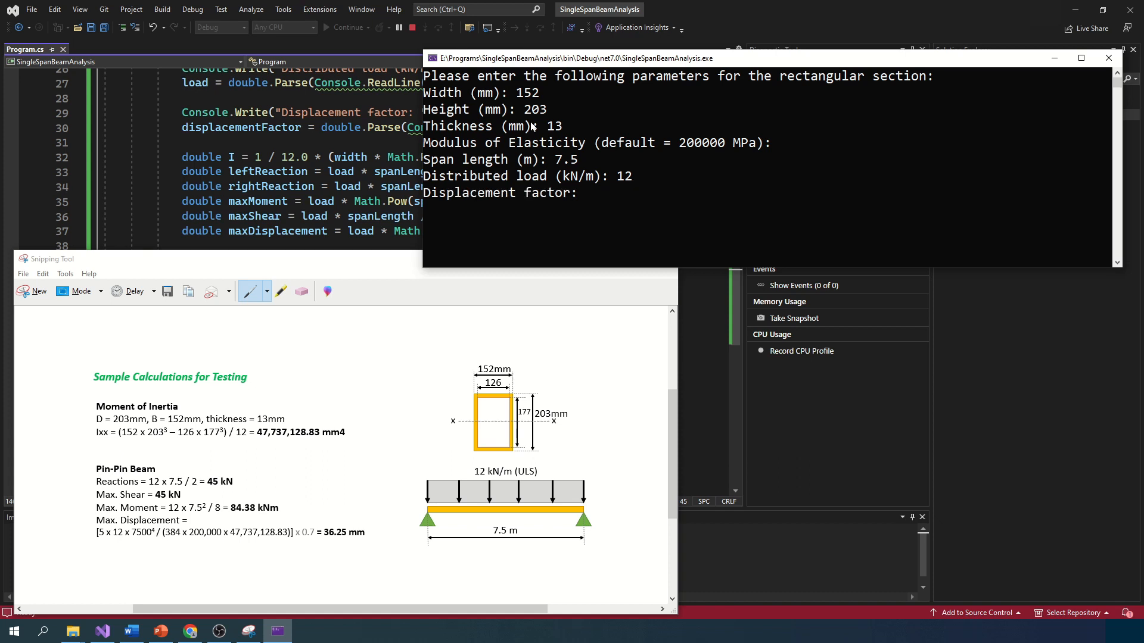
{"action": "type", "text": "0.7"}
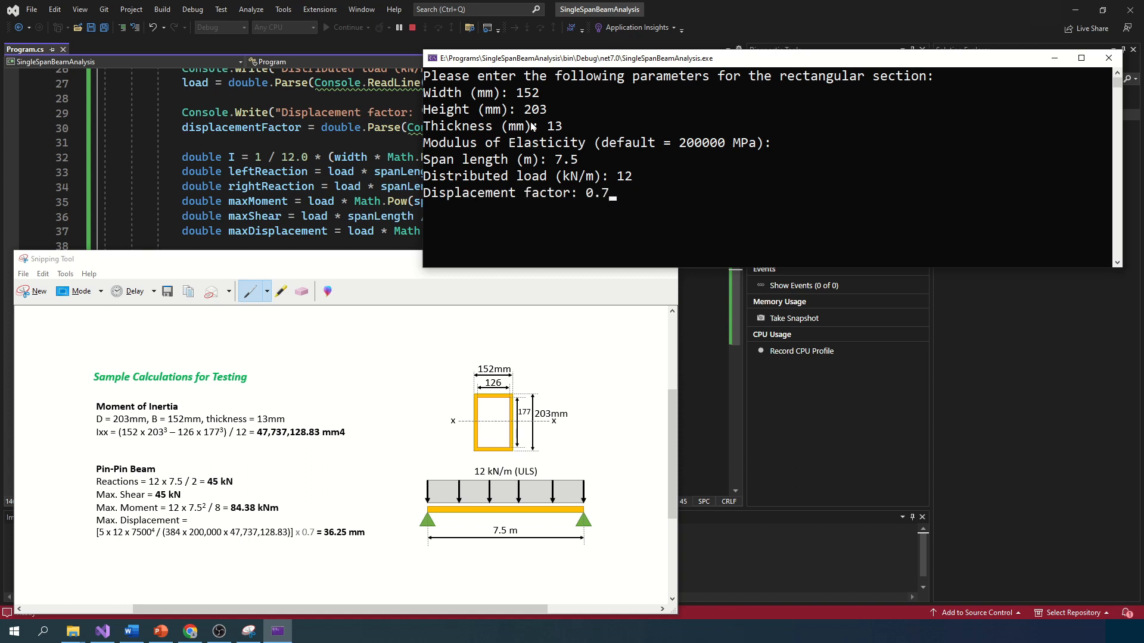
- Run the calculation, getting inertia 47737128.83, reactions 45 and moment 84.375, and answer y to rerun
{"action": "key", "text": "enter"}
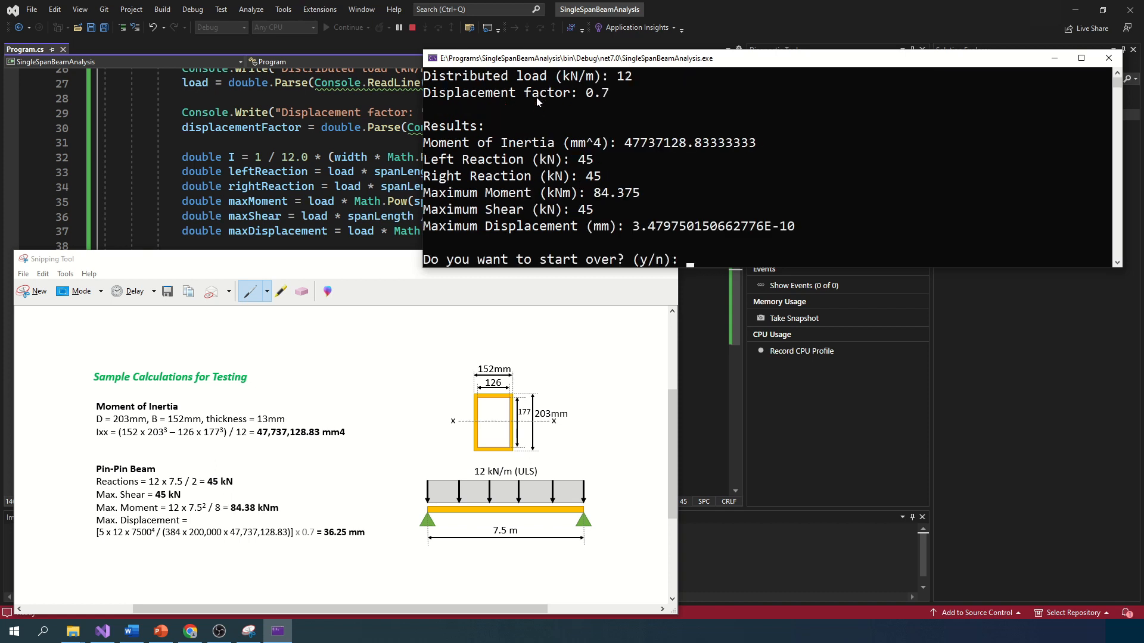
{"action": "mouse_move", "coordinate": [566, 261]}
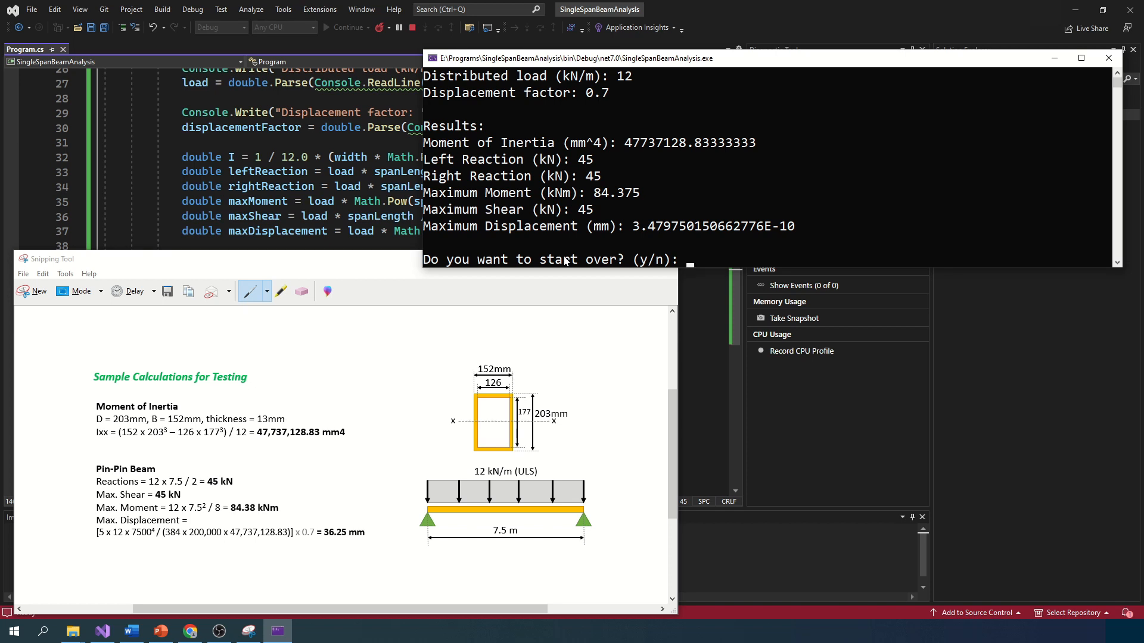
{"action": "type", "text": "y"}
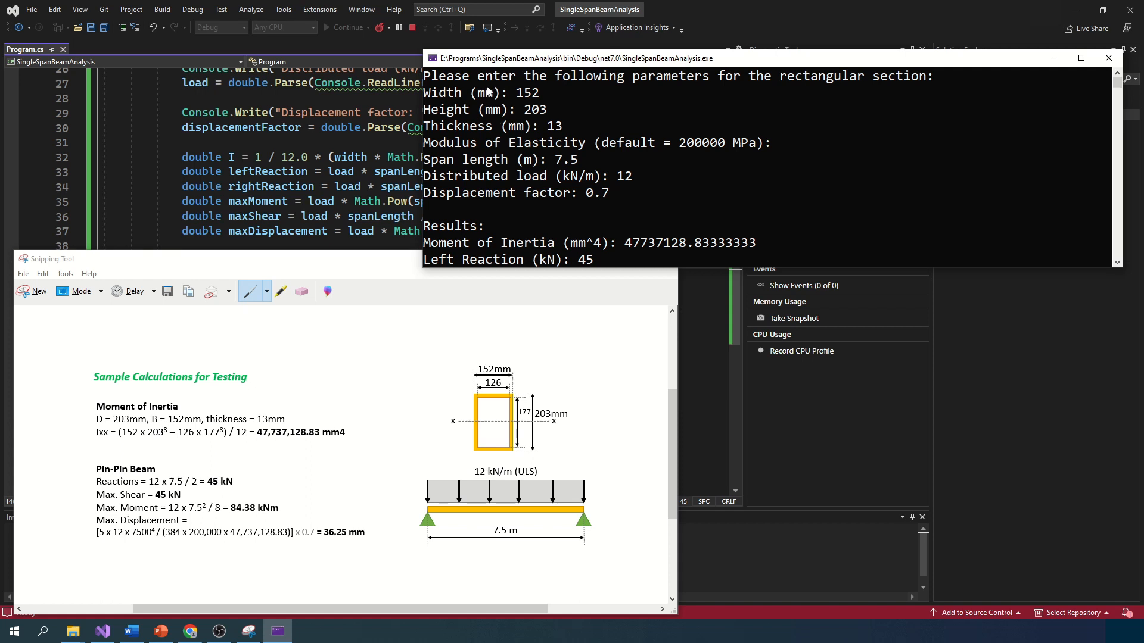
{"action": "mouse_move", "coordinate": [570, 148]}
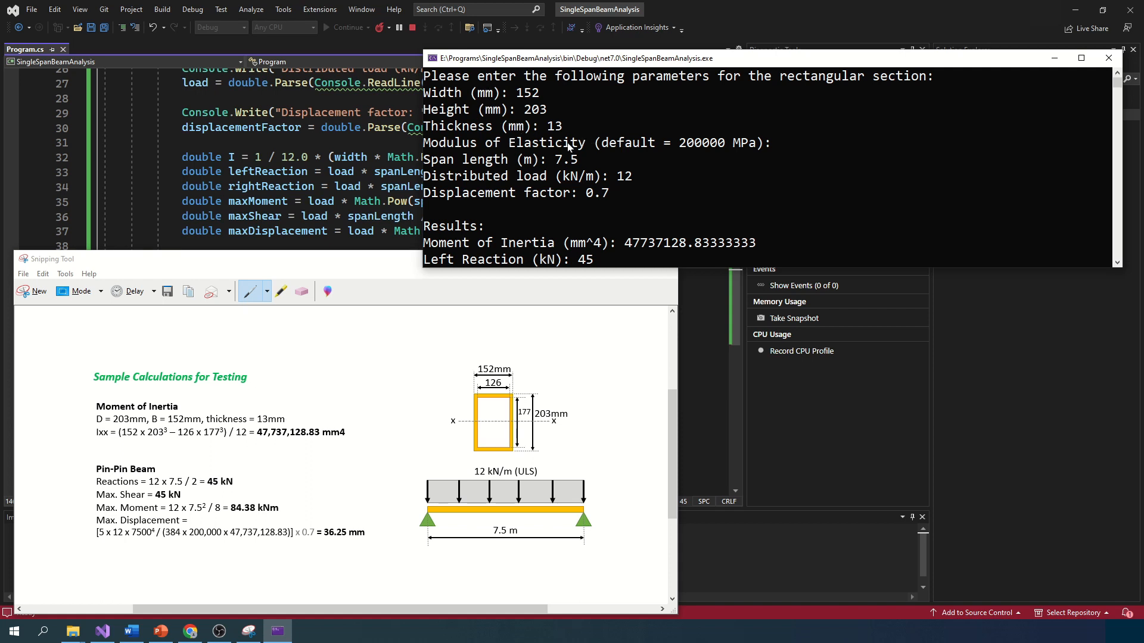
{"action": "mouse_move", "coordinate": [591, 186]}
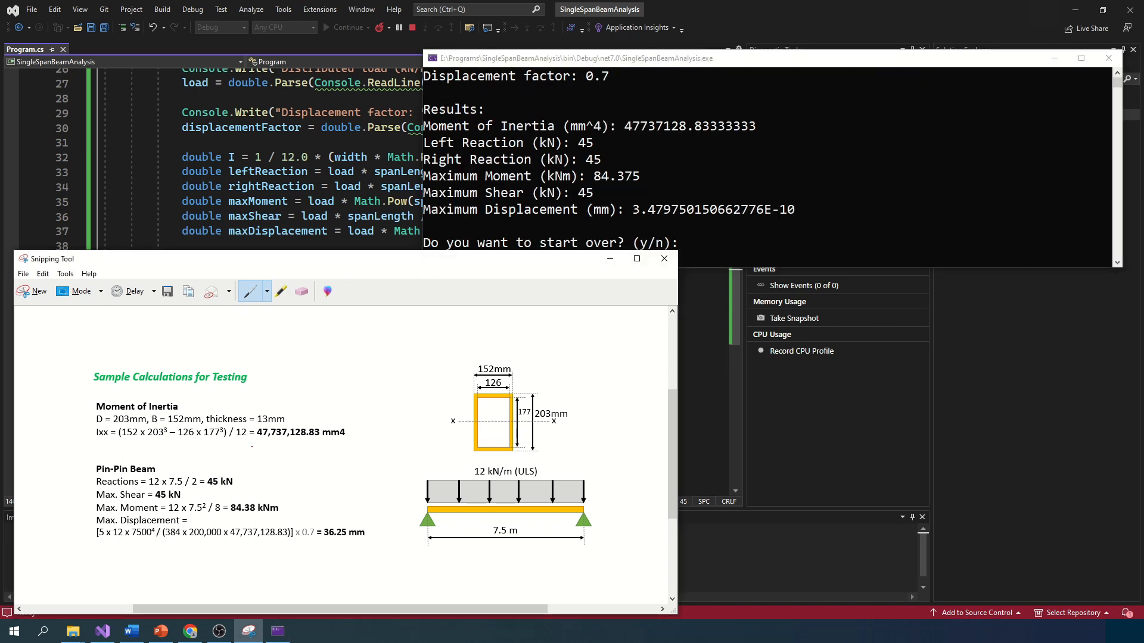
- Mark the matching 47,737,128.83 mm4 inertia, 45 kN reaction and 84.38 kNm moment on the calculation sheet
{"action": "left_click_drag", "start_coordinate": [253, 443], "coordinate": [344, 442]}
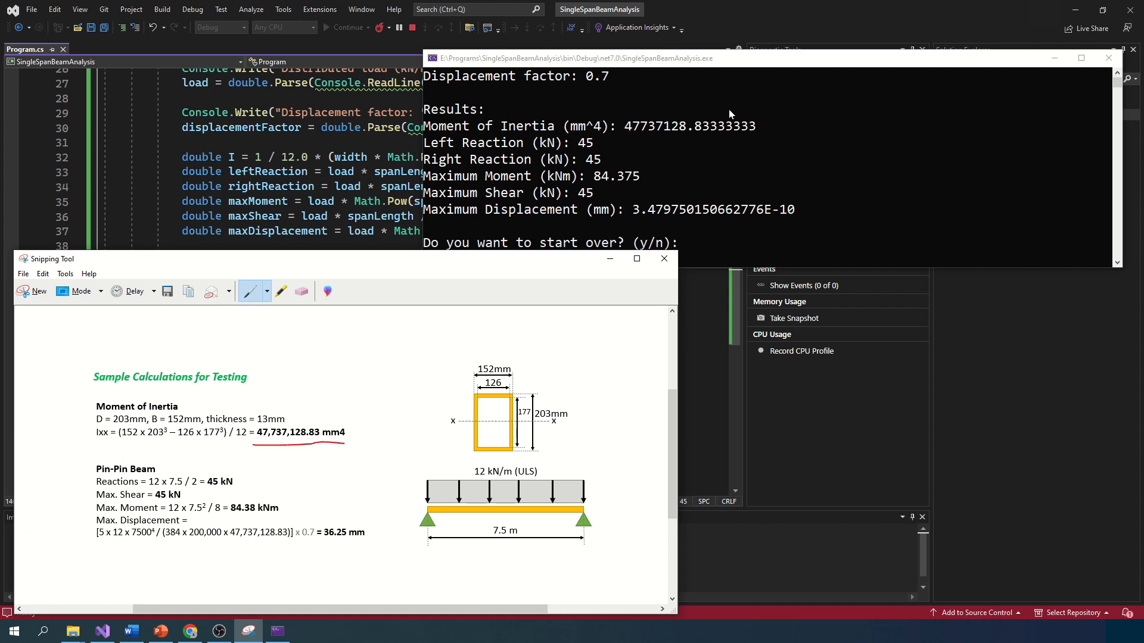
{"action": "mouse_move", "coordinate": [704, 126]}
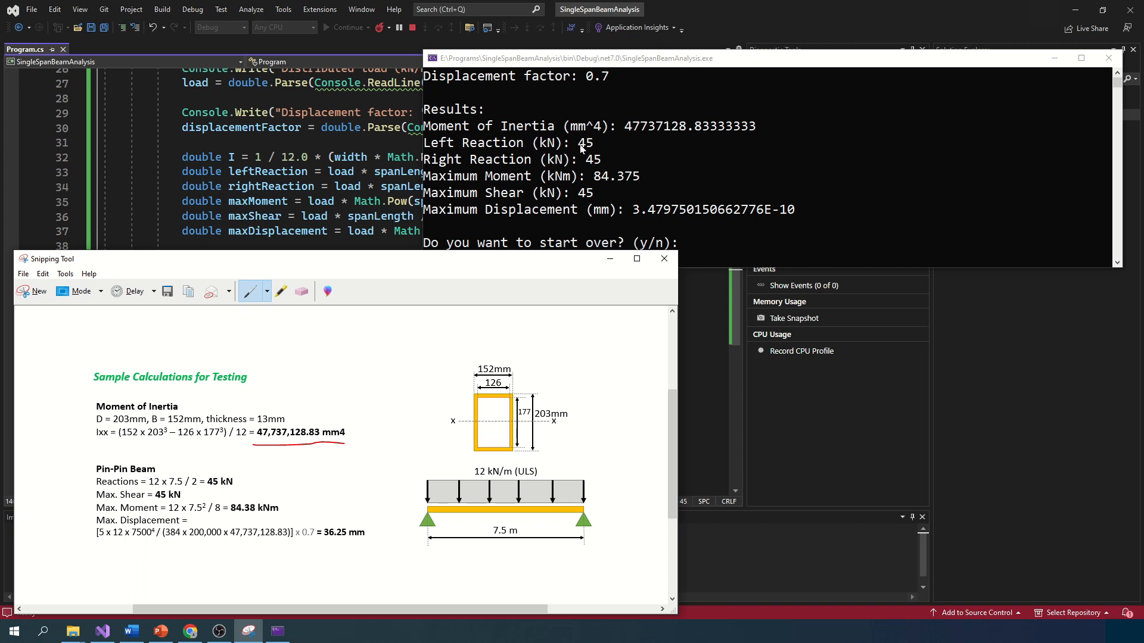
{"action": "mouse_move", "coordinate": [609, 165]}
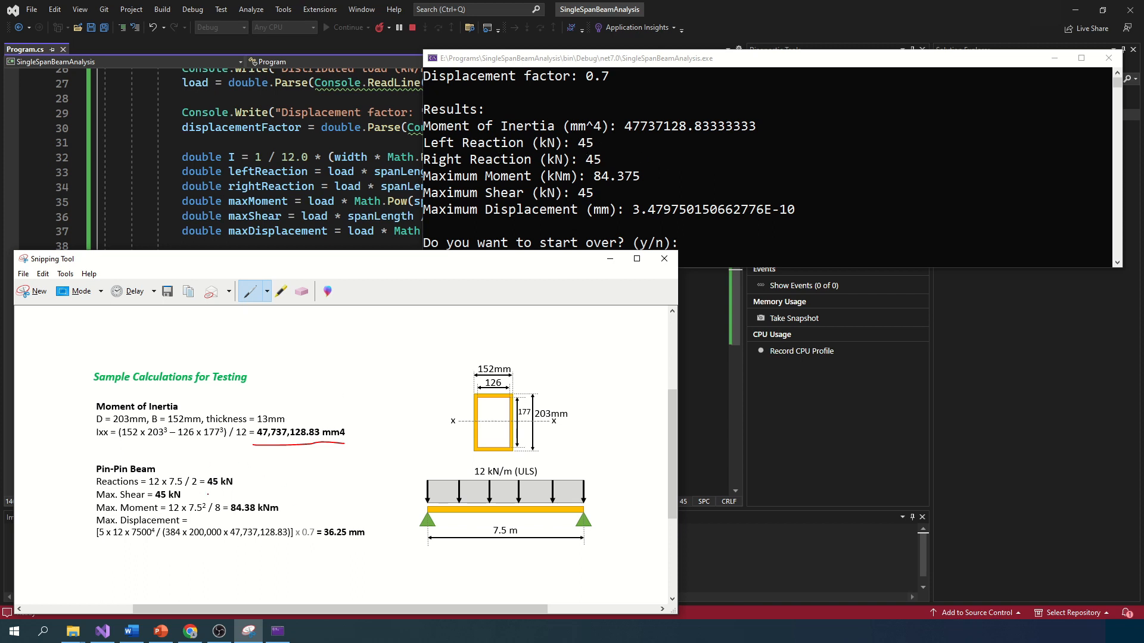
{"action": "left_click_drag", "start_coordinate": [206, 486], "coordinate": [259, 488]}
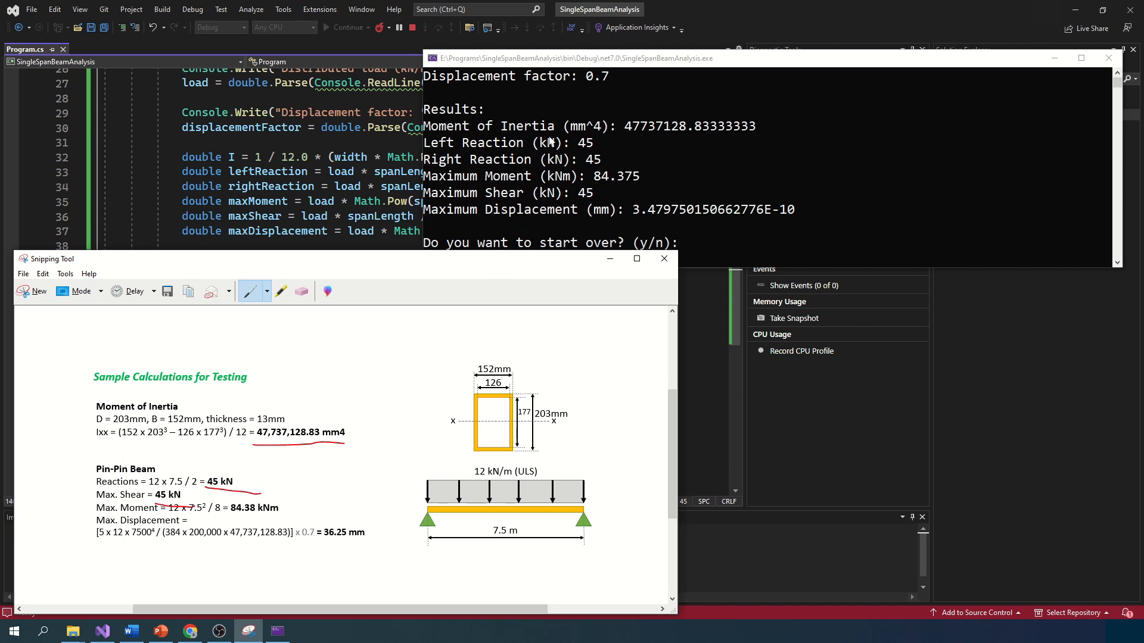
{"action": "mouse_move", "coordinate": [633, 183]}
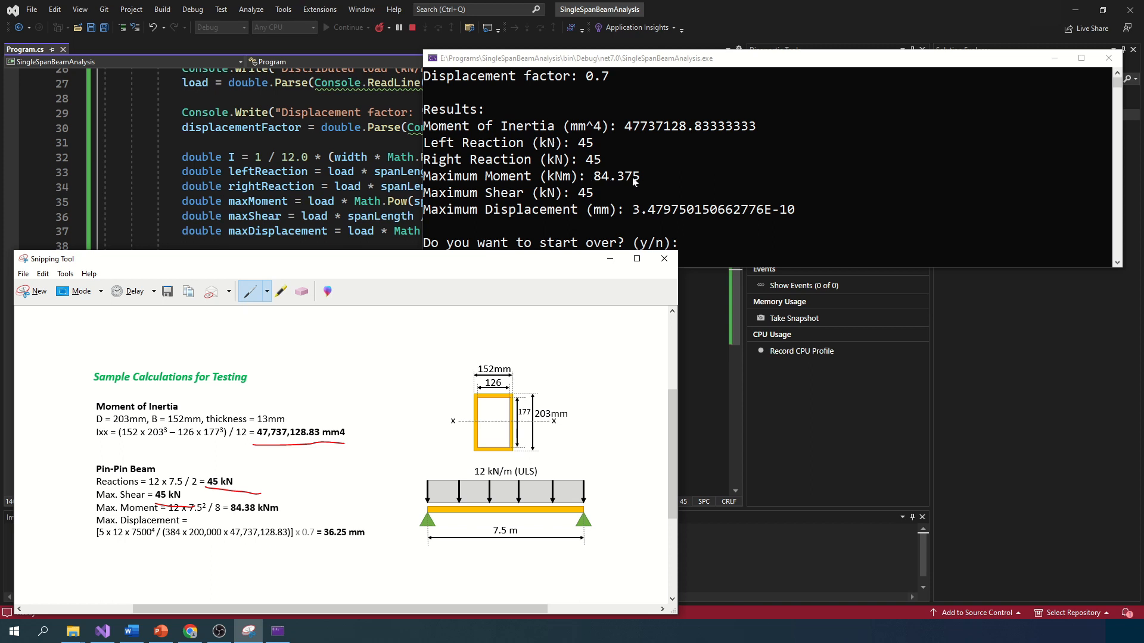
{"action": "mouse_move", "coordinate": [629, 183]}
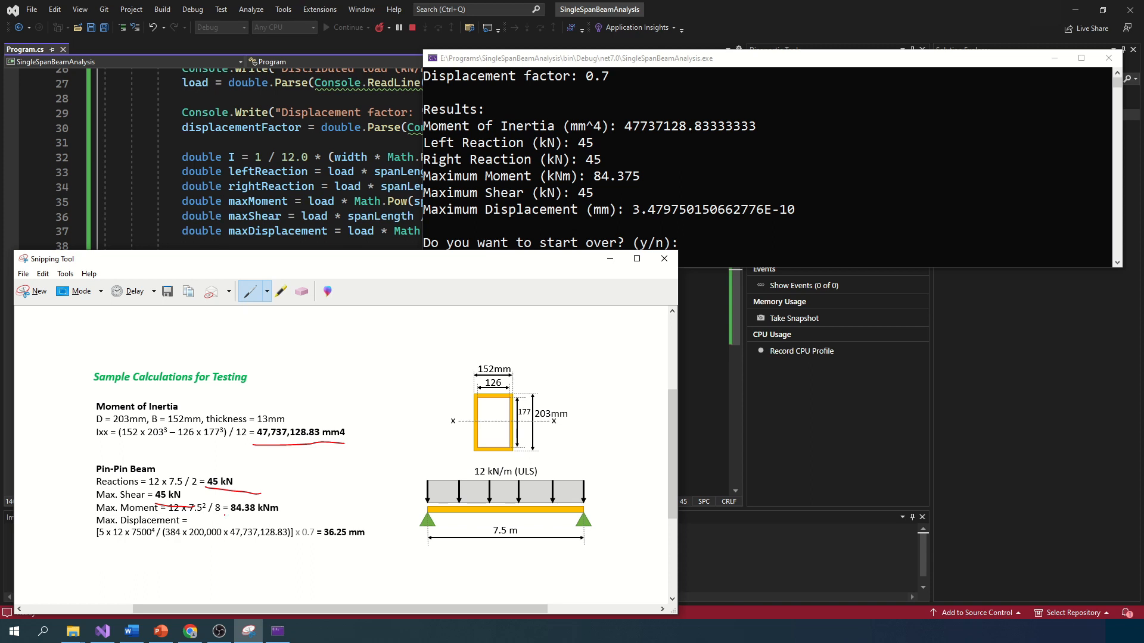
{"action": "left_click_drag", "start_coordinate": [219, 516], "coordinate": [282, 515]}
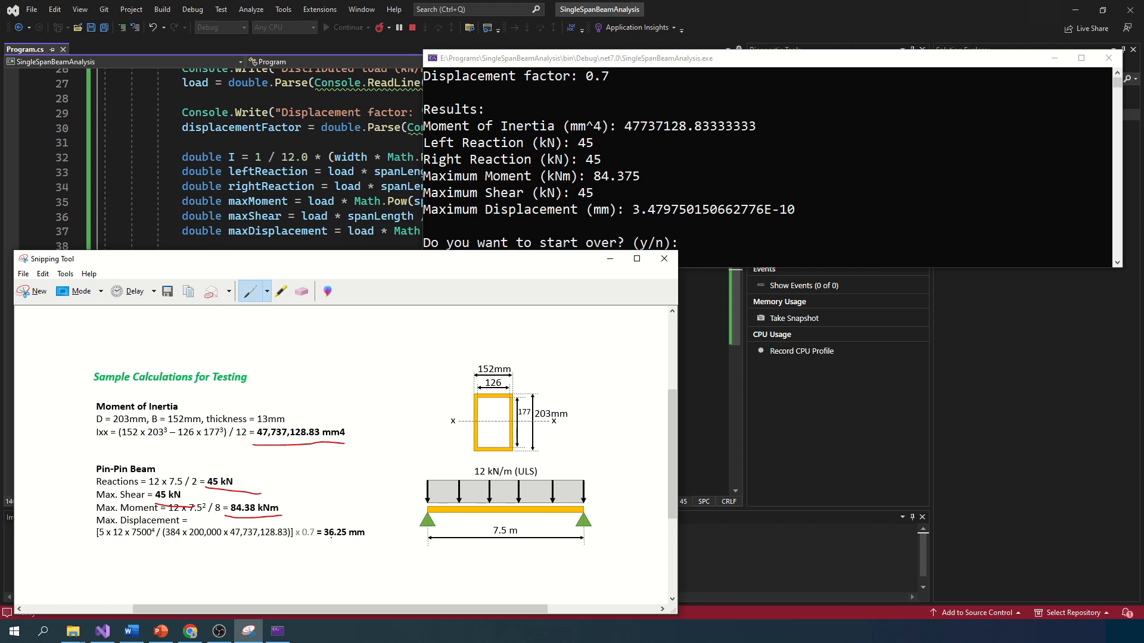
{"action": "mouse_move", "coordinate": [659, 221]}
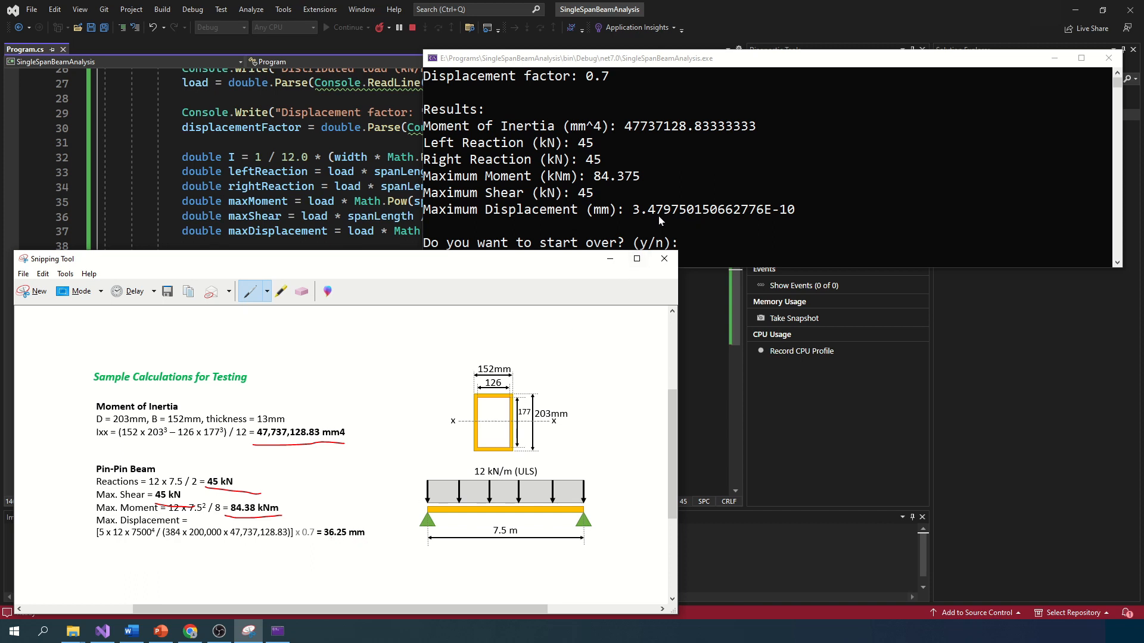
{"action": "mouse_move", "coordinate": [738, 213]}
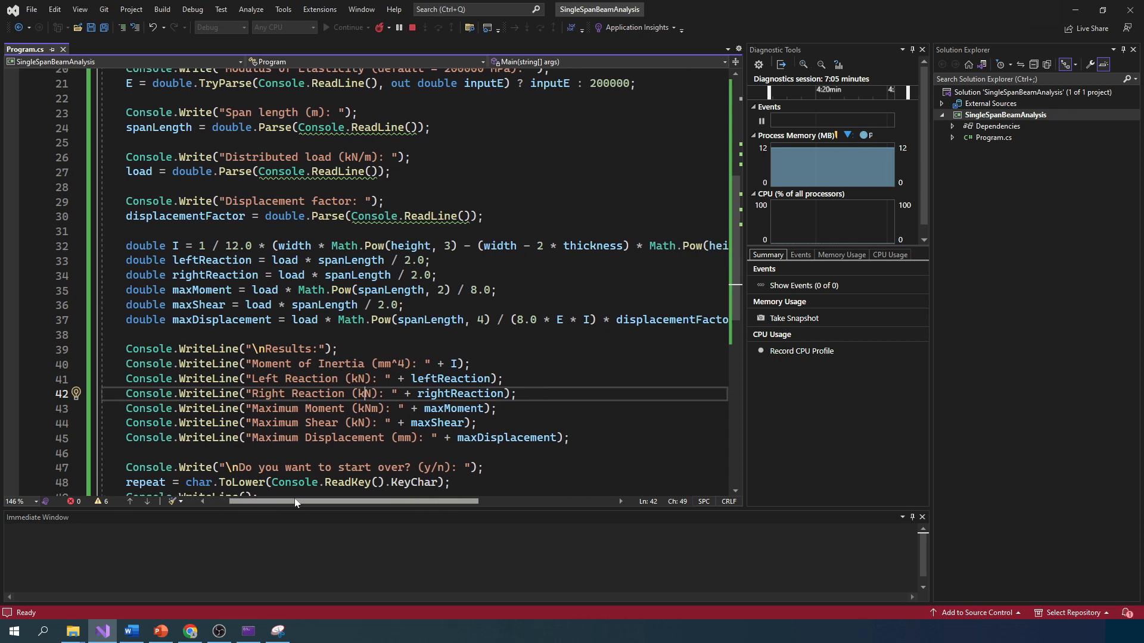
{"action": "scroll", "scroll_direction": "right", "scroll_amount": 3}
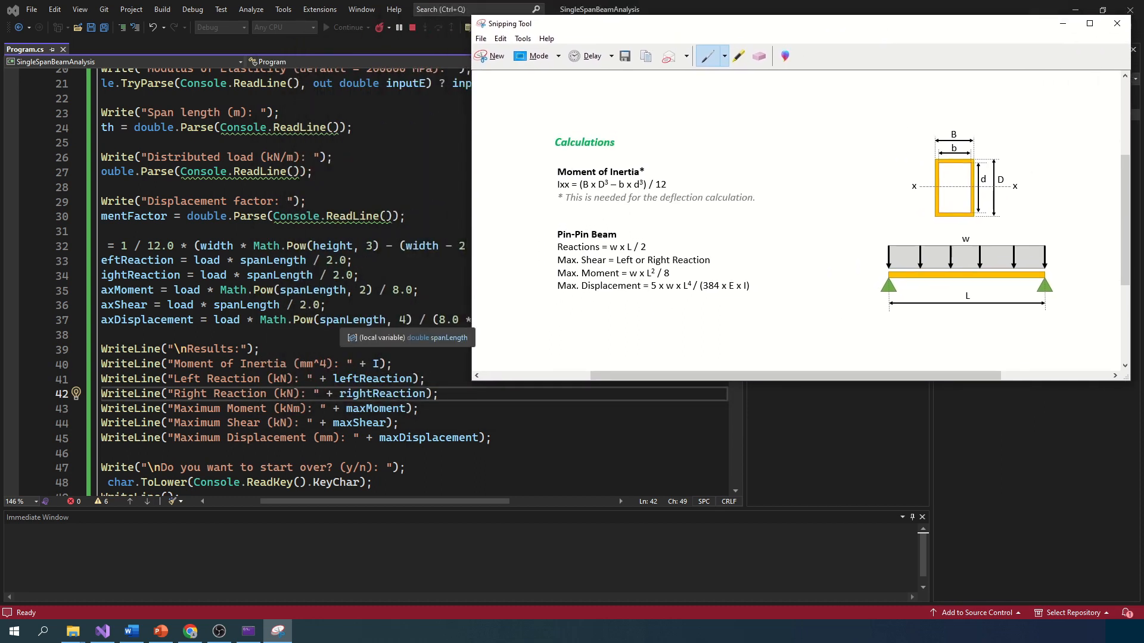
{"action": "mouse_move", "coordinate": [657, 292]}
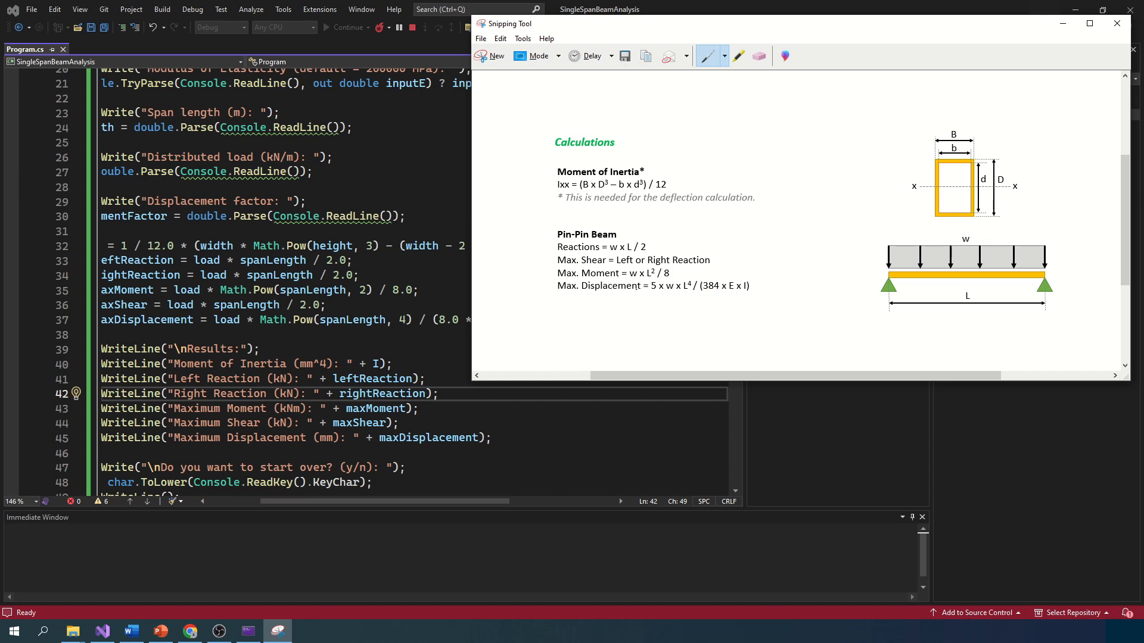
{"action": "mouse_move", "coordinate": [653, 285]}
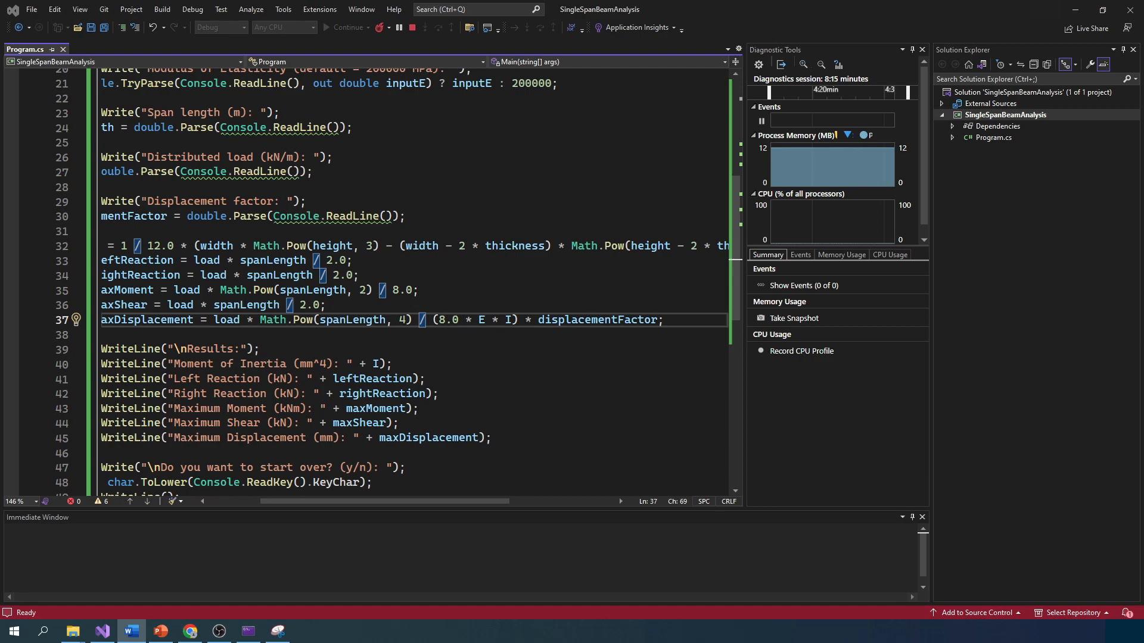
- Ask ChatGPT to add an option for a fixed-fixed support instead of pin-pin and send it
{"action": "left_click", "coordinate": [189, 632]}
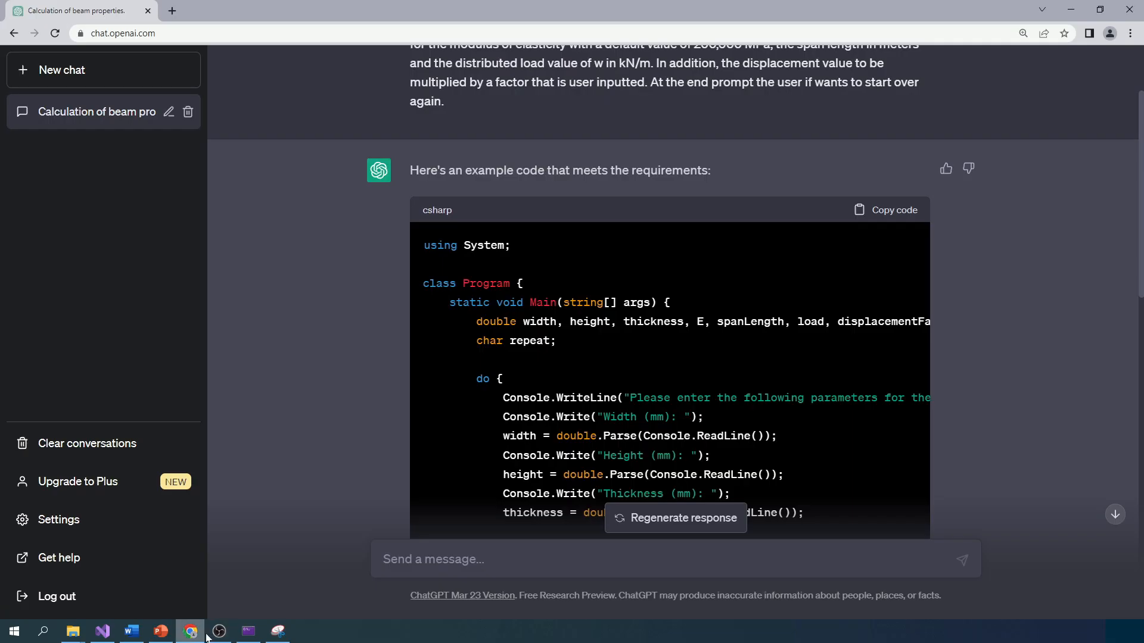
{"action": "scroll", "scroll_direction": "down", "scroll_amount": 3}
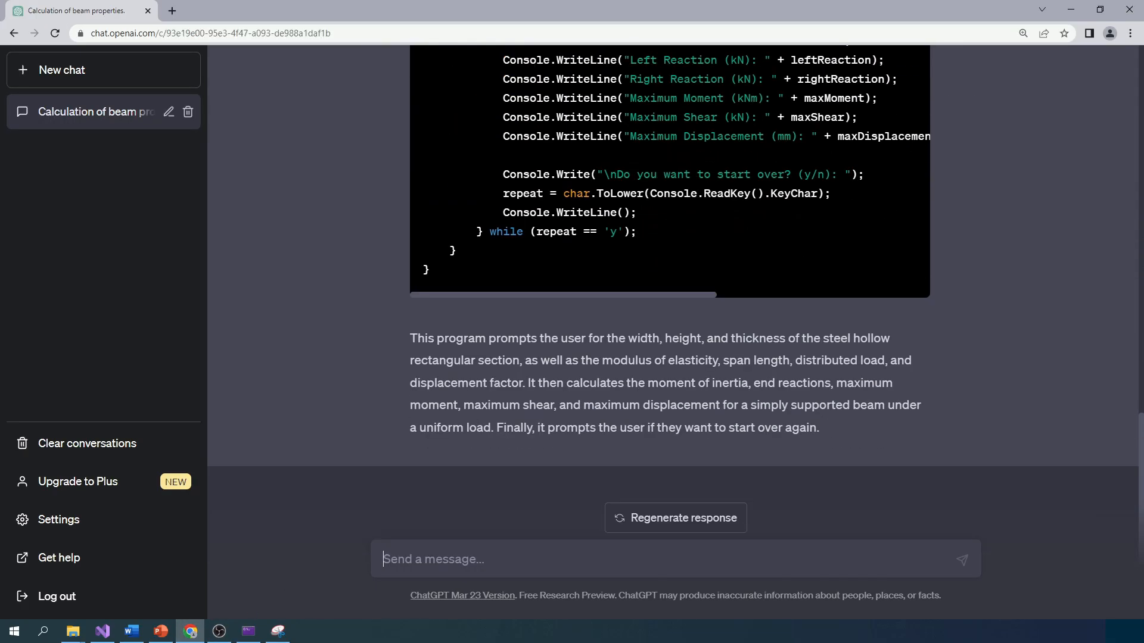
{"action": "type", "text": "Now add"}
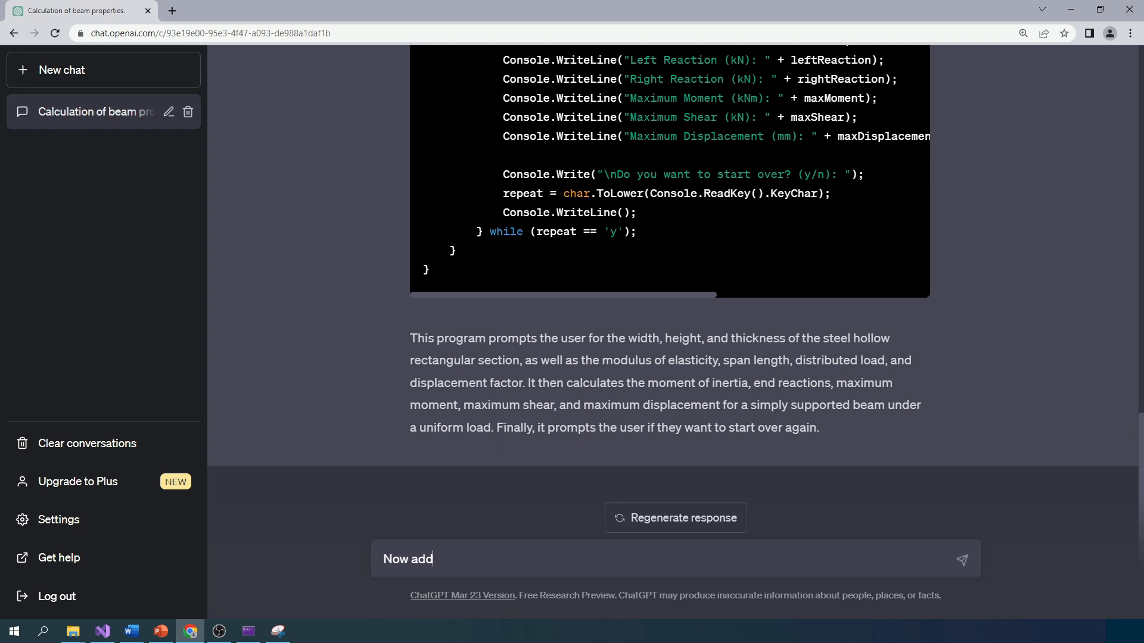
{"action": "type", "text": "an option"}
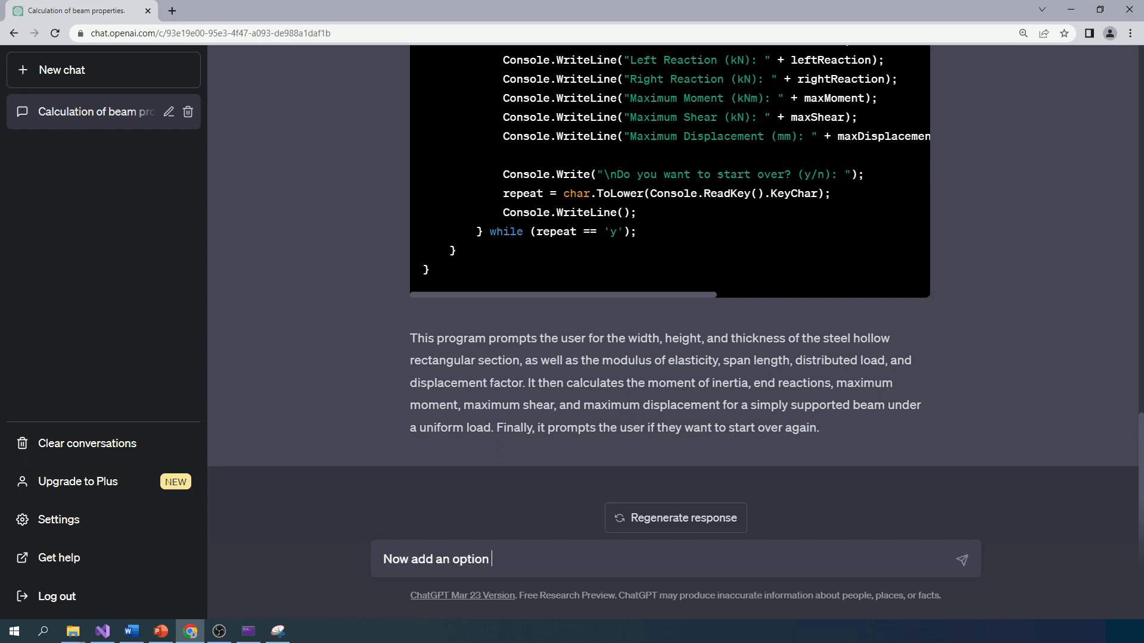
{"action": "type", "text": "for this"}
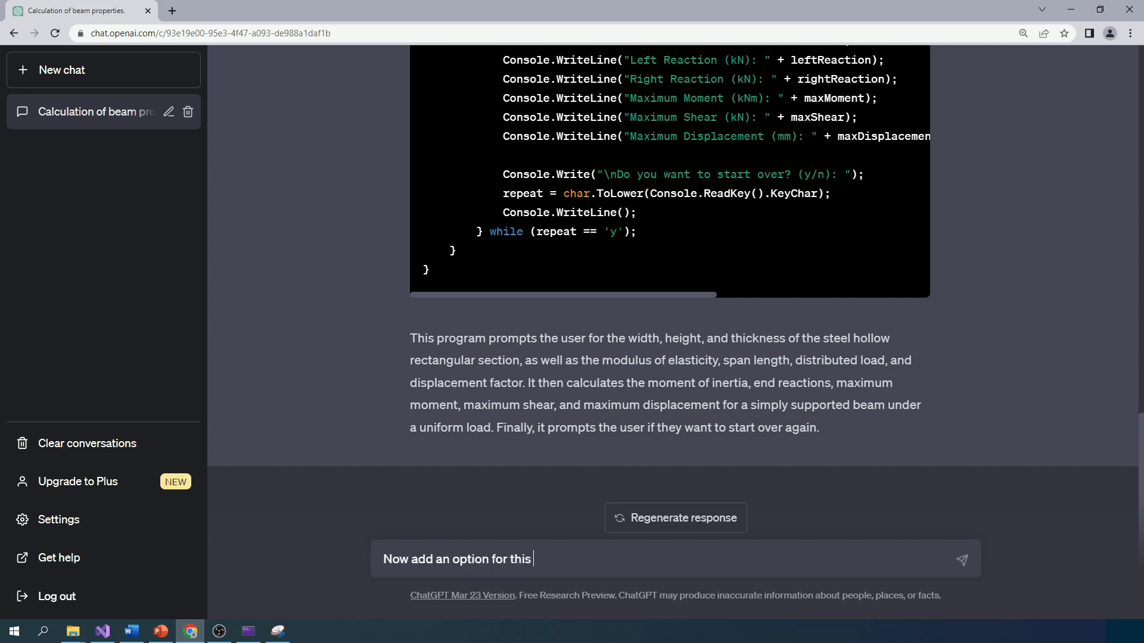
{"action": "type", "text": "calculation"}
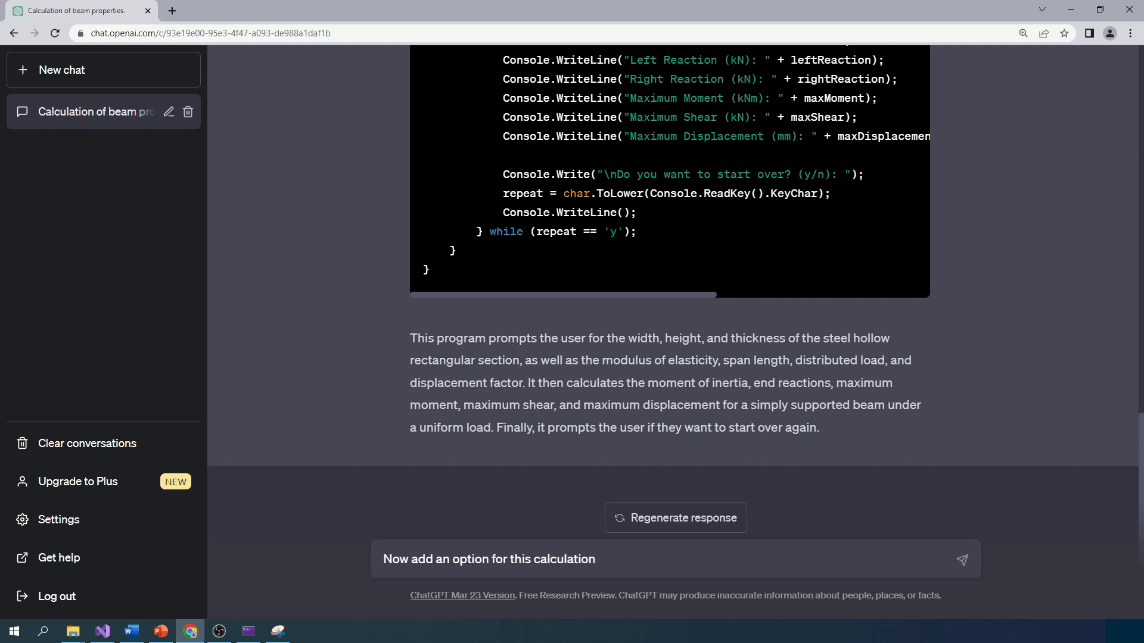
{"action": "type", "text": "to be done for a"}
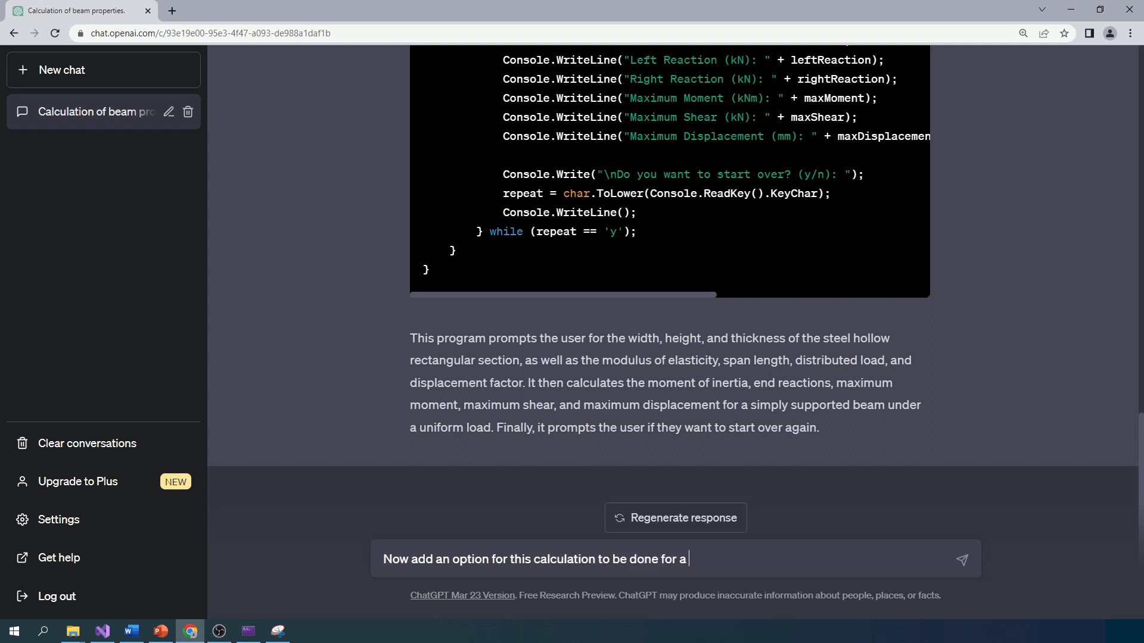
{"action": "type", "text": "fixed-f"}
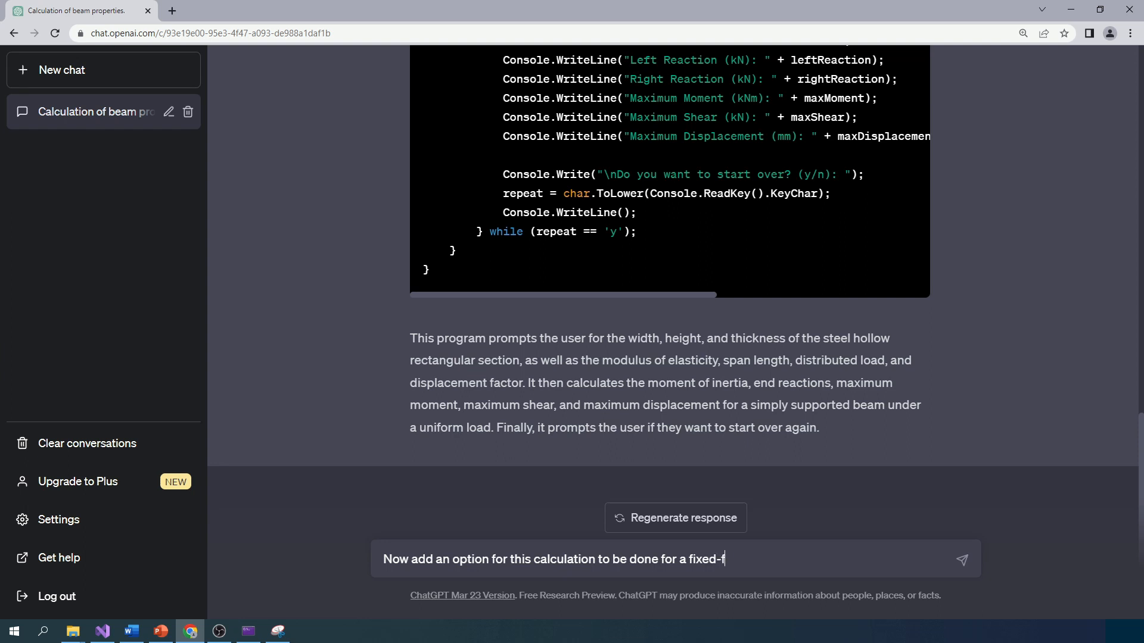
{"action": "type", "text": "ixed support condition"}
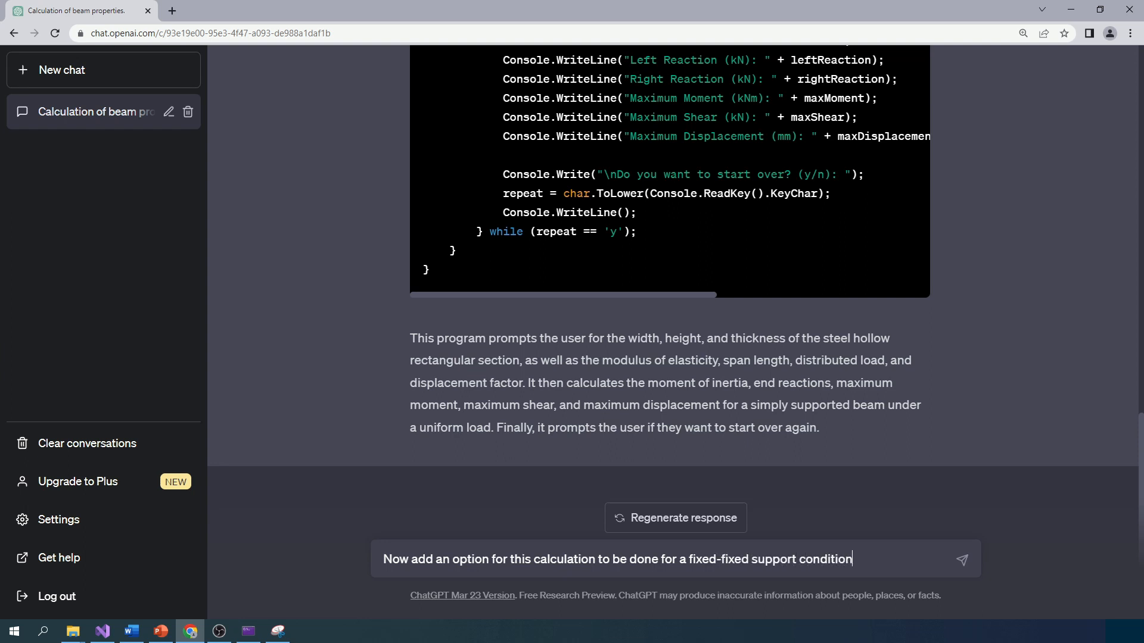
{"action": "type", "text": "instead o"}
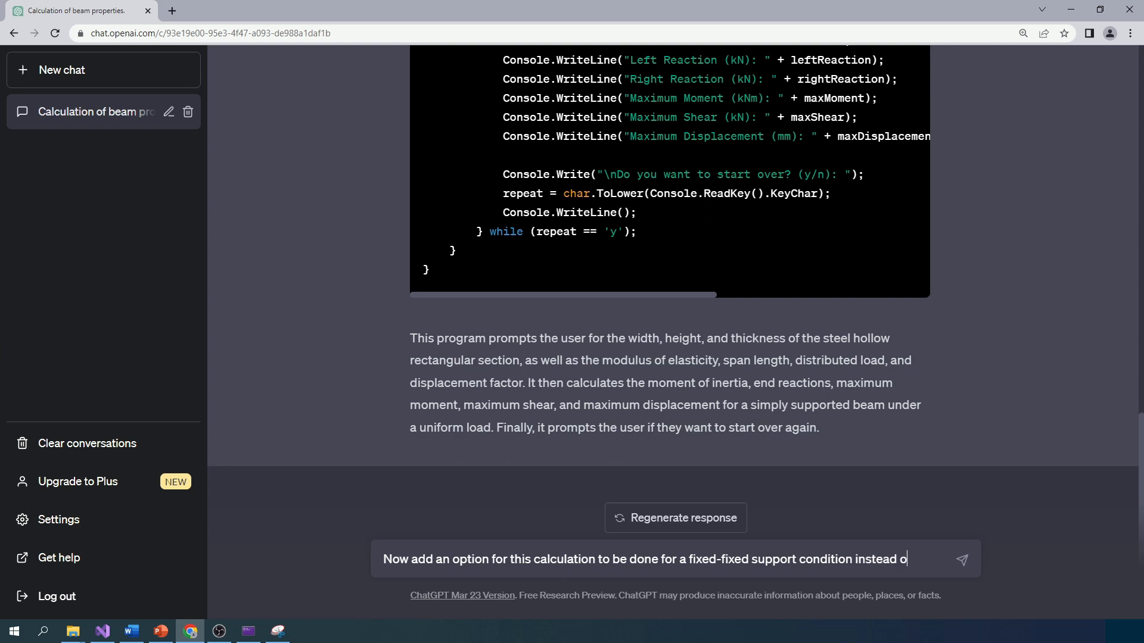
{"action": "type", "text": "f the pin"}
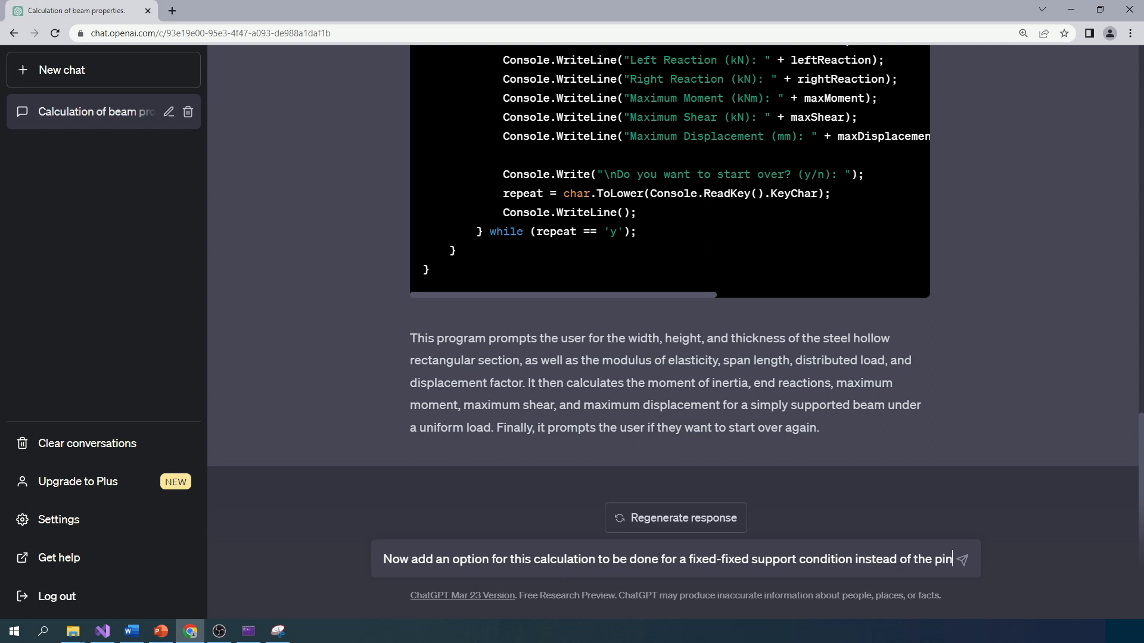
{"action": "type", "text": "-pin."}
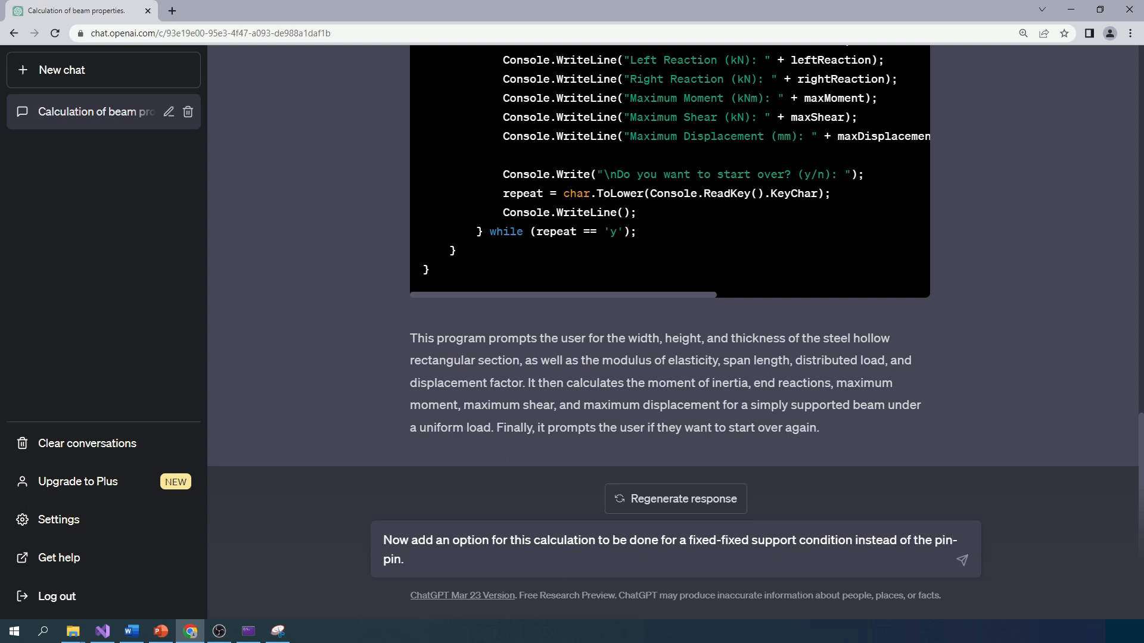
{"action": "left_click", "coordinate": [405, 560]}
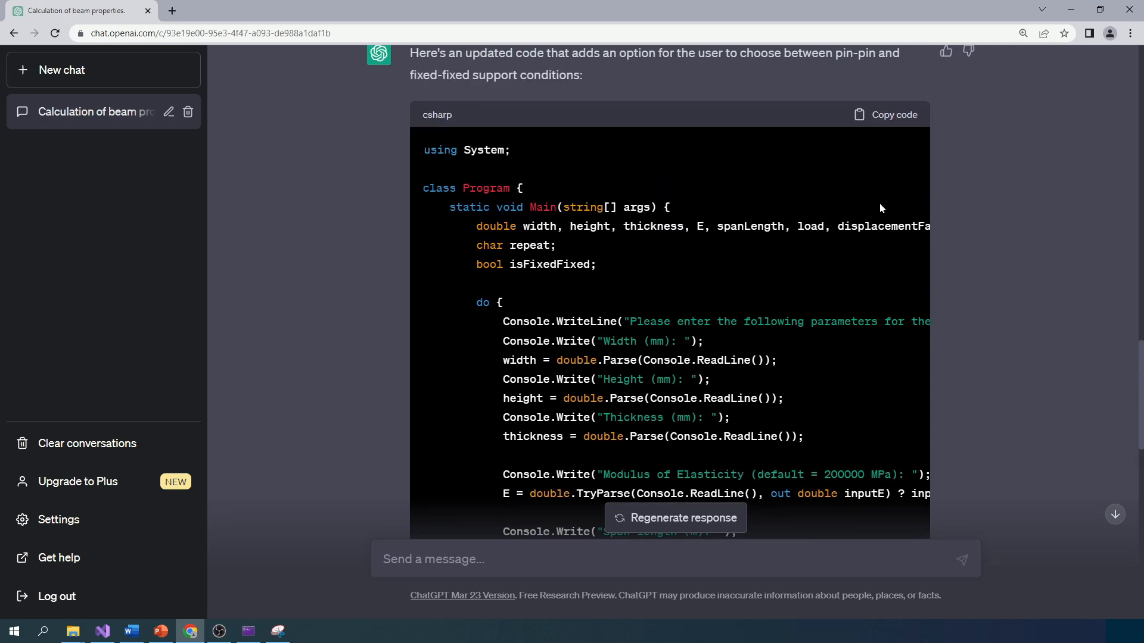
- Copy the regenerated fixed-fixed code and paste it over Program.cs
{"action": "left_click", "coordinate": [885, 114]}
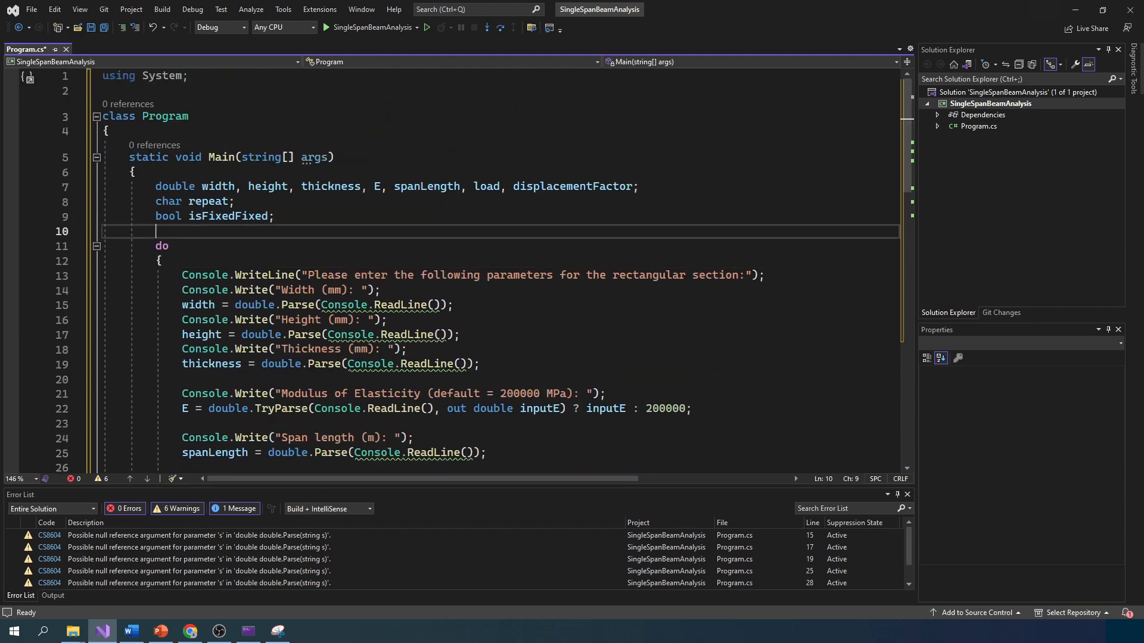
{"action": "scroll", "scroll_direction": "down", "scroll_amount": 3}
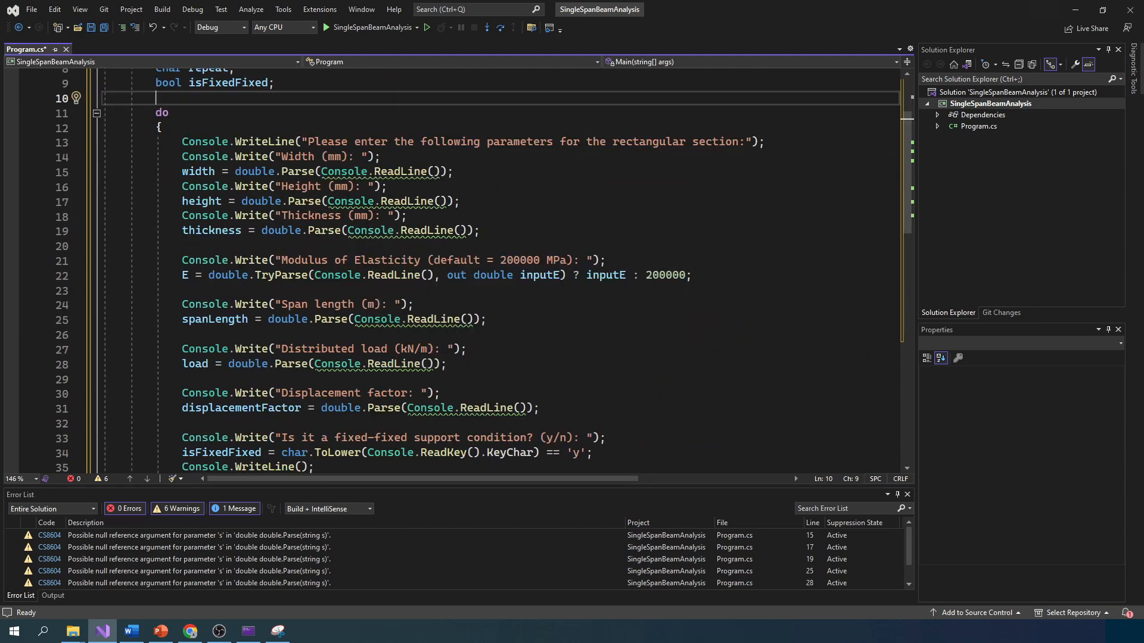
{"action": "scroll", "scroll_direction": "down", "scroll_amount": 3}
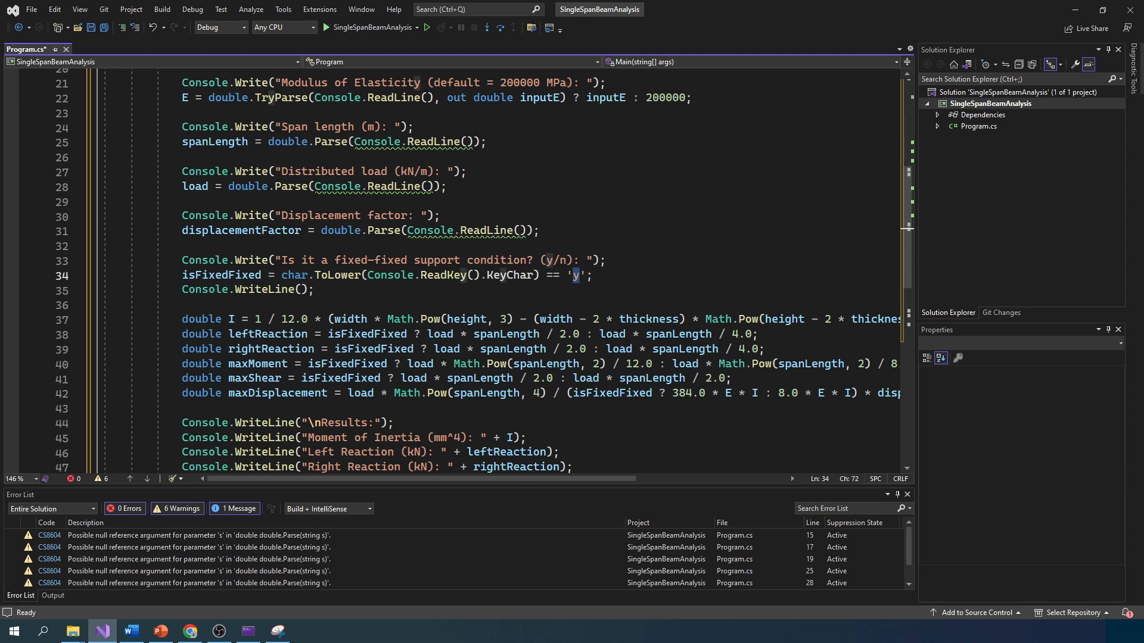
{"action": "left_click", "coordinate": [221, 275]}
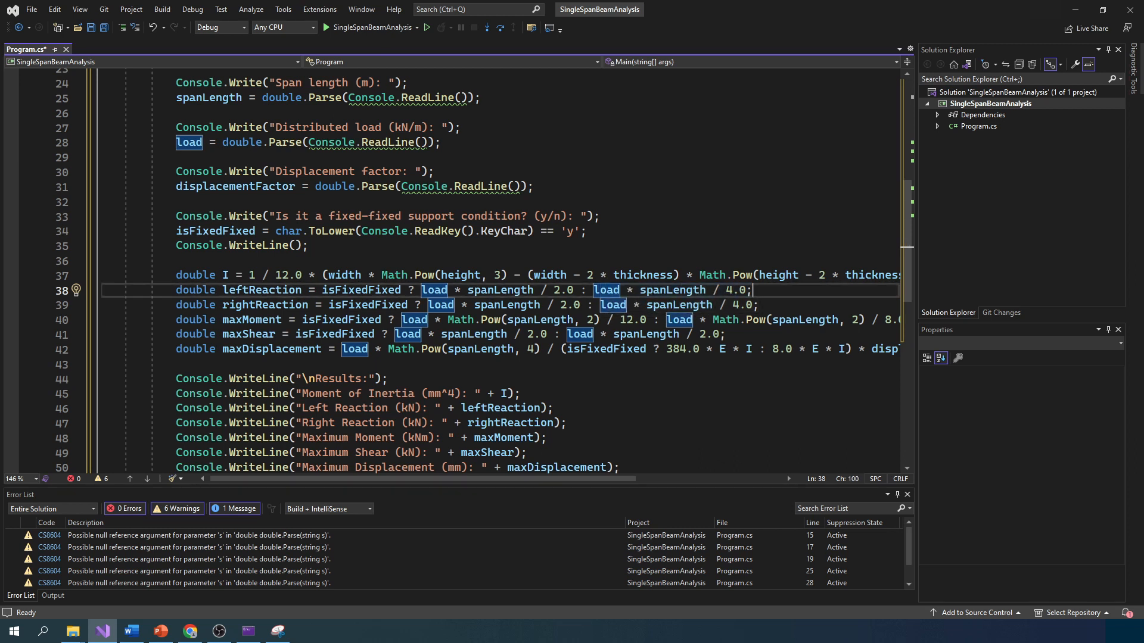
{"action": "mouse_move", "coordinate": [674, 305]}
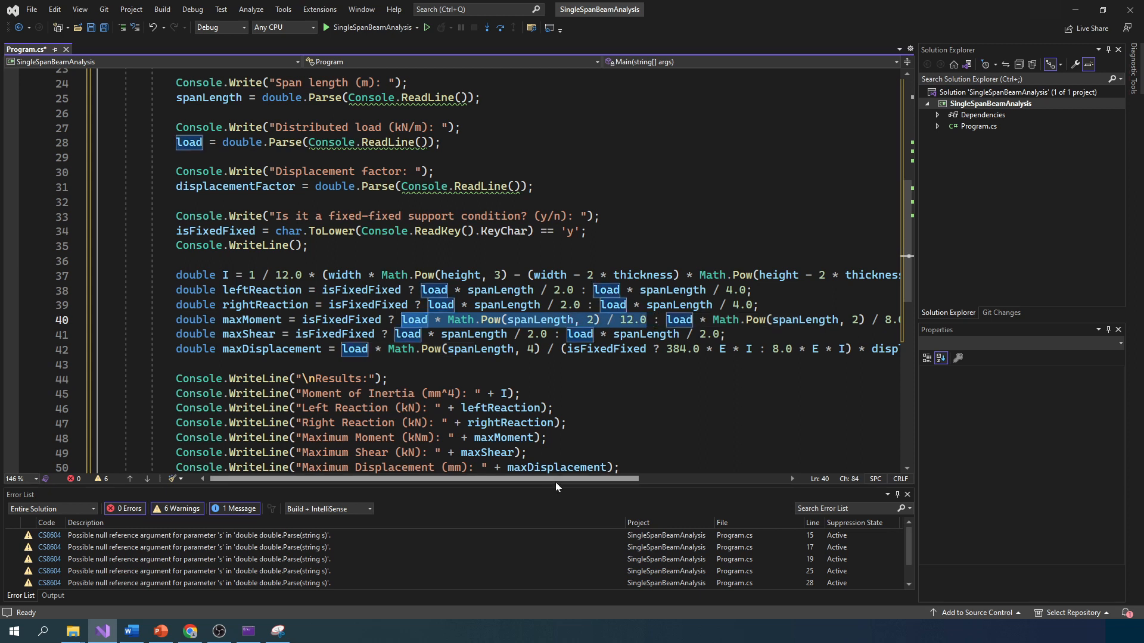
- Review the isFixedFixed ternary formulas and start a fresh run of the beam program
{"action": "scroll", "scroll_direction": "right", "scroll_amount": 3}
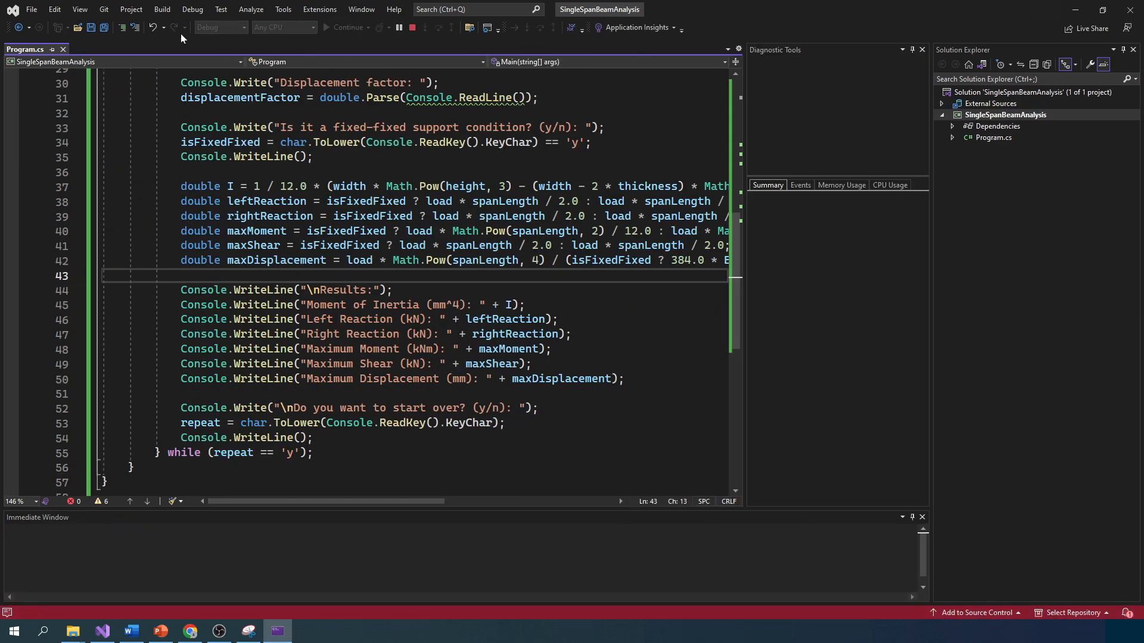
{"action": "left_click", "coordinate": [348, 28]}
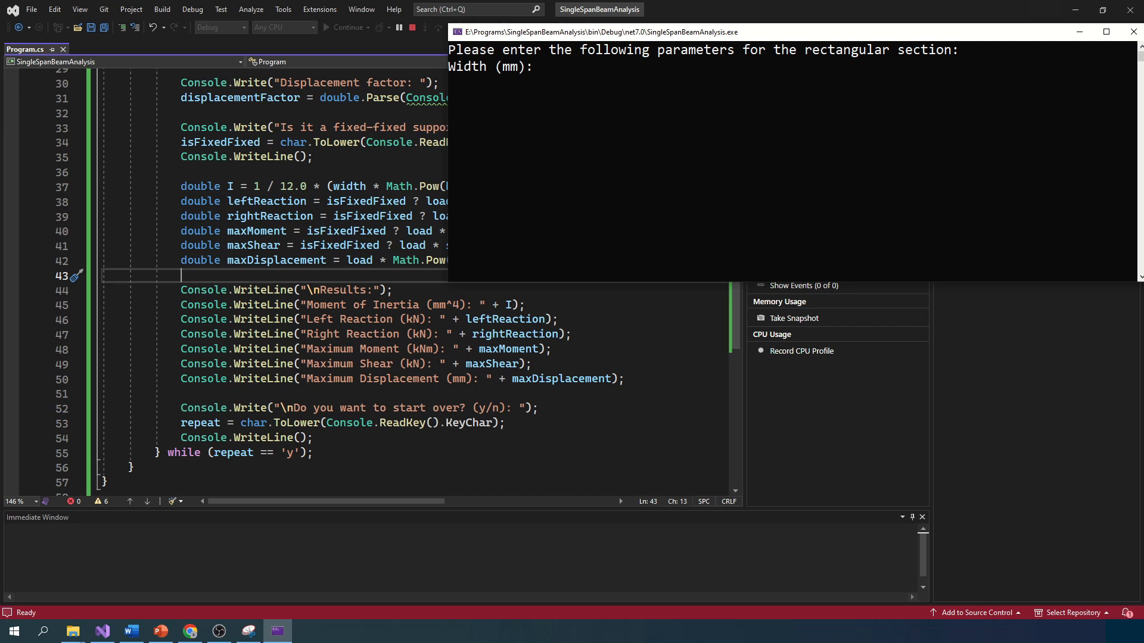
- Enter 152, 203, 13, default modulus, span 8 m, load 14 kN/m, factor 0.7 and fixed-fixed y, giving reactions 56 and moment 74.67
{"action": "left_click", "coordinate": [275, 632]}
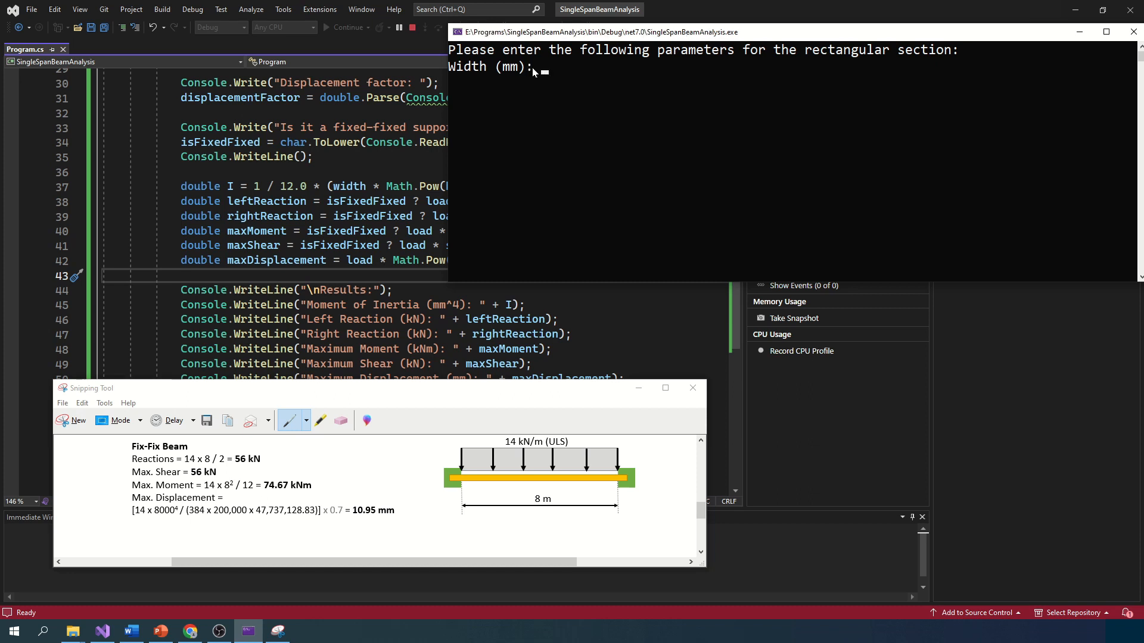
{"action": "type", "text": "152"}
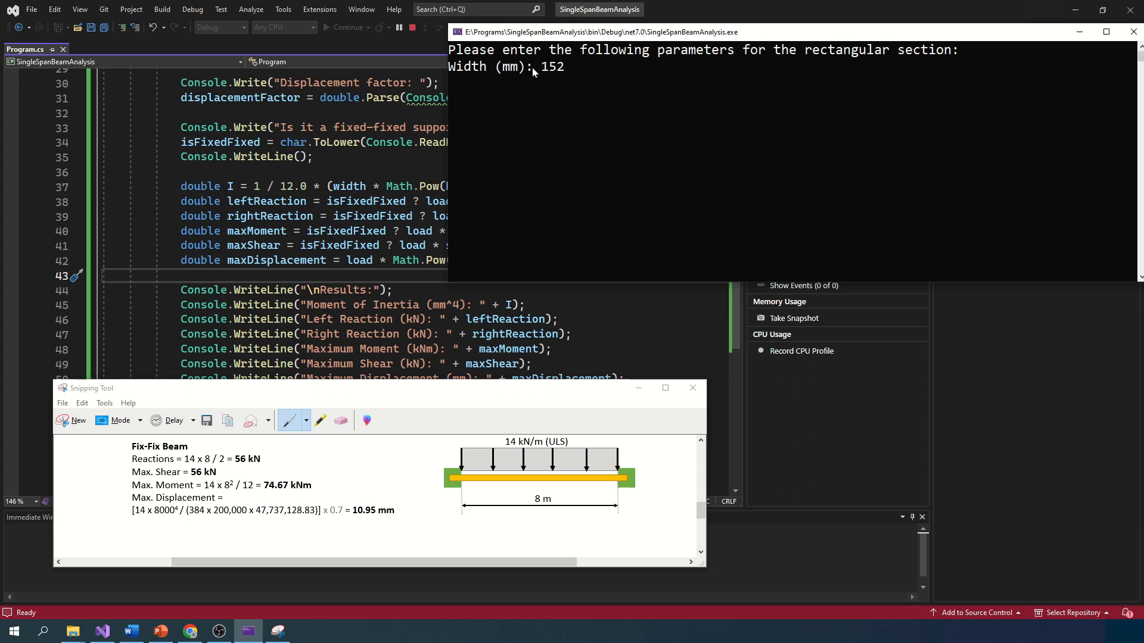
{"action": "type", "text": "203"}
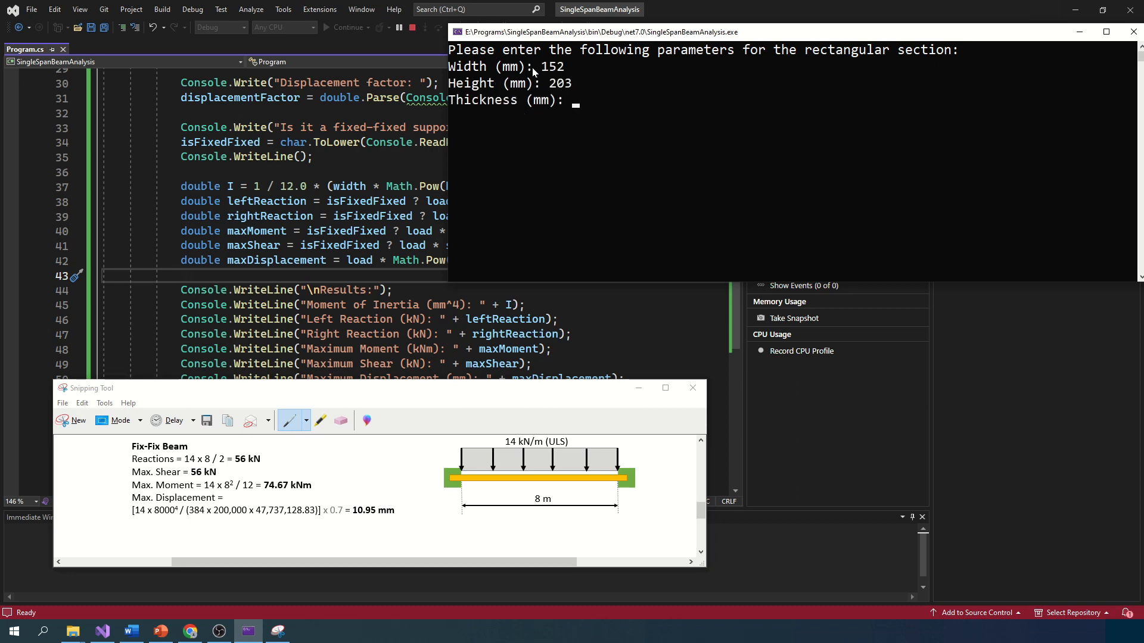
{"action": "type", "text": "13"}
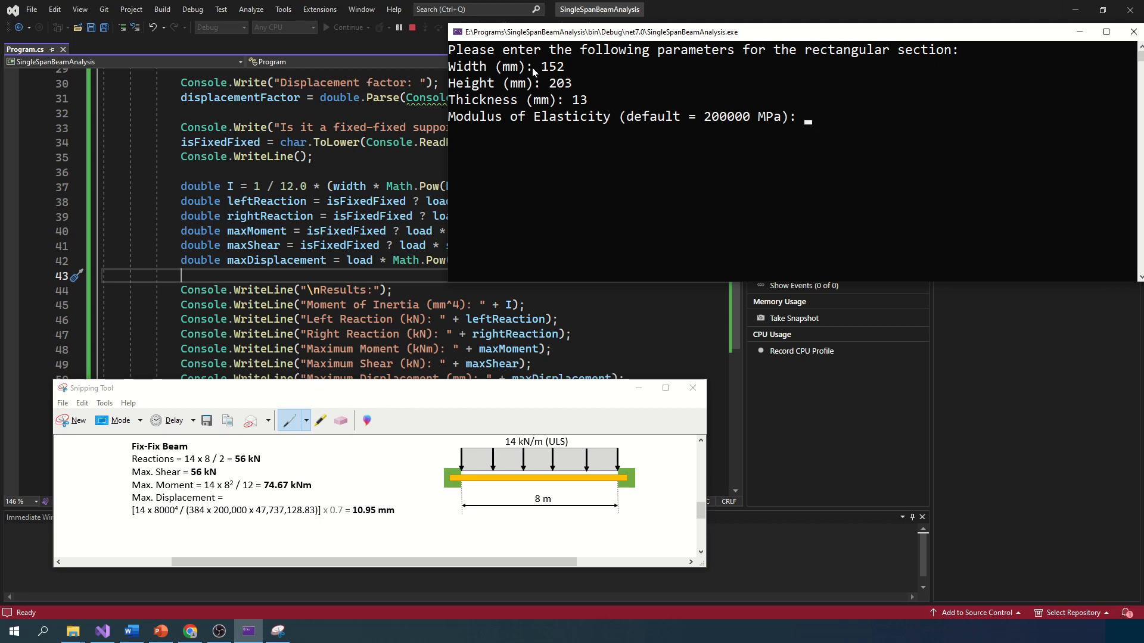
{"action": "key", "text": "enter"}
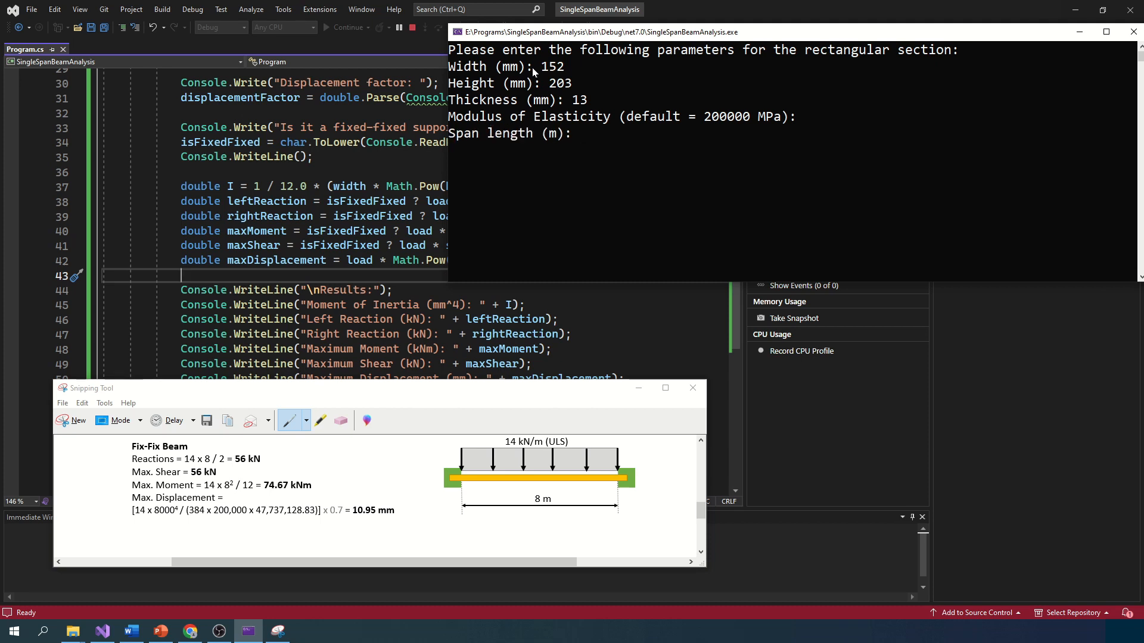
{"action": "type", "text": "8"}
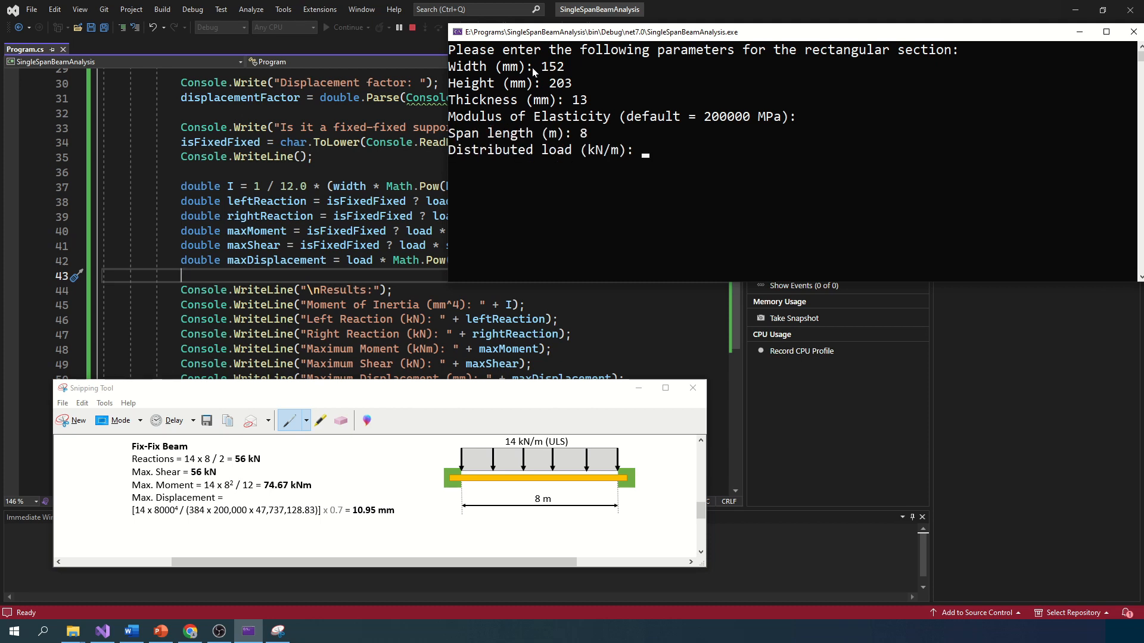
{"action": "type", "text": "14"}
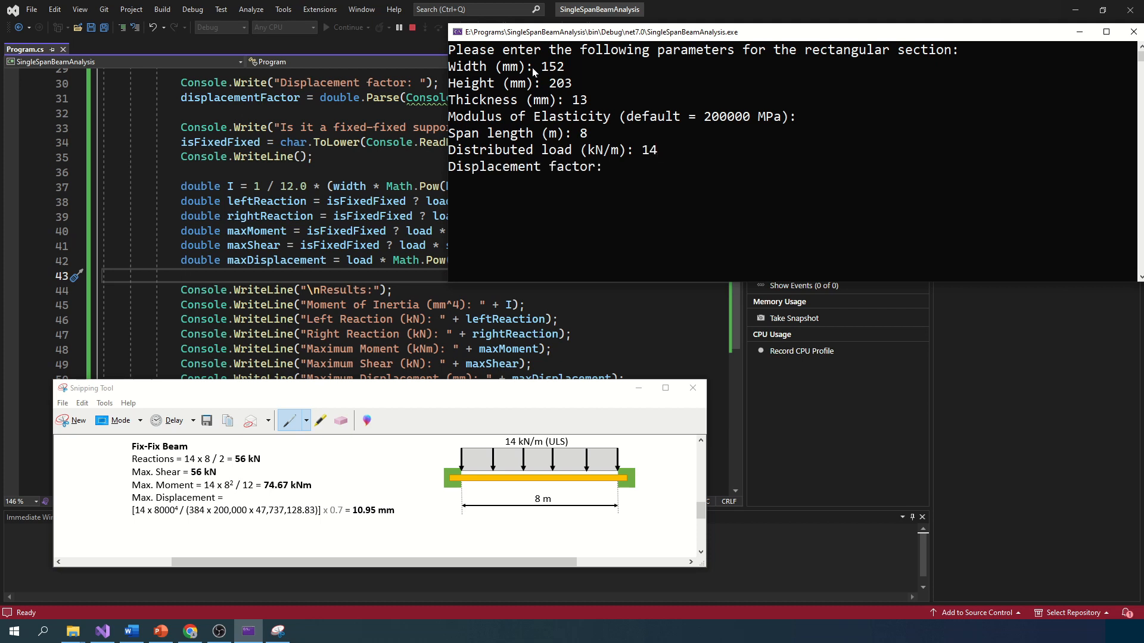
{"action": "type", "text": "0.7"}
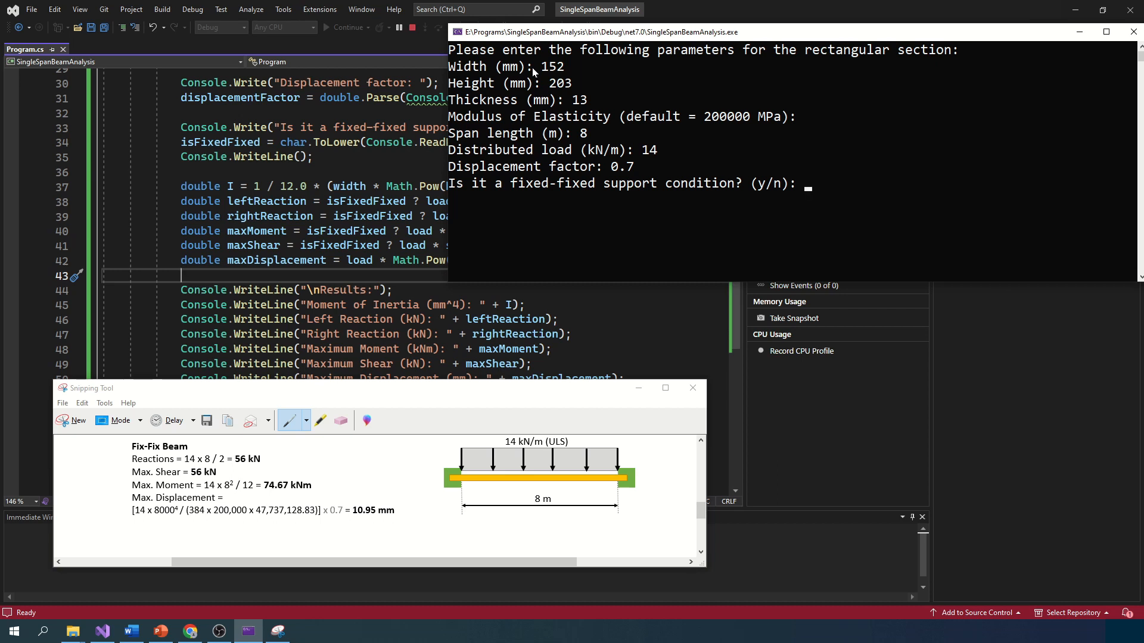
{"action": "type", "text": "y"}
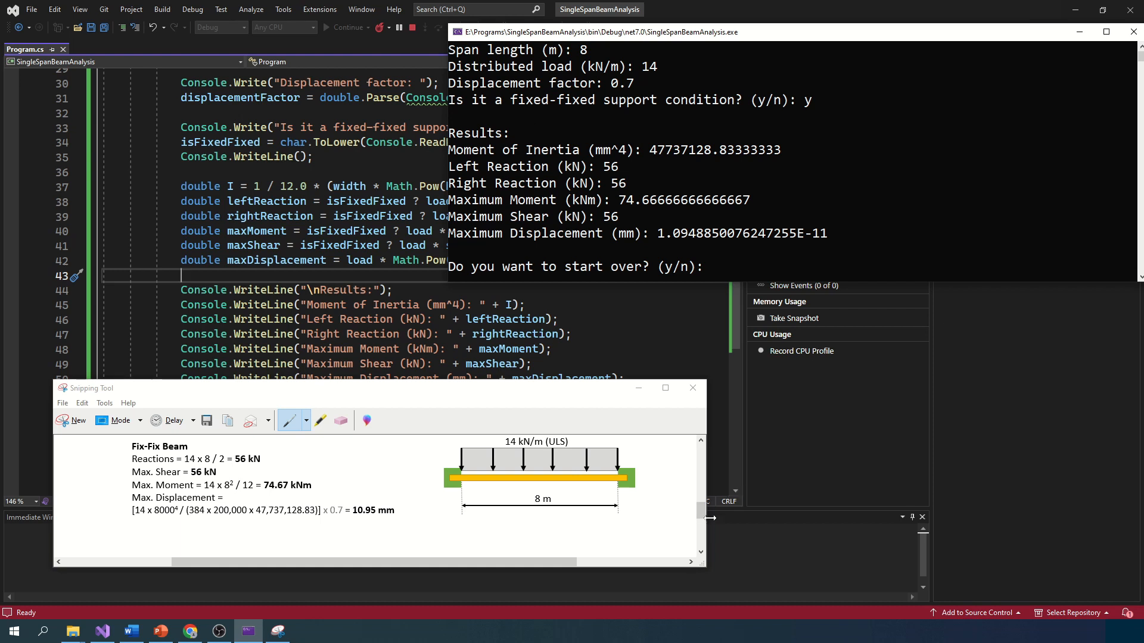
- Compare the fixed-fixed results with the sheet, end the run and inspect a variable in the reaction formula
{"action": "scroll", "scroll_direction": "down", "scroll_amount": 3}
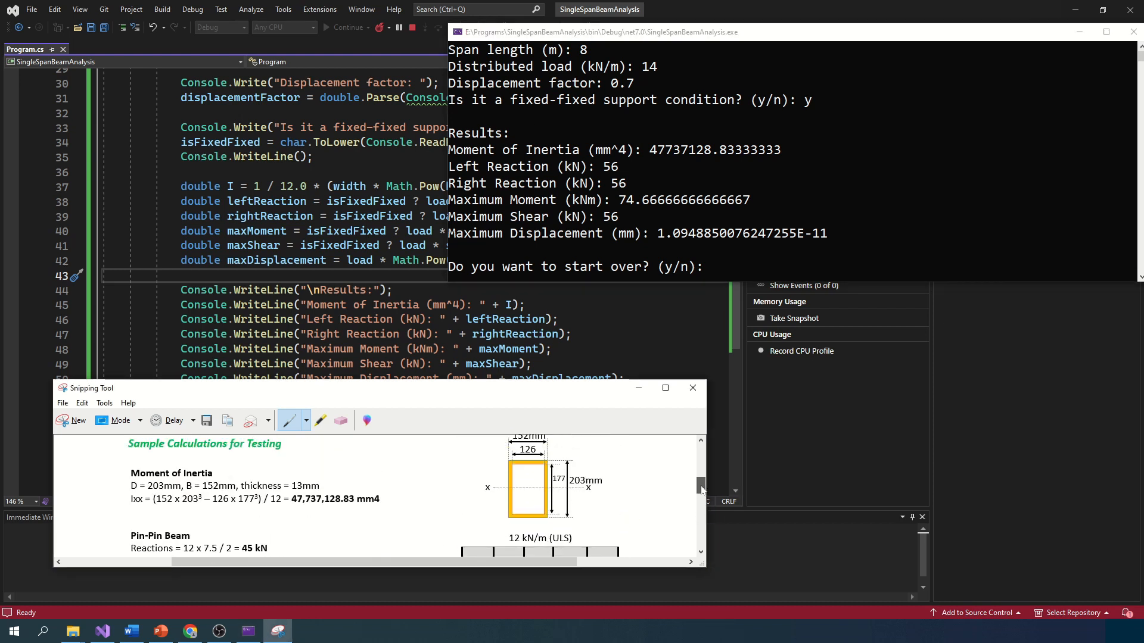
{"action": "scroll", "scroll_direction": "down", "scroll_amount": 3}
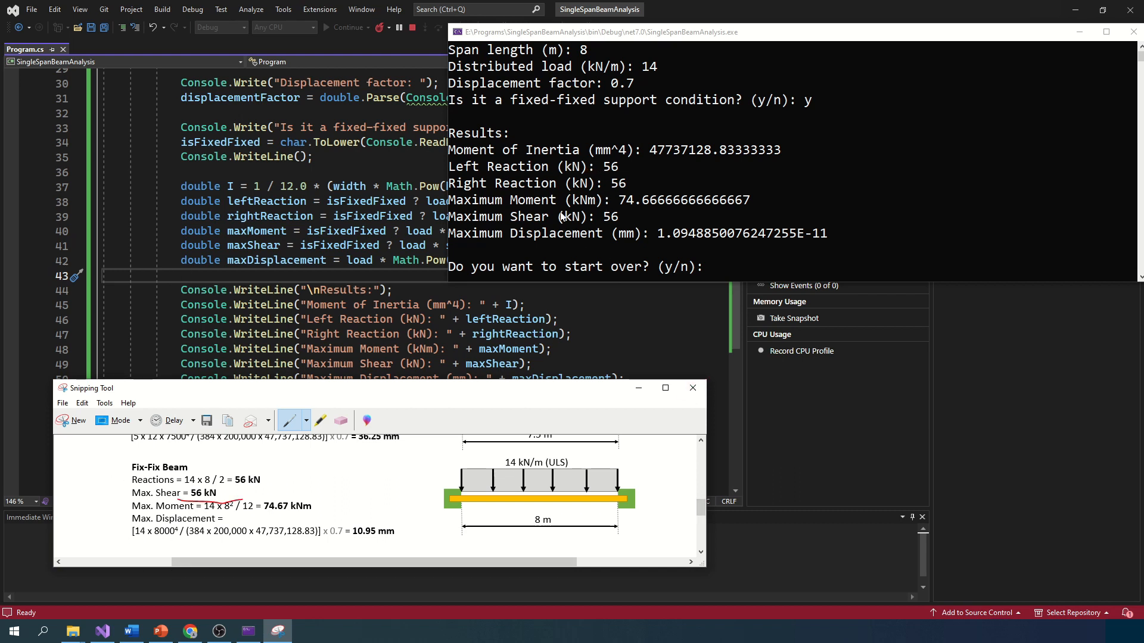
{"action": "mouse_move", "coordinate": [623, 209]}
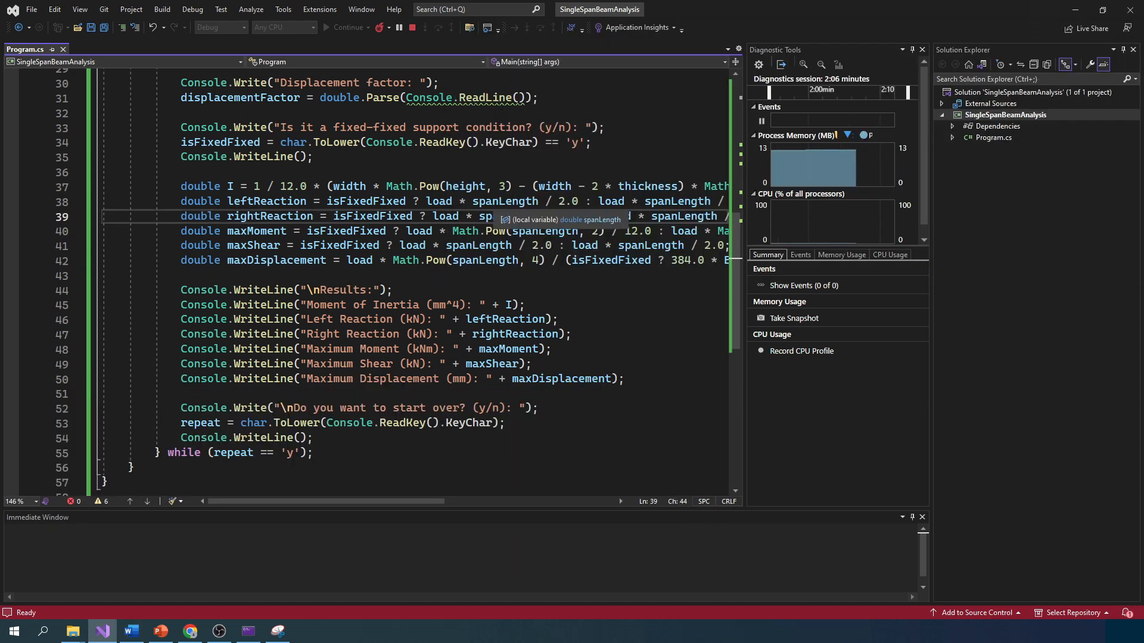
{"action": "double_click", "coordinate": [503, 201]}
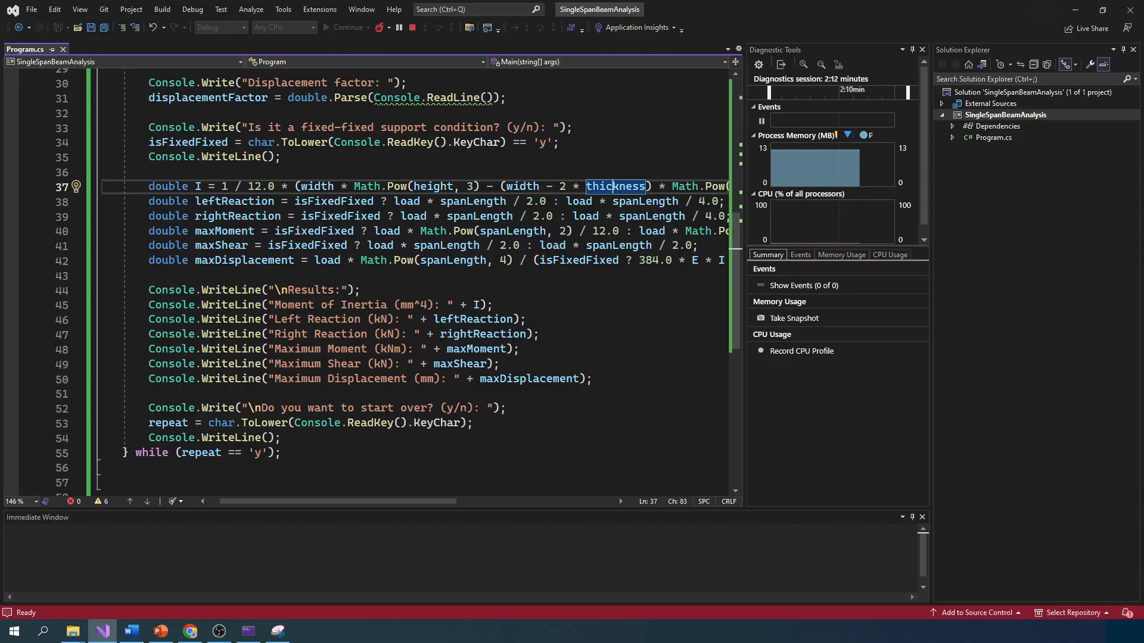
- Ask ChatGPT to add error handling checks for all inputs and send it
{"action": "left_click", "coordinate": [189, 632]}
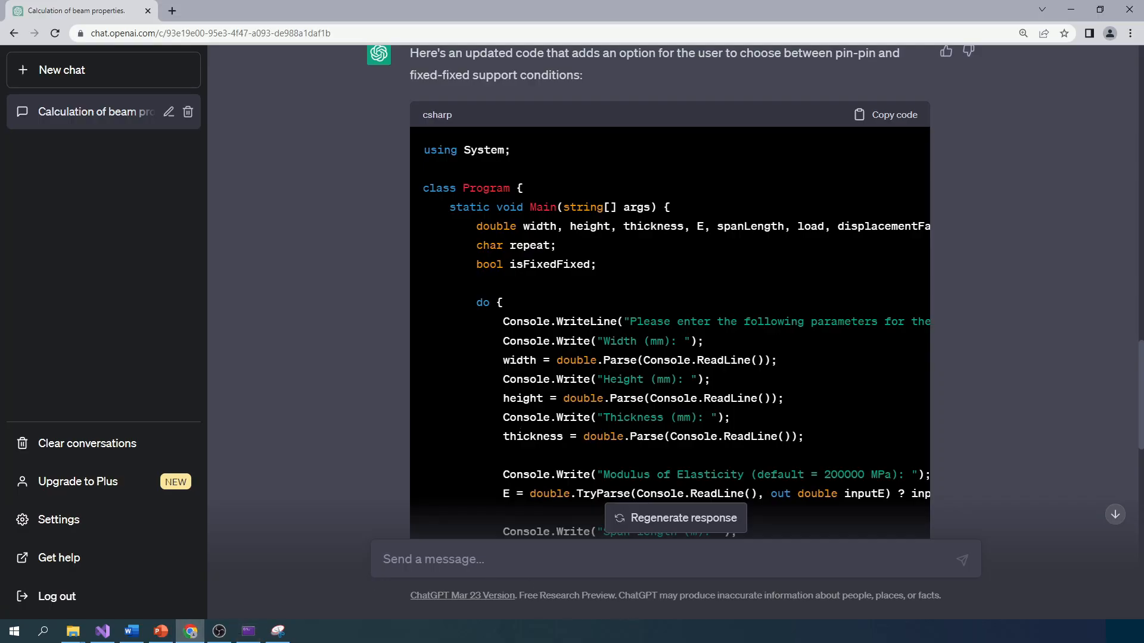
{"action": "scroll", "scroll_direction": "down", "scroll_amount": 3}
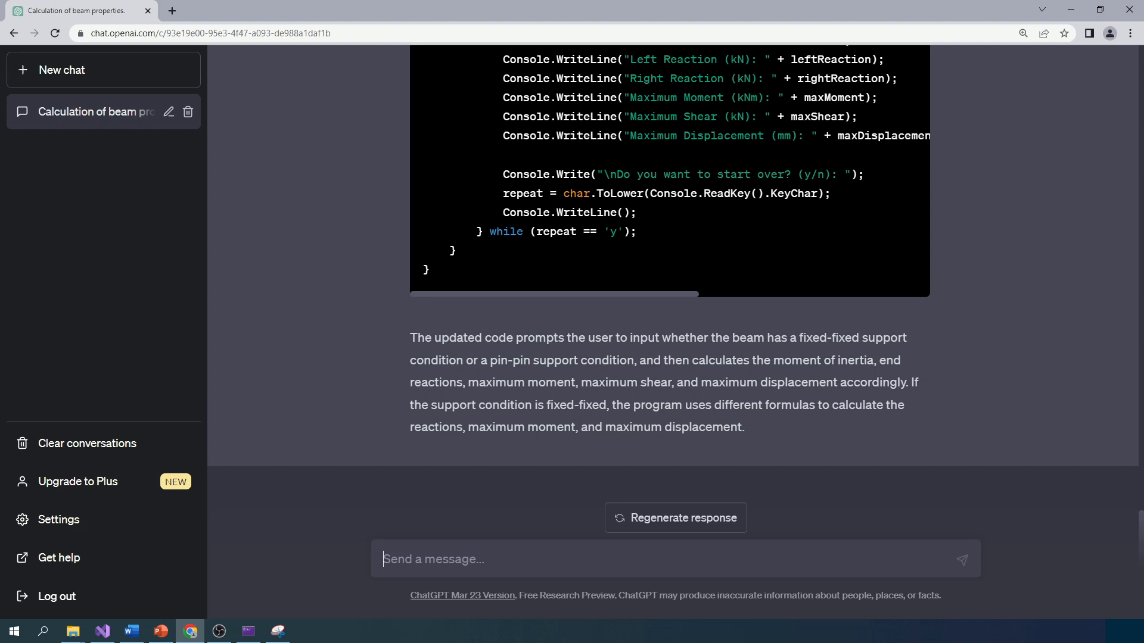
{"action": "type", "text": "Add error handling c"}
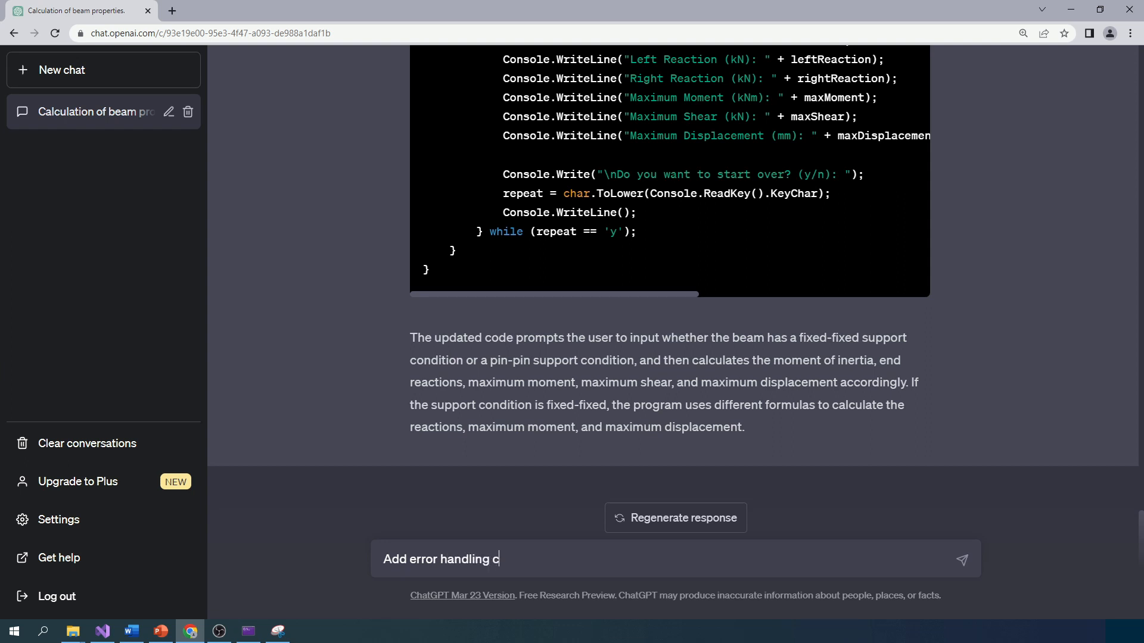
{"action": "type", "text": "hecks for a"}
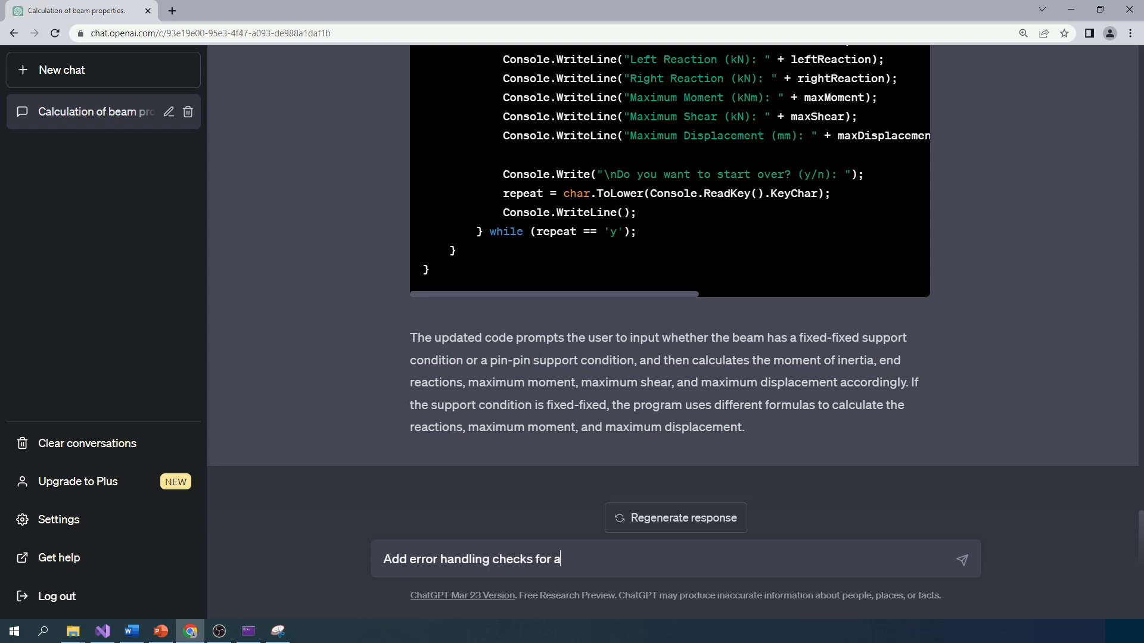
{"action": "type", "text": "ll inputs"}
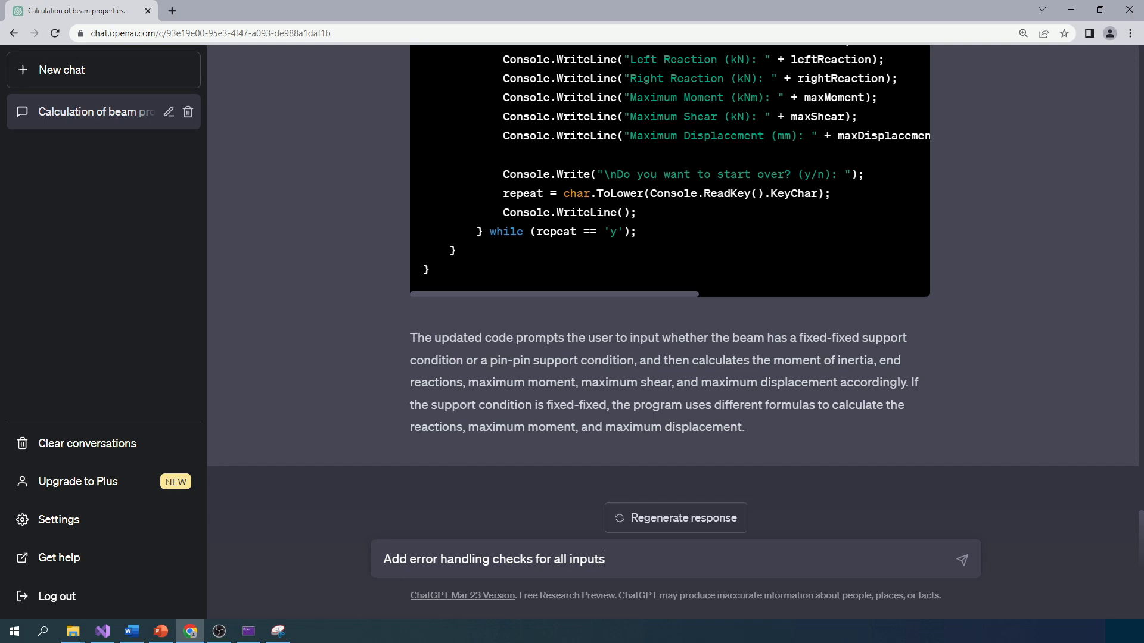
{"action": "left_click", "coordinate": [962, 560]}
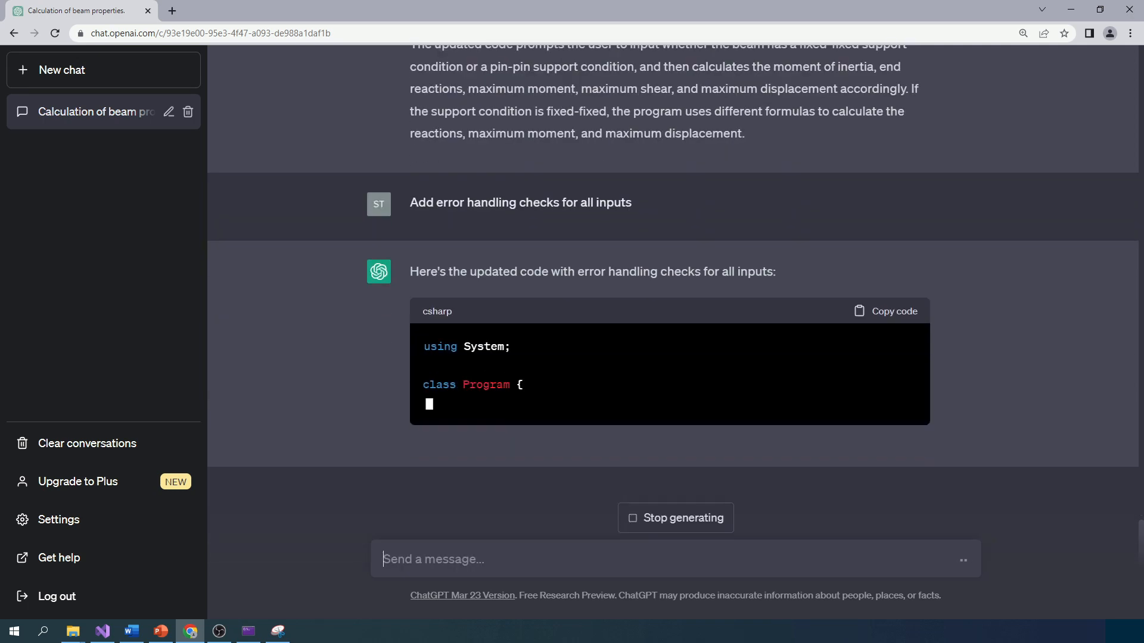
- Scroll through the regenerated code with TryParse validation loops
{"action": "scroll", "scroll_direction": "down", "scroll_amount": 3}
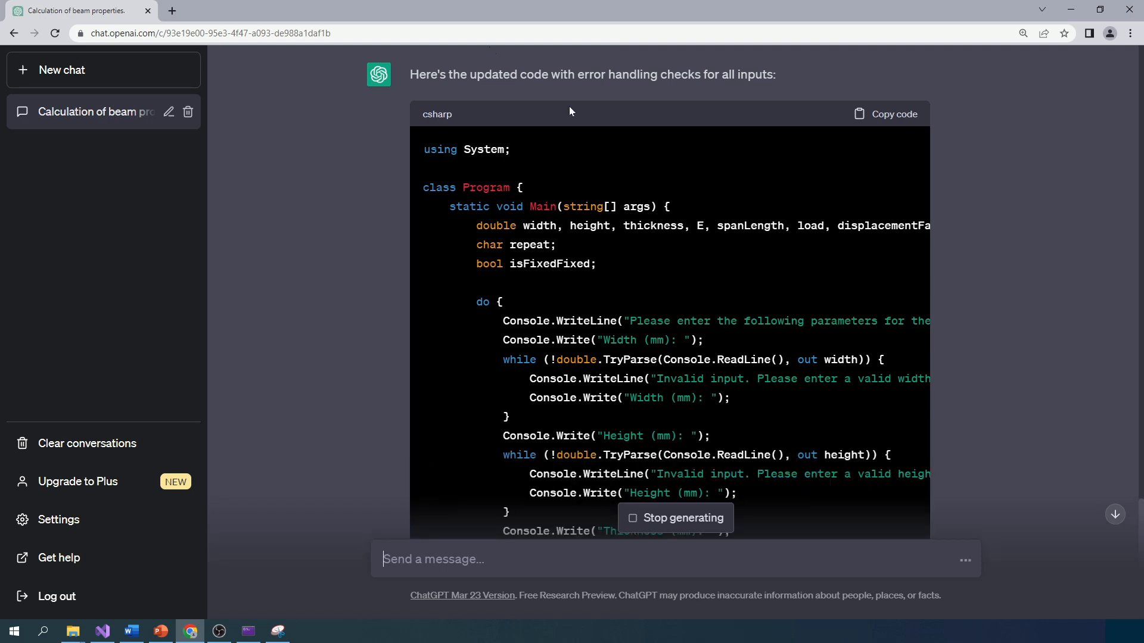
{"action": "scroll", "scroll_direction": "down", "scroll_amount": 3}
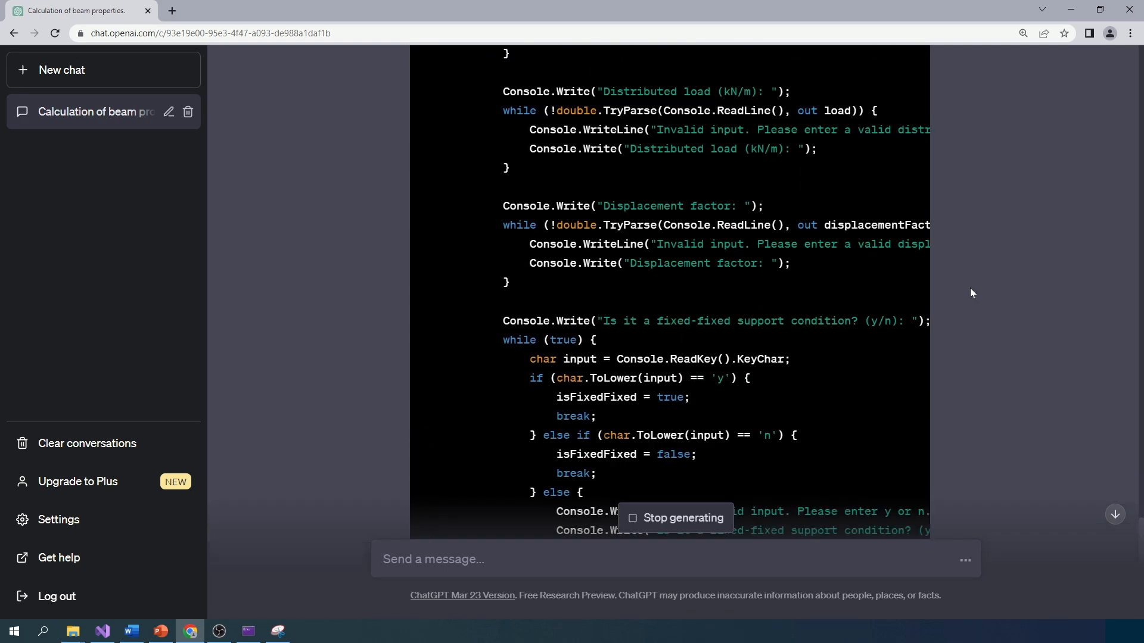
{"action": "scroll", "scroll_direction": "down", "scroll_amount": 3}
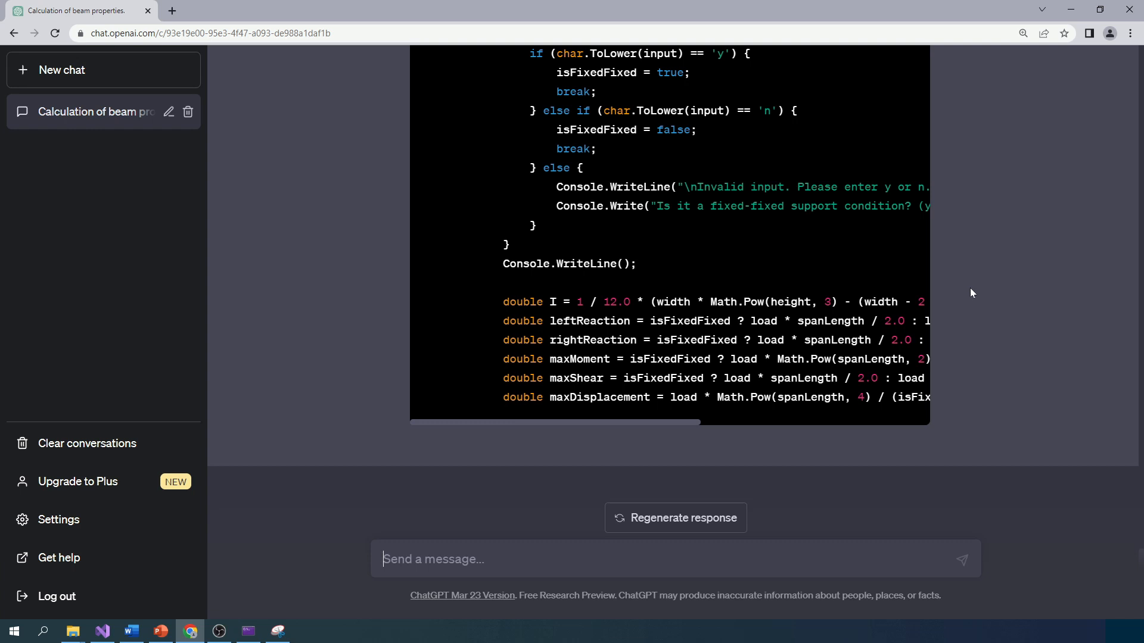
{"action": "mouse_move", "coordinate": [532, 525]}
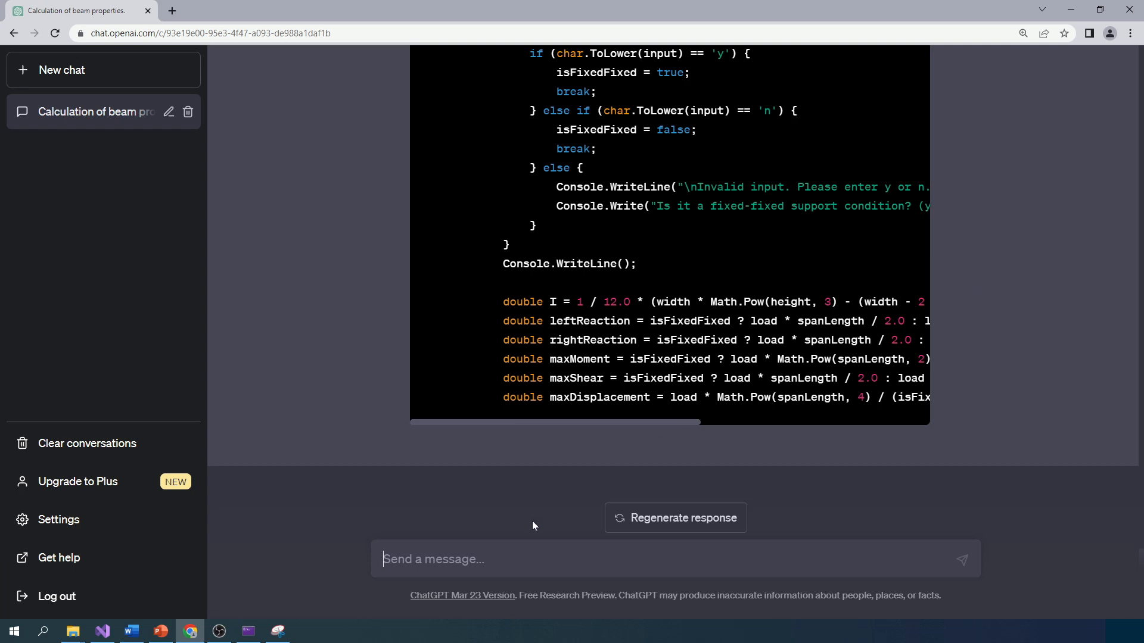
- Ask ChatGPT for the remainder of the code from where it stopped and review the reply
{"action": "type", "text": "Please pr"}
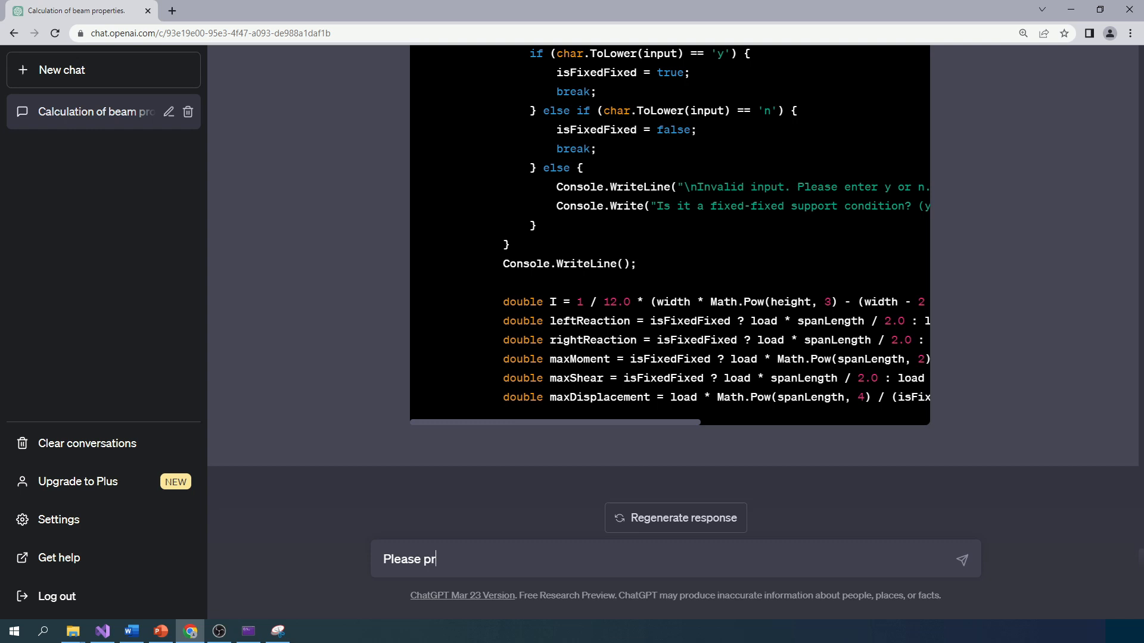
{"action": "type", "text": "ovide the re"}
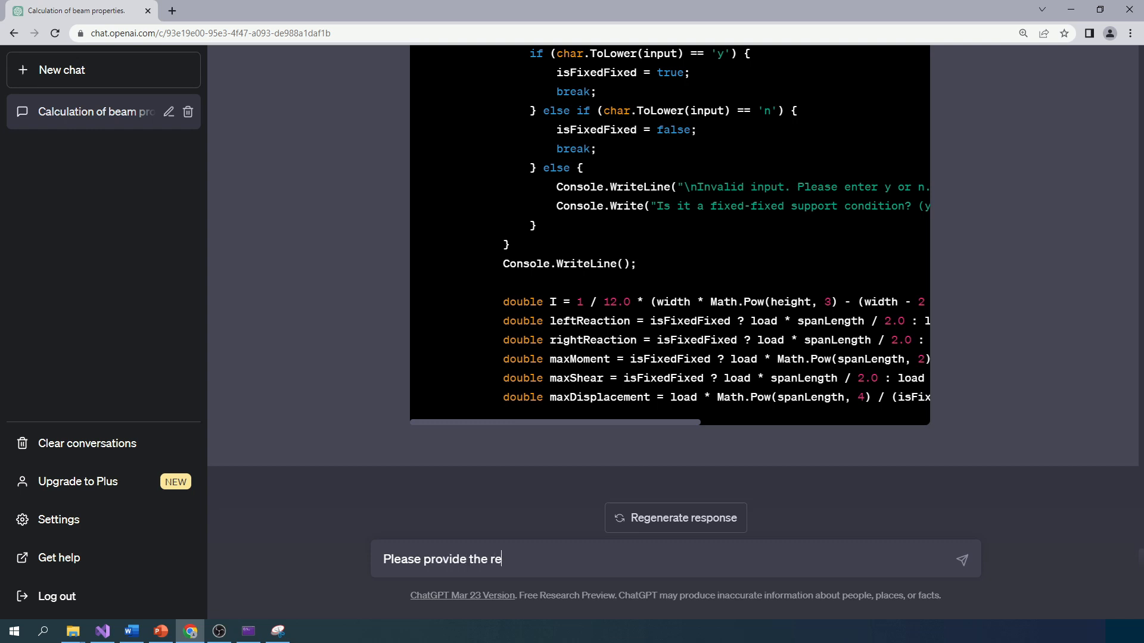
{"action": "type", "text": "mainder of t"}
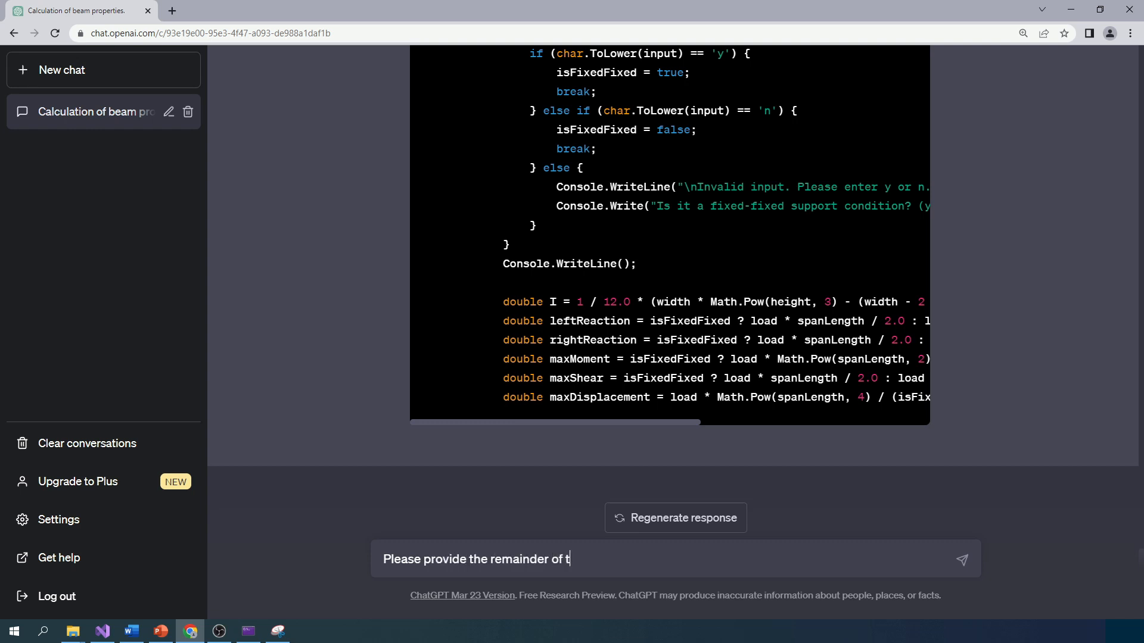
{"action": "type", "text": "he code from"}
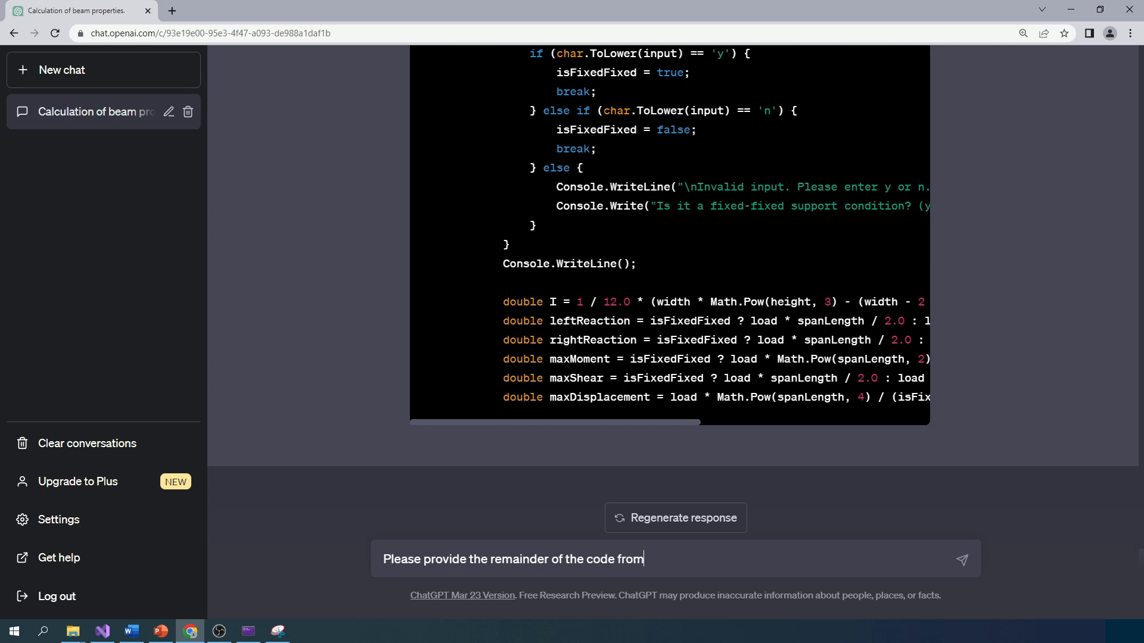
{"action": "type", "text": "where you s"}
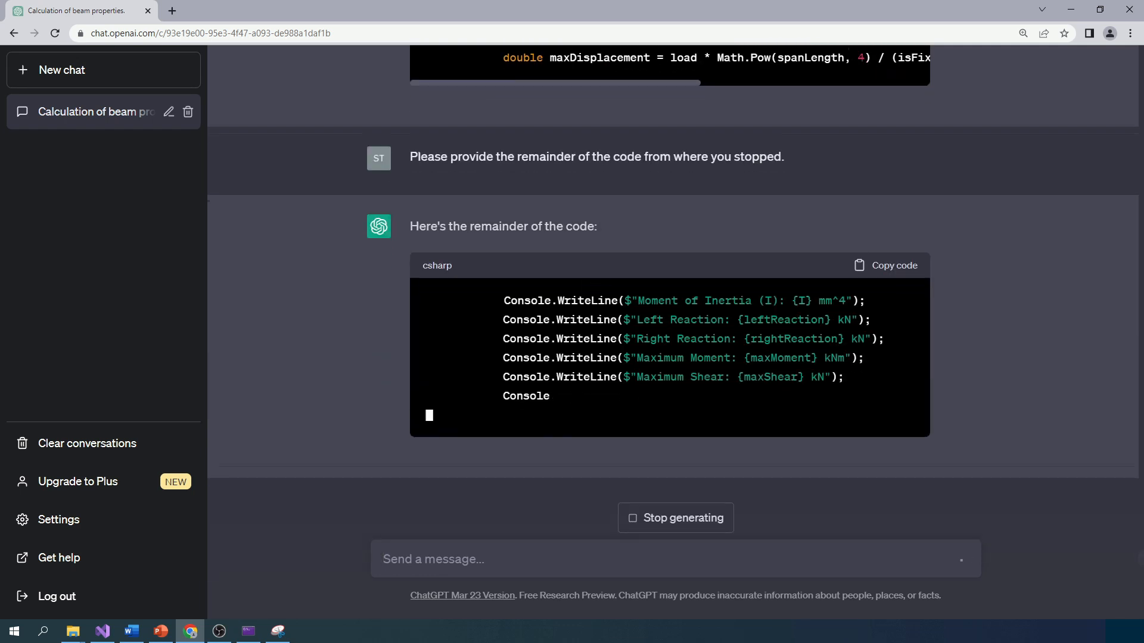
{"action": "scroll", "scroll_direction": "down", "scroll_amount": 3}
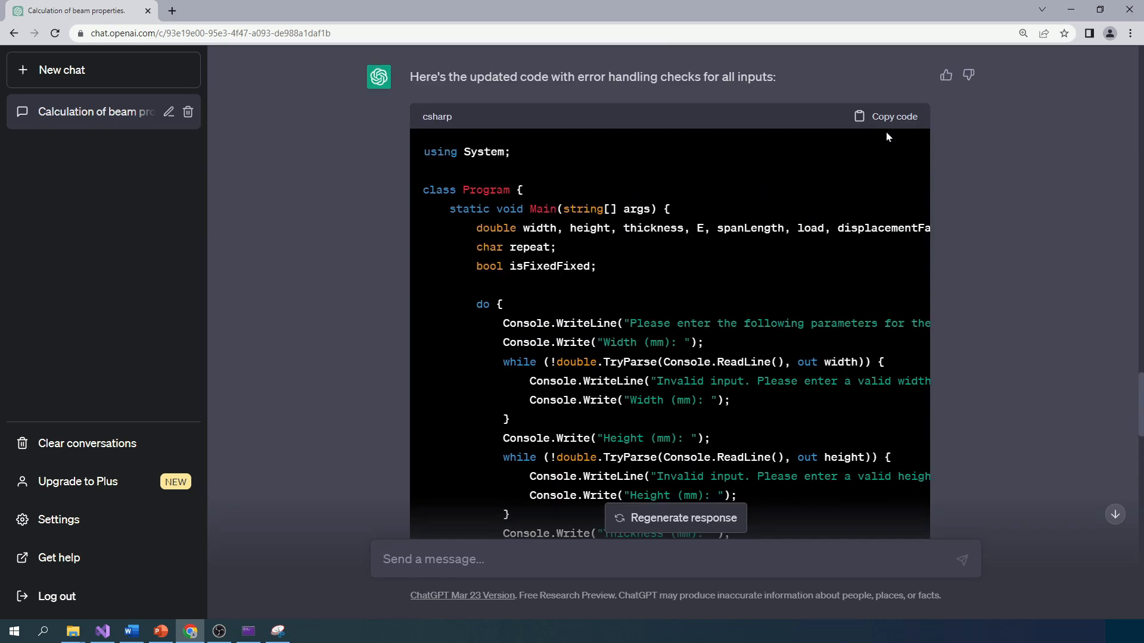
- Copy the regenerated TryParse-validated program and paste it over Program.cs
{"action": "left_click", "coordinate": [885, 116]}
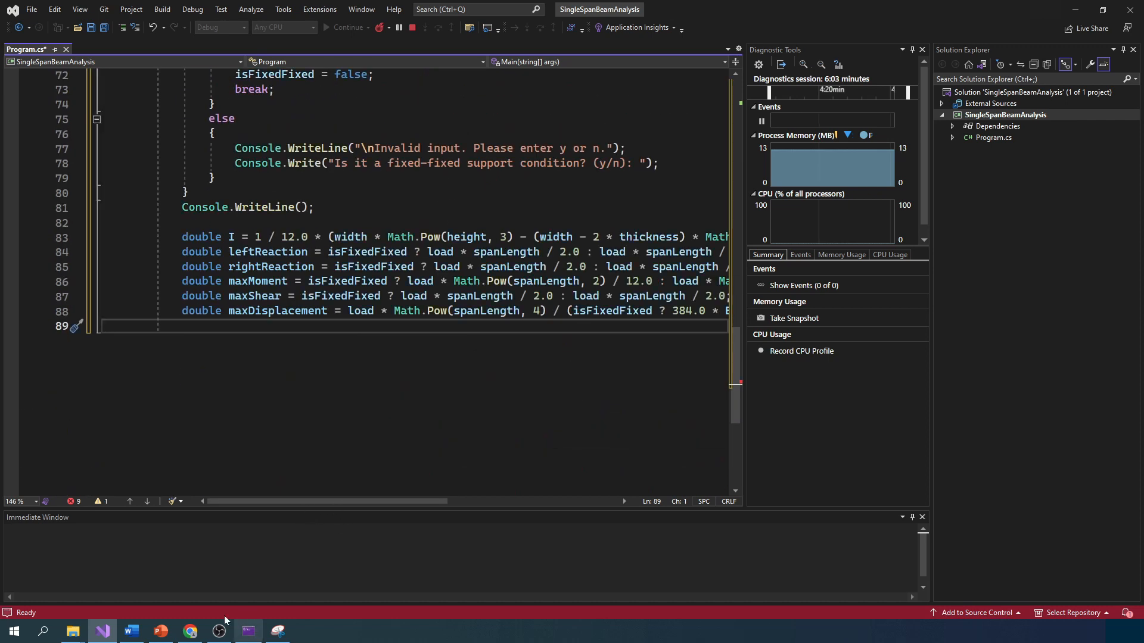
{"action": "left_click", "coordinate": [190, 631]}
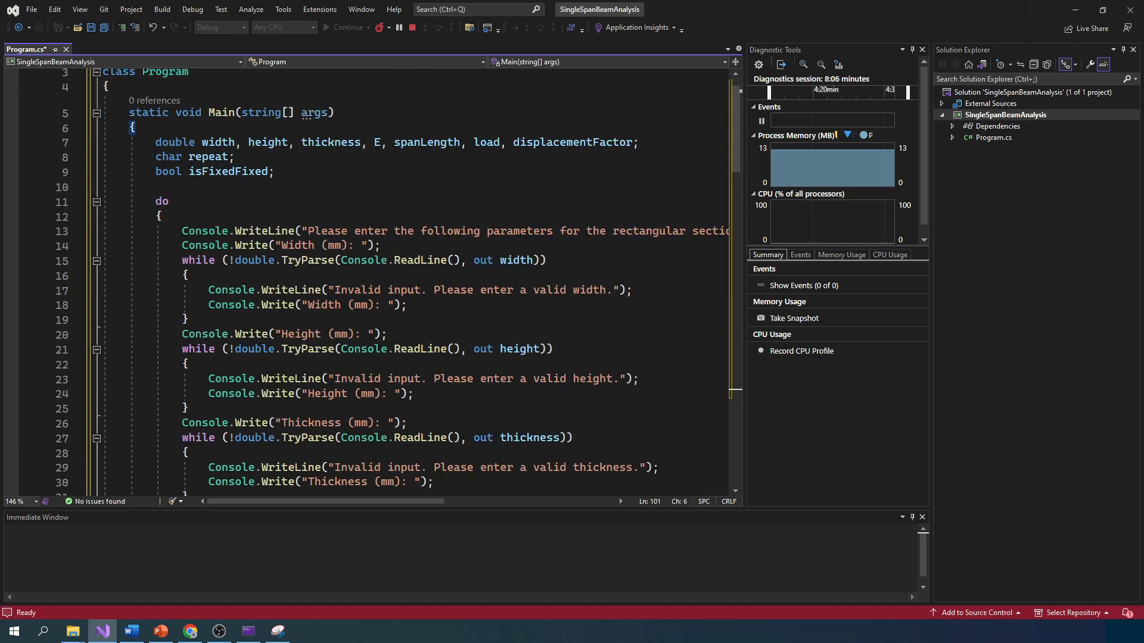
- Scroll through the TryParse input validation loops in Program.cs to read them over
{"action": "scroll", "scroll_direction": "down", "scroll_amount": 3}
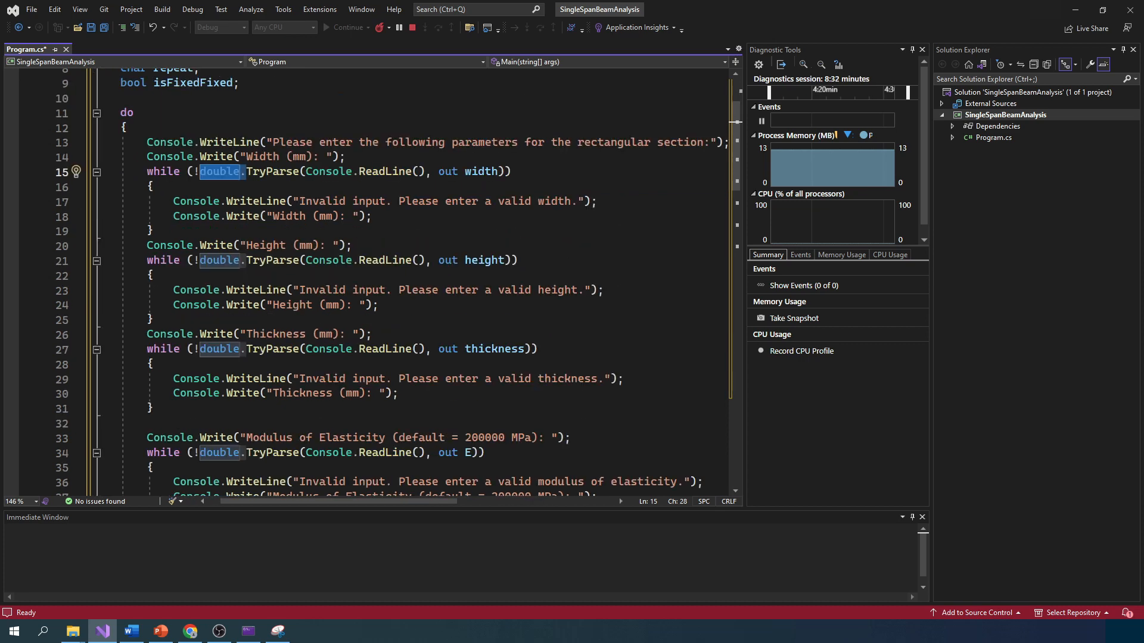
{"action": "scroll", "scroll_direction": "down", "scroll_amount": 3}
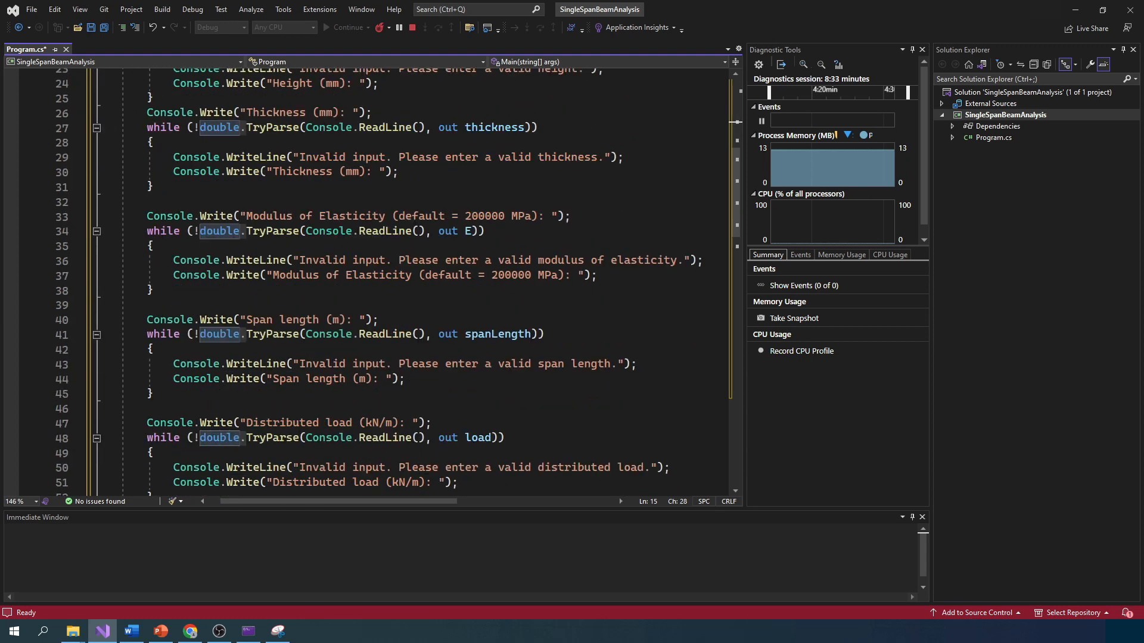
{"action": "scroll", "scroll_direction": "down", "scroll_amount": 3}
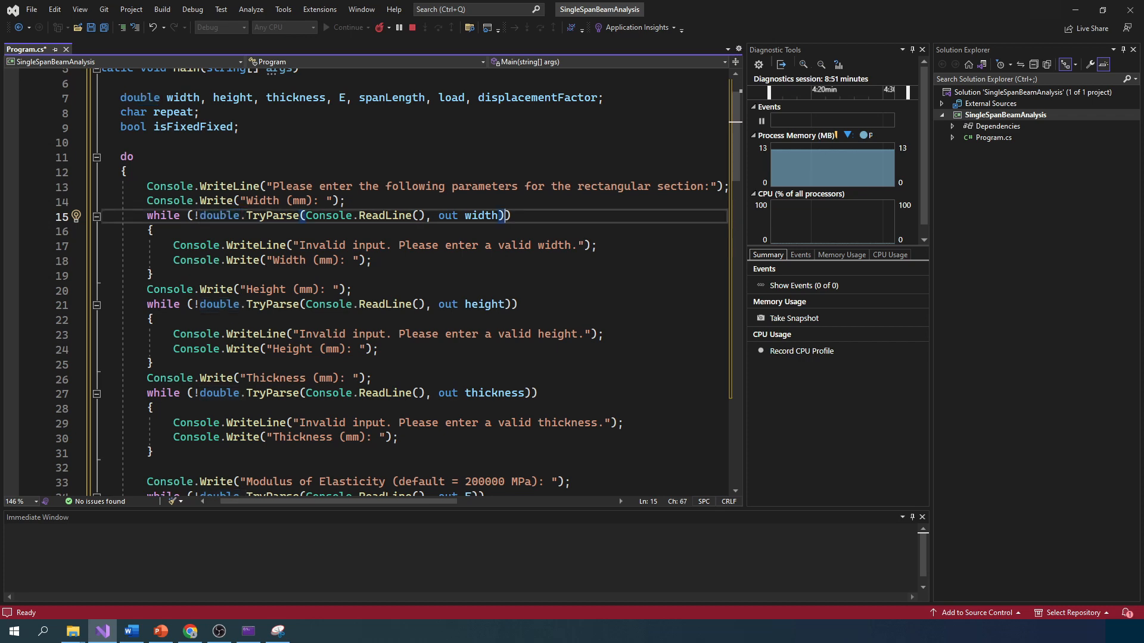
{"action": "mouse_move", "coordinate": [481, 216]}
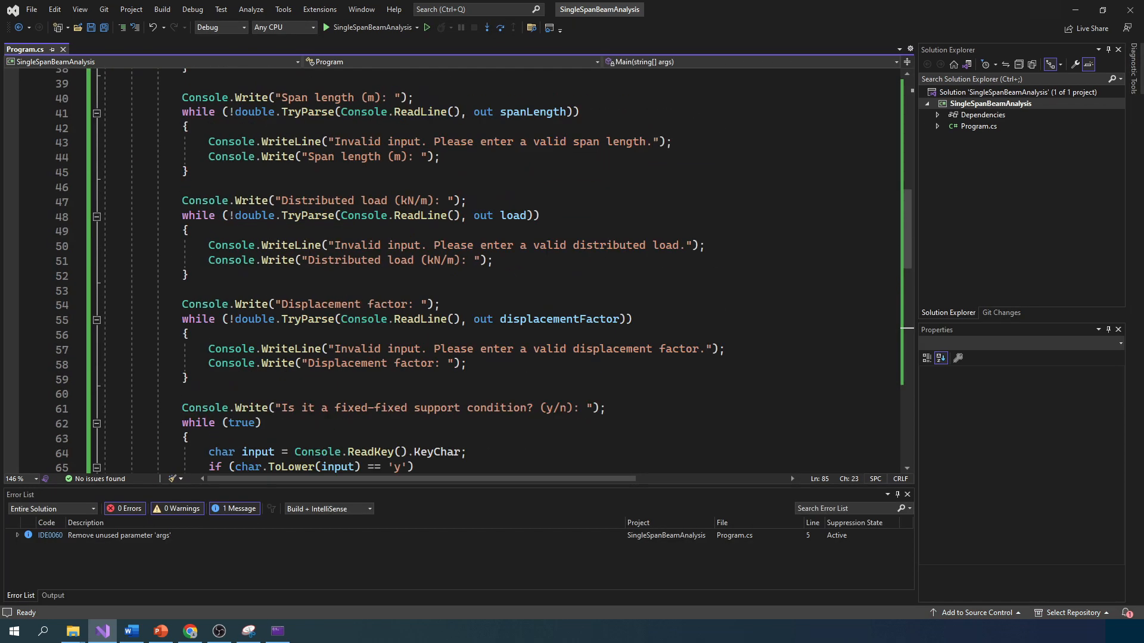
- Begin editing the rightReaction formula line and underline the pin-pin reactions formula in red on the sheet
{"action": "scroll", "scroll_direction": "down", "scroll_amount": 3}
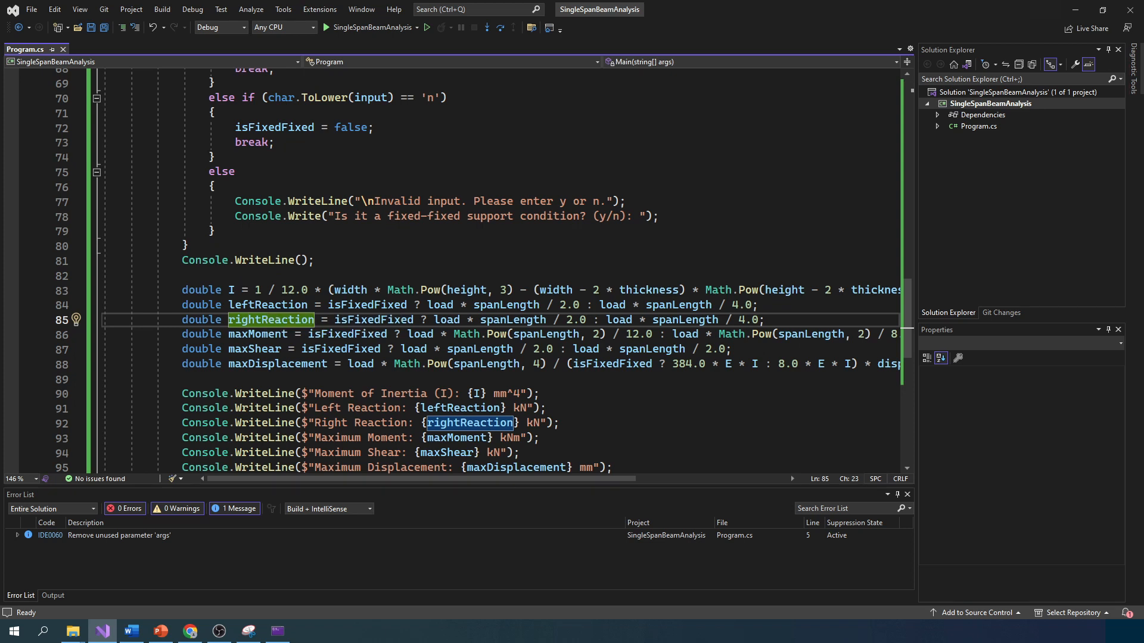
{"action": "left_click", "coordinate": [733, 305]}
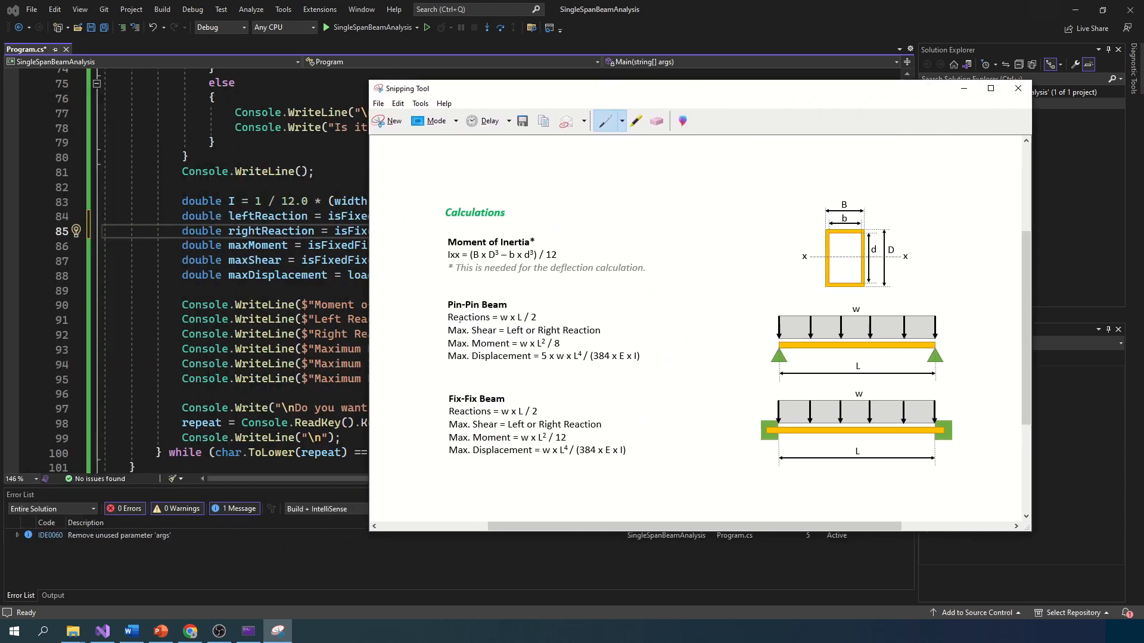
{"action": "left_click_drag", "start_coordinate": [451, 319], "coordinate": [550, 319]}
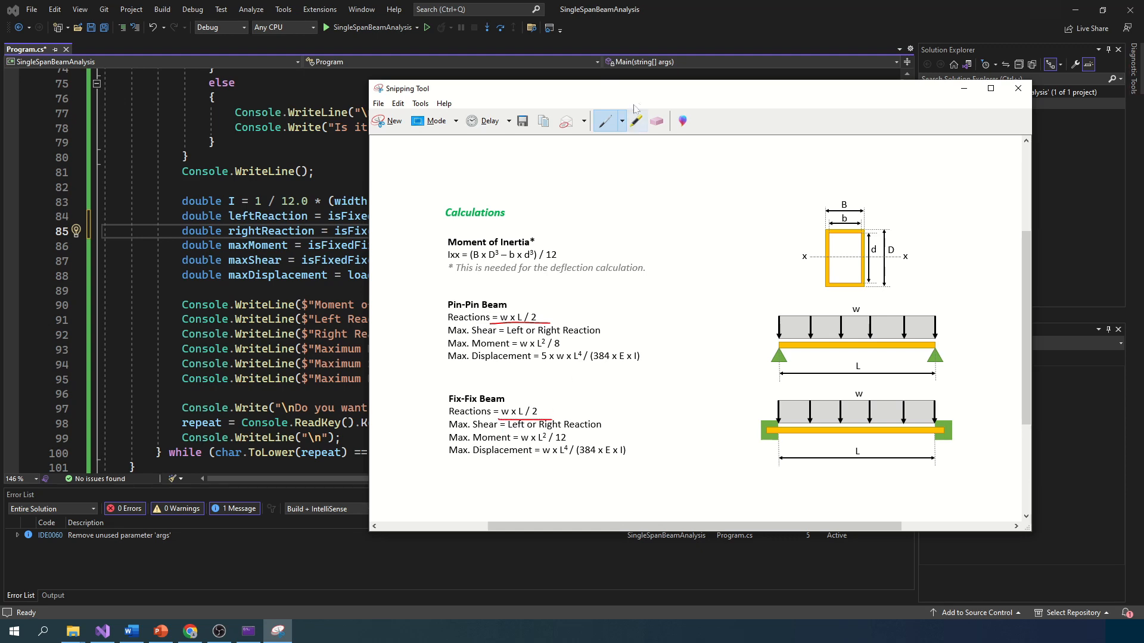
{"action": "left_click", "coordinate": [1017, 89]}
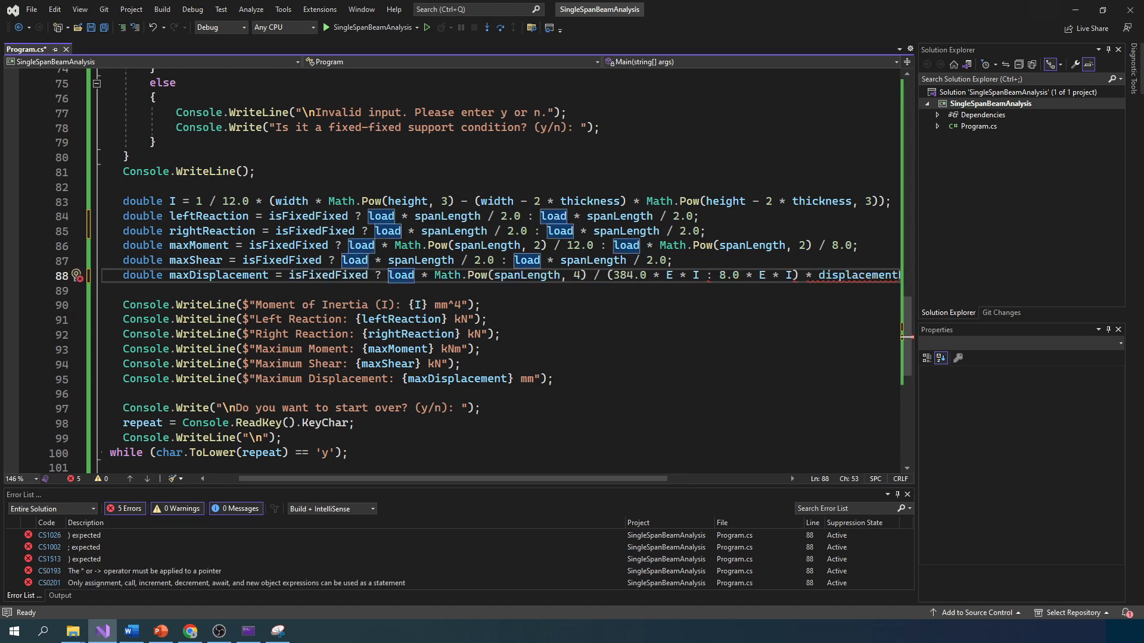
- Rewrite maxDisplacement as (isFixedFixed ? 1 : 5) * load * Math.Pow(spanLength*1000, 4) / (384.0 * E * I) * displacementFactor
{"action": "type", "text": "1:5) *"}
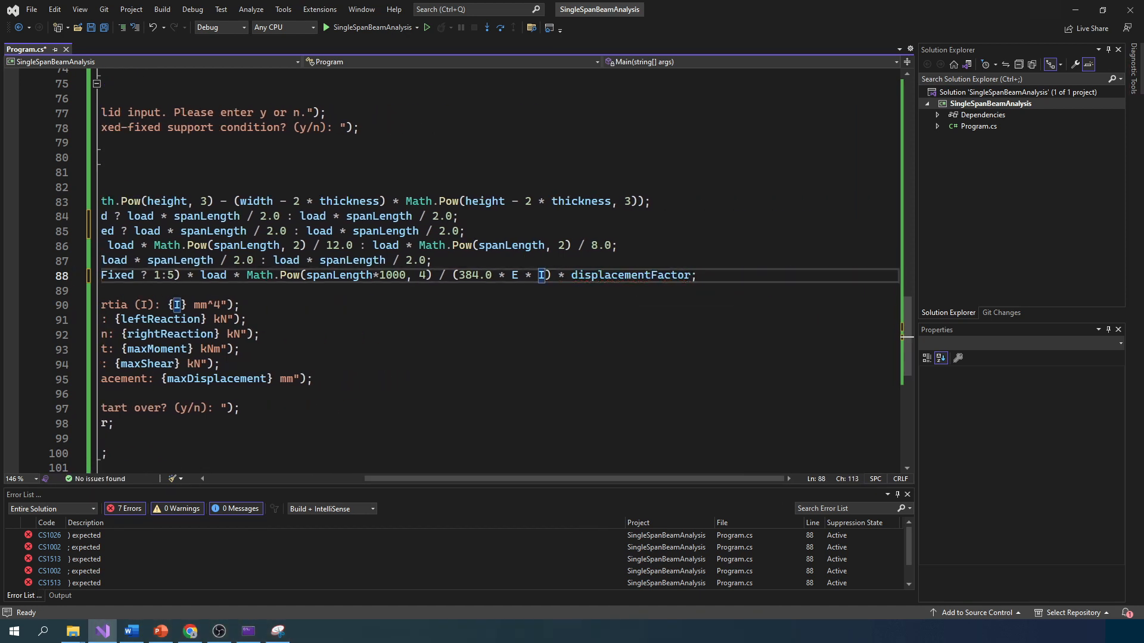
{"action": "type", "text": ")"}
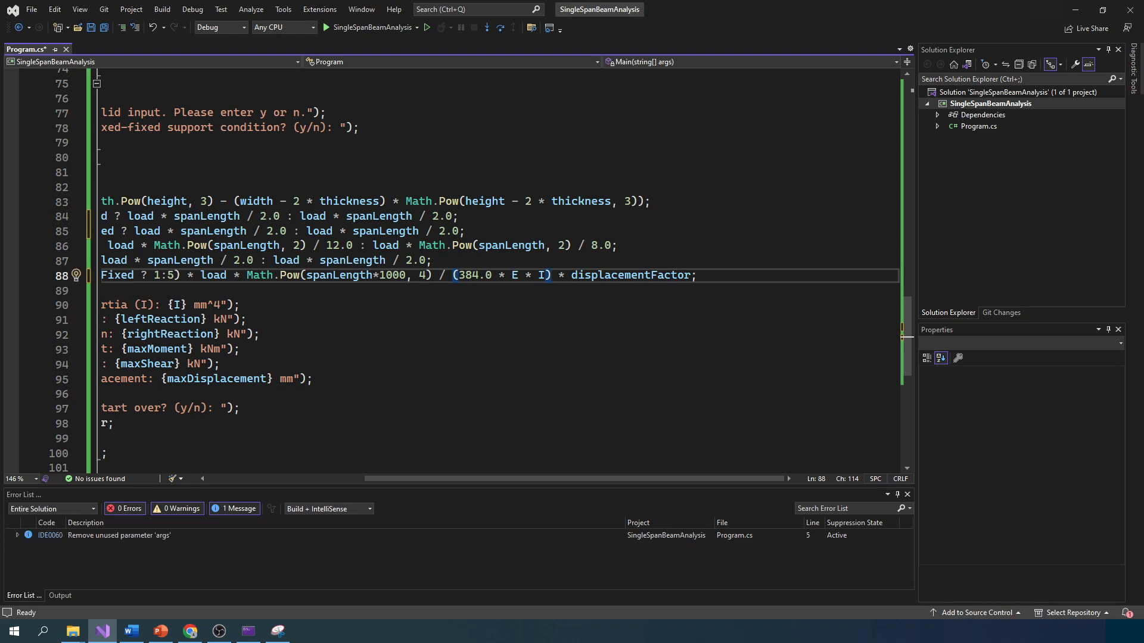
{"action": "scroll", "scroll_direction": "left", "scroll_amount": 3}
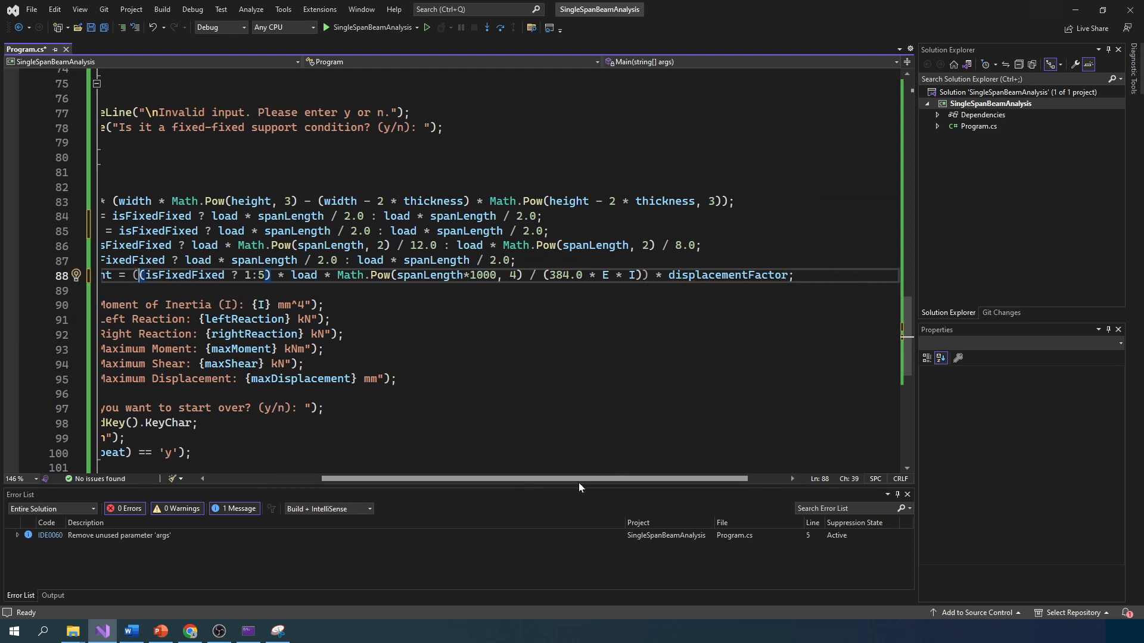
{"action": "scroll", "scroll_direction": "left", "scroll_amount": 3}
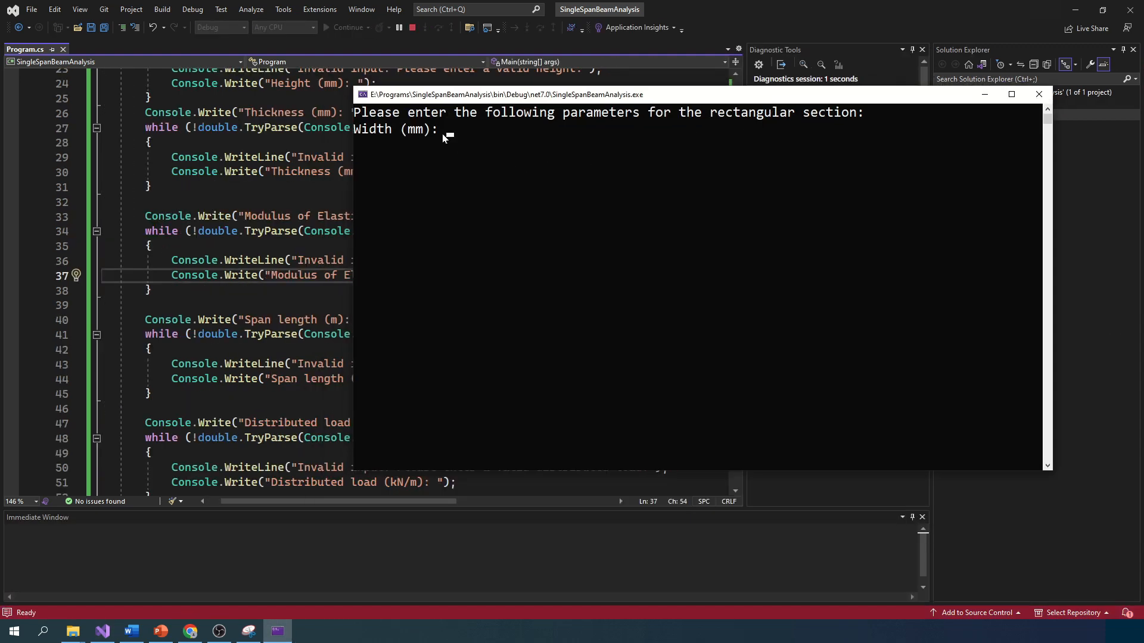
- Run the pinned case with 152, 203, 13, 200000, 7.5, 12, 0.7 and confirm 36.25 mm displacement against the sheet
{"action": "left_click", "coordinate": [445, 129]}
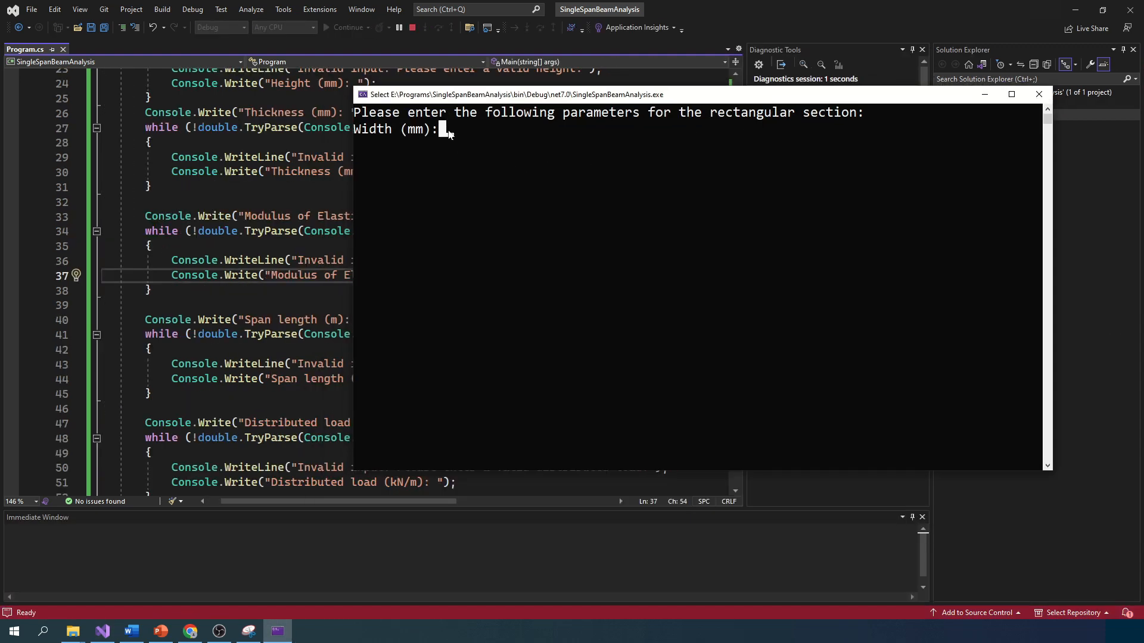
{"action": "type", "text": "152"}
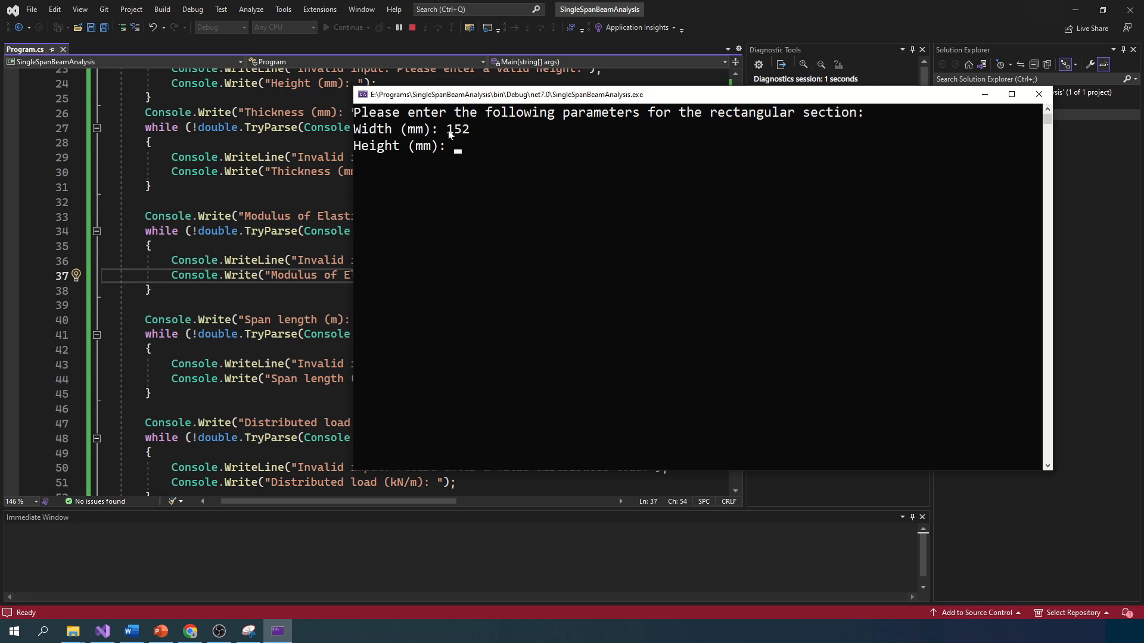
{"action": "type", "text": "203"}
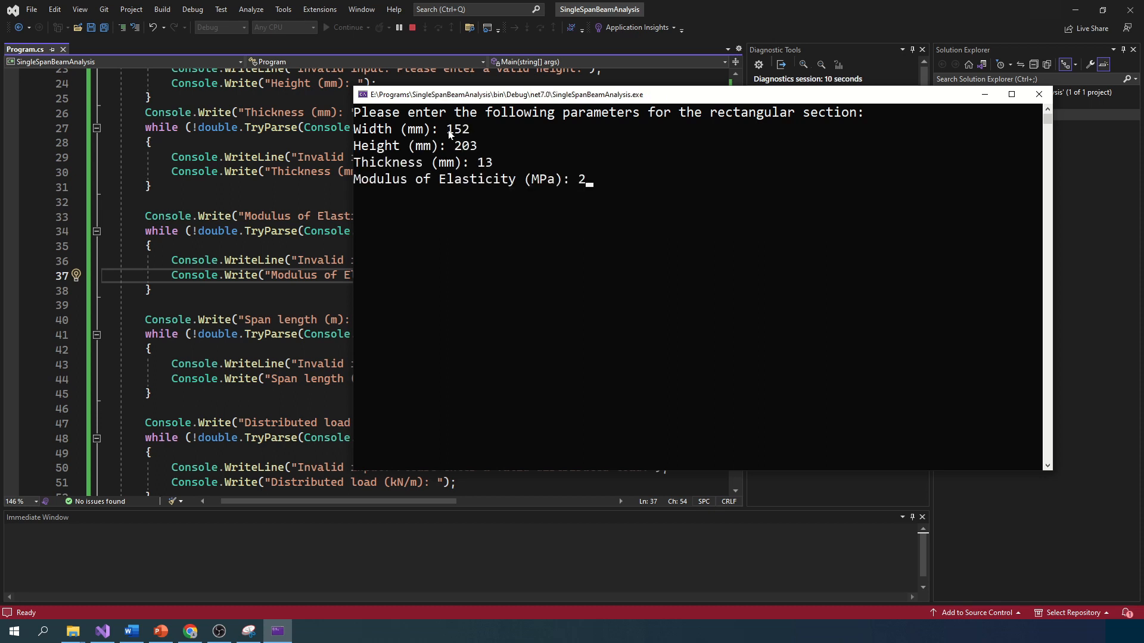
{"action": "type", "text": "00000"}
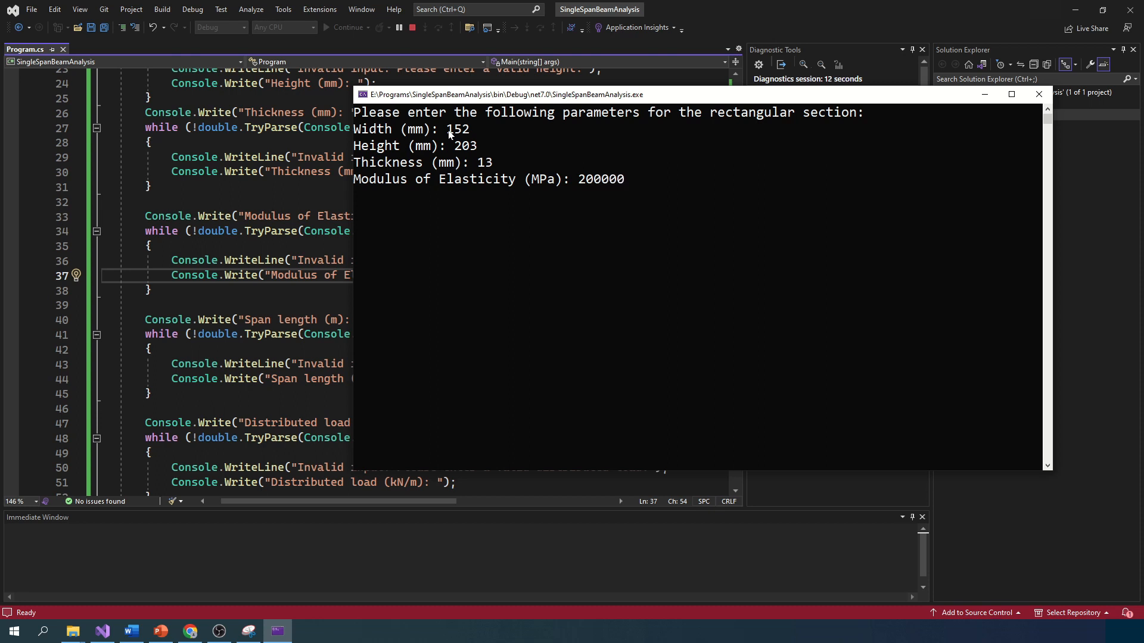
{"action": "type", "text": "7.5"}
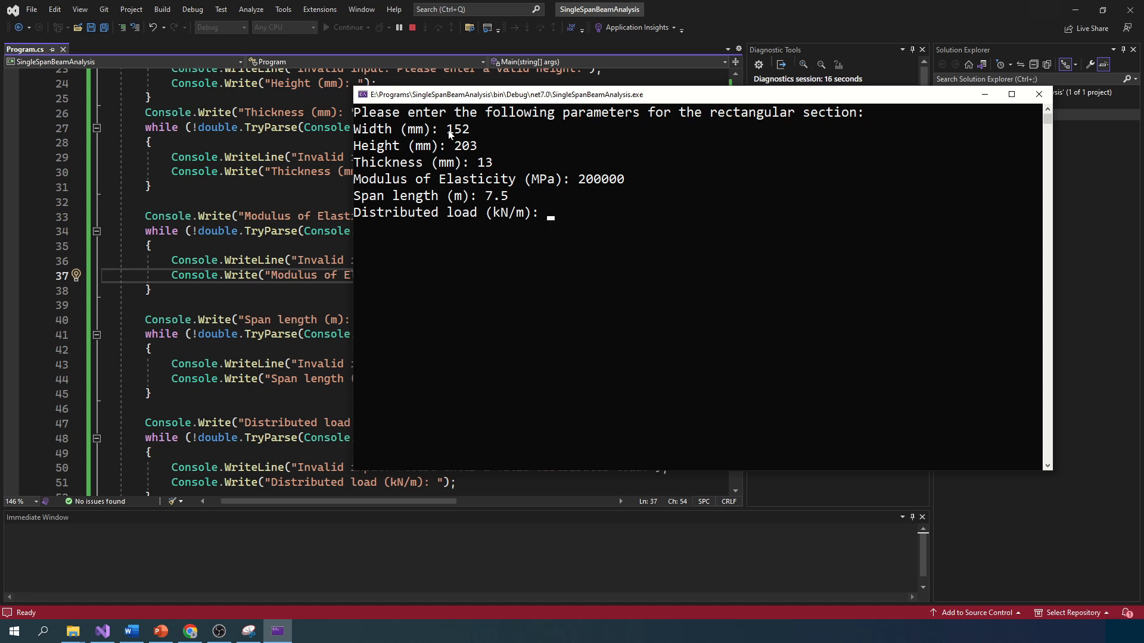
{"action": "type", "text": "12"}
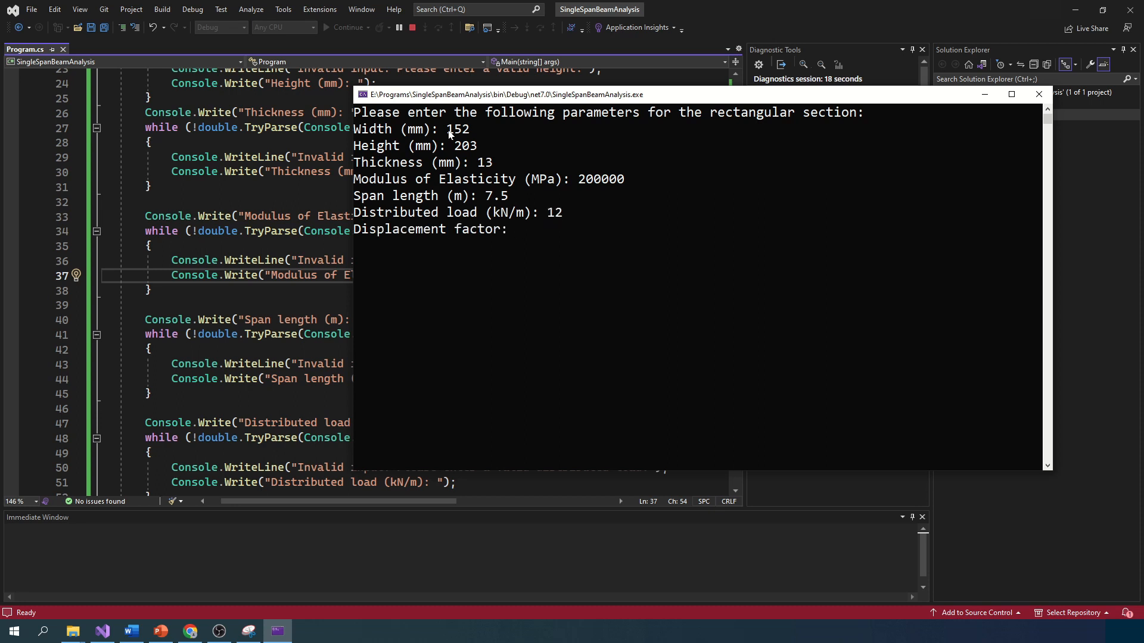
{"action": "type", "text": "0.7"}
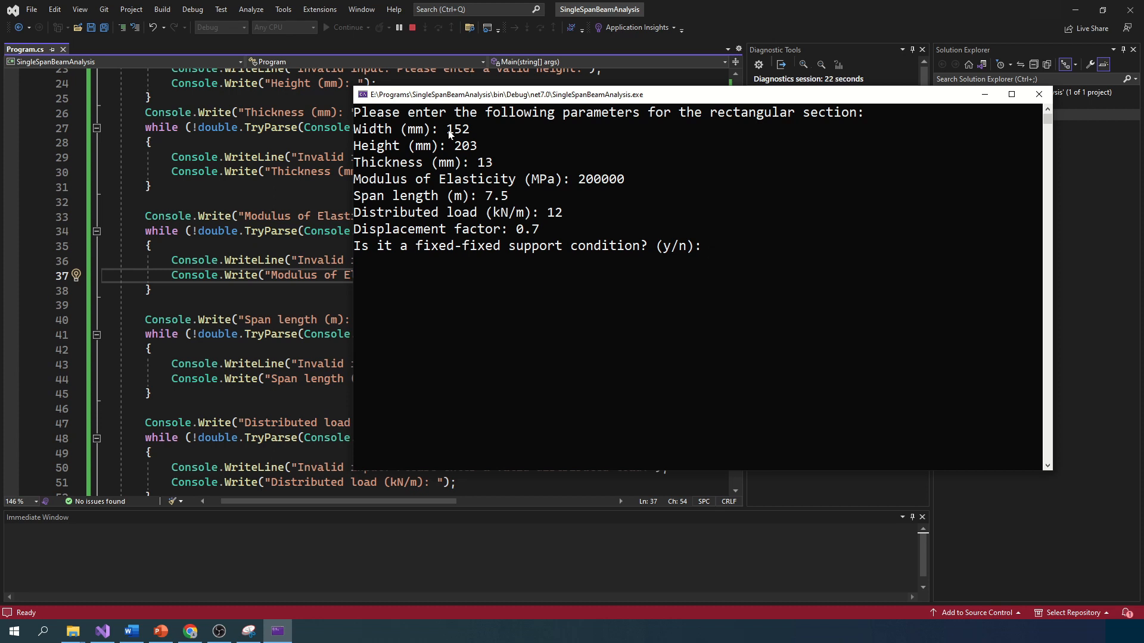
{"action": "type", "text": "n"}
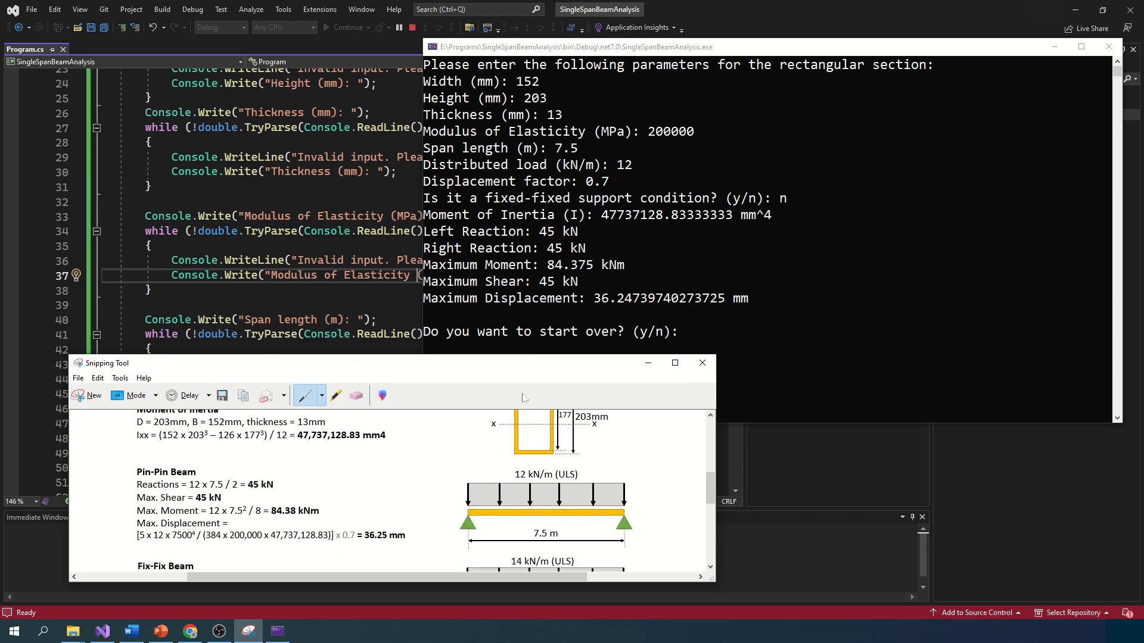
{"action": "mouse_move", "coordinate": [561, 250]}
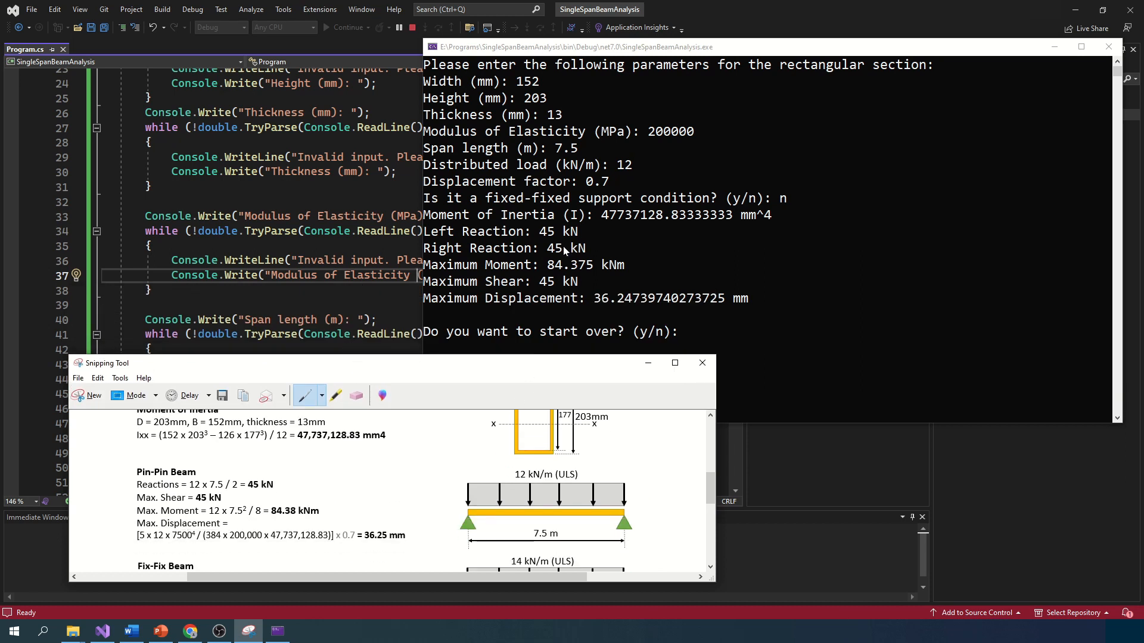
{"action": "mouse_move", "coordinate": [624, 284]}
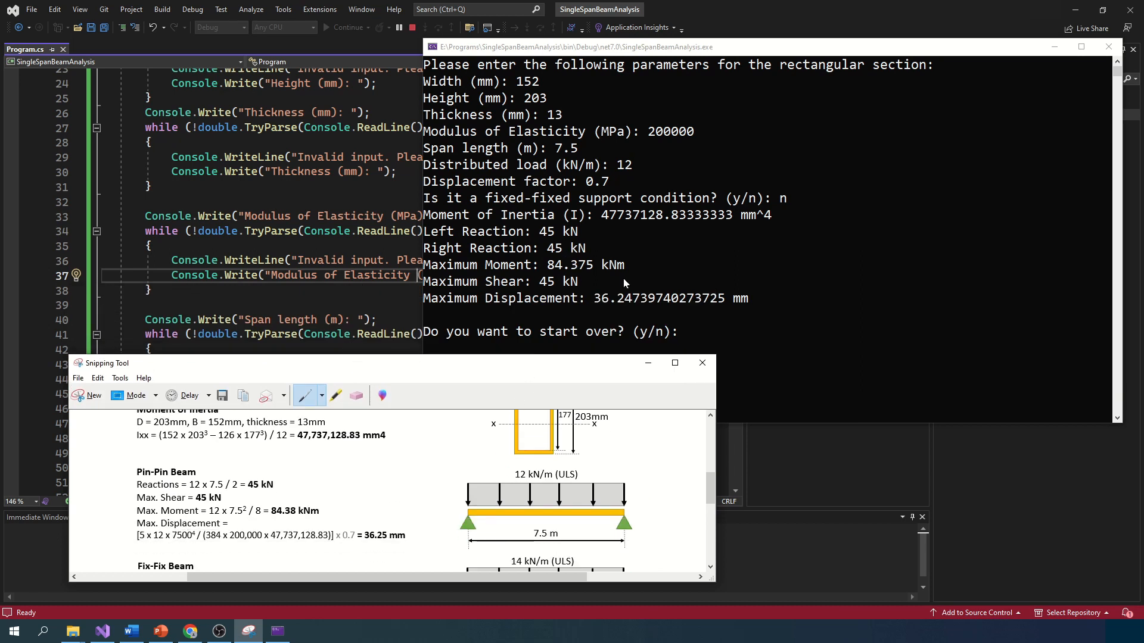
{"action": "mouse_move", "coordinate": [602, 285]}
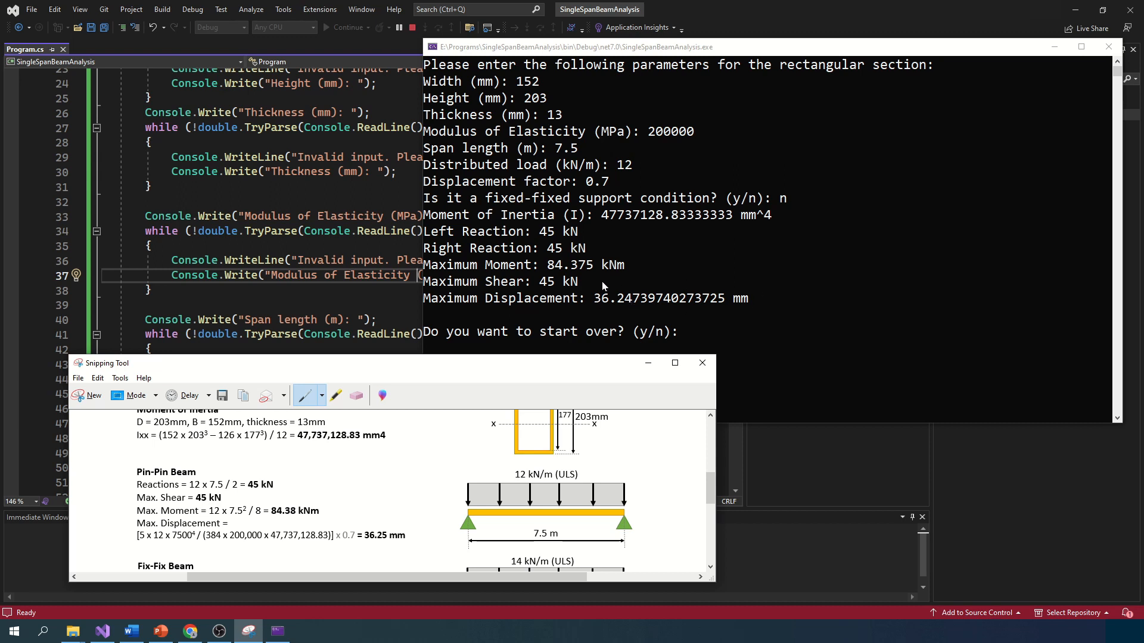
{"action": "left_click", "coordinate": [702, 362]}
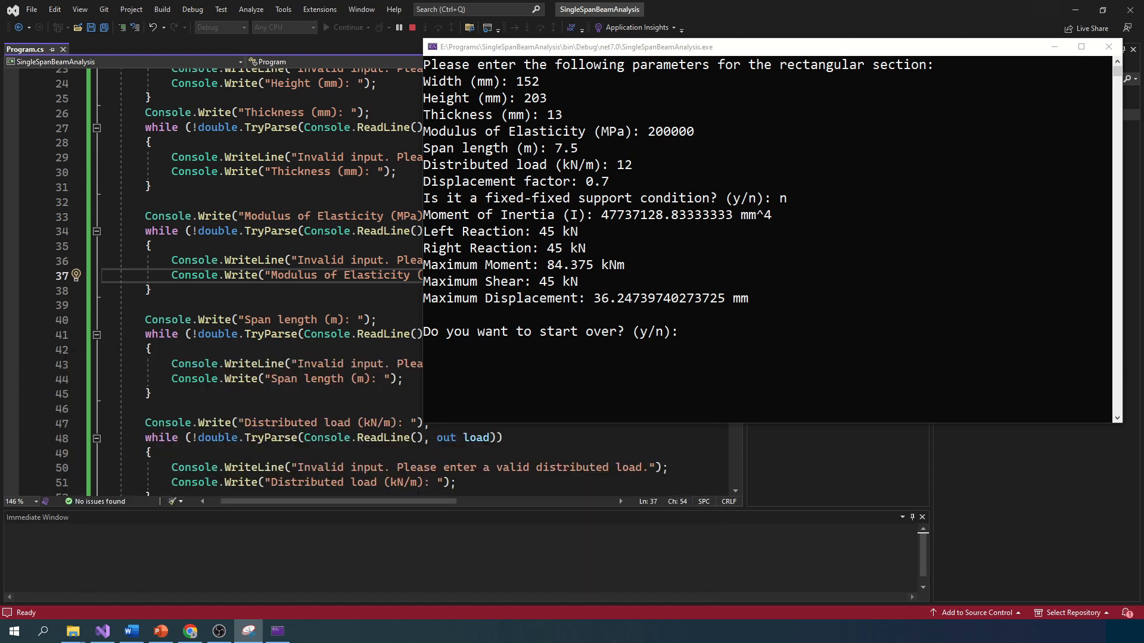
- Start over for the fixed-fixed case with 152, 203, 13, 200000, 8 m span, 14 kN/m, 0.7
{"action": "left_click", "coordinate": [681, 332]}
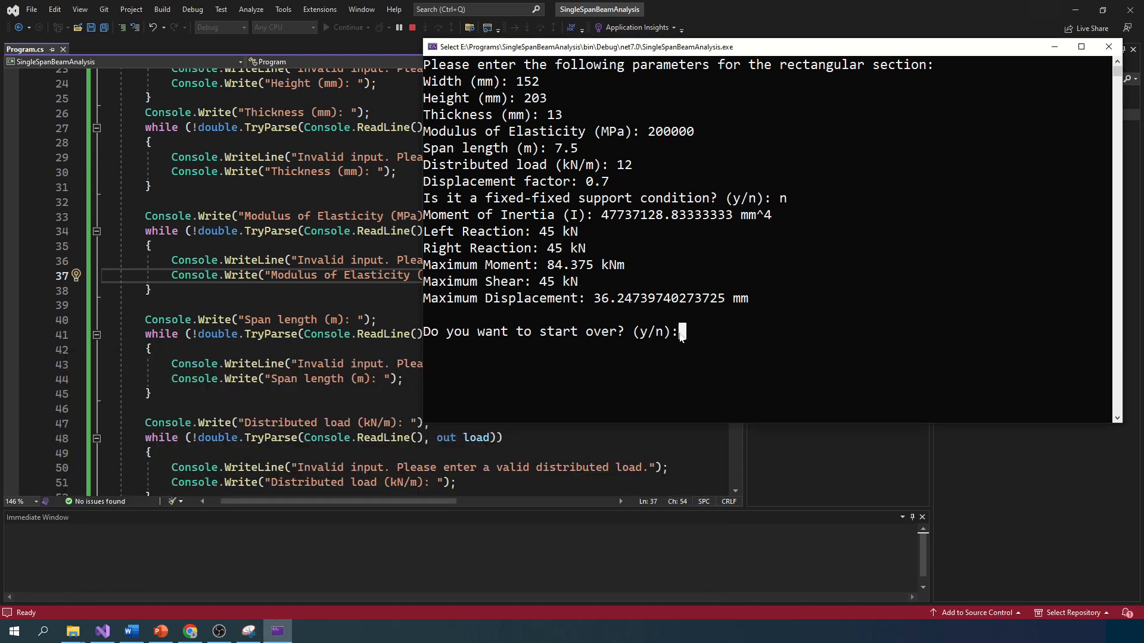
{"action": "type", "text": "y"}
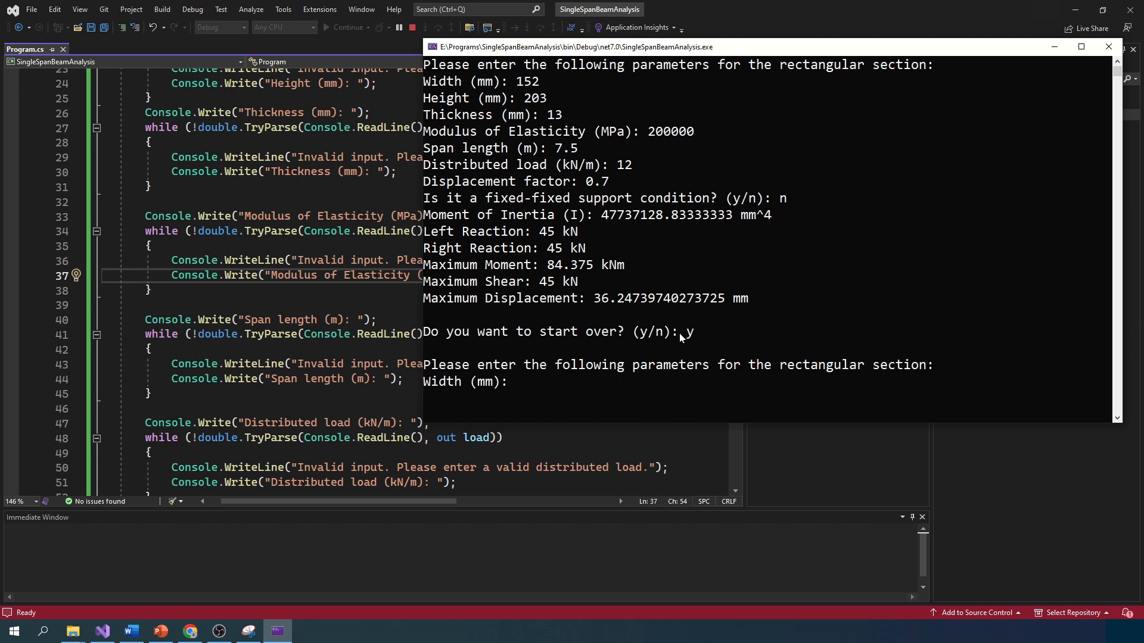
{"action": "type", "text": "152"}
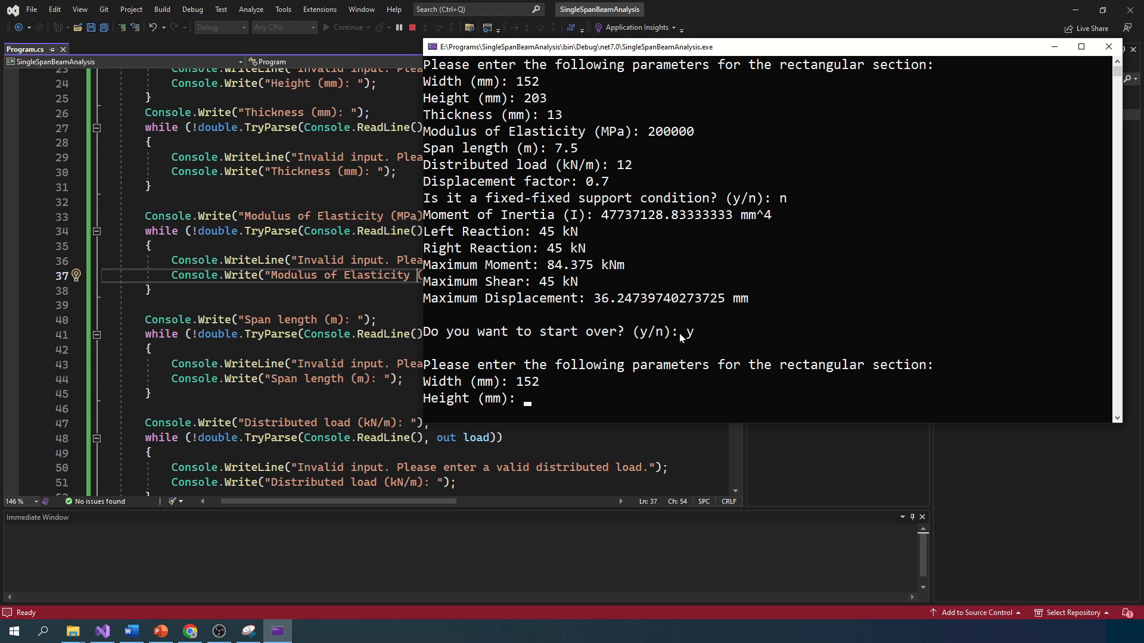
{"action": "type", "text": "203"}
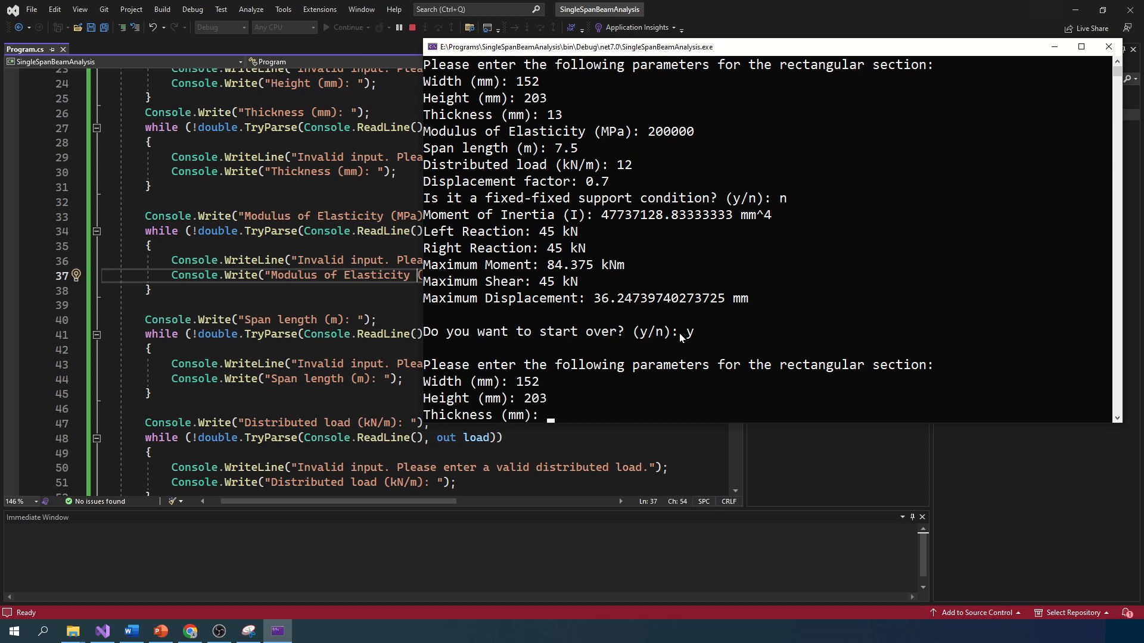
{"action": "type", "text": "2"}
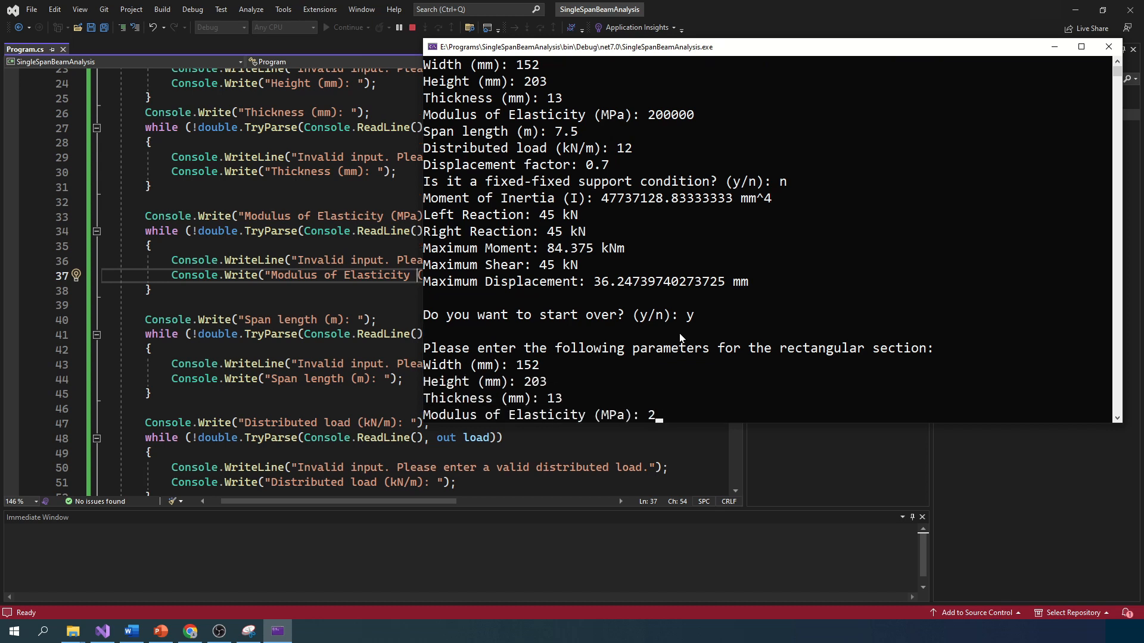
{"action": "type", "text": "00000"}
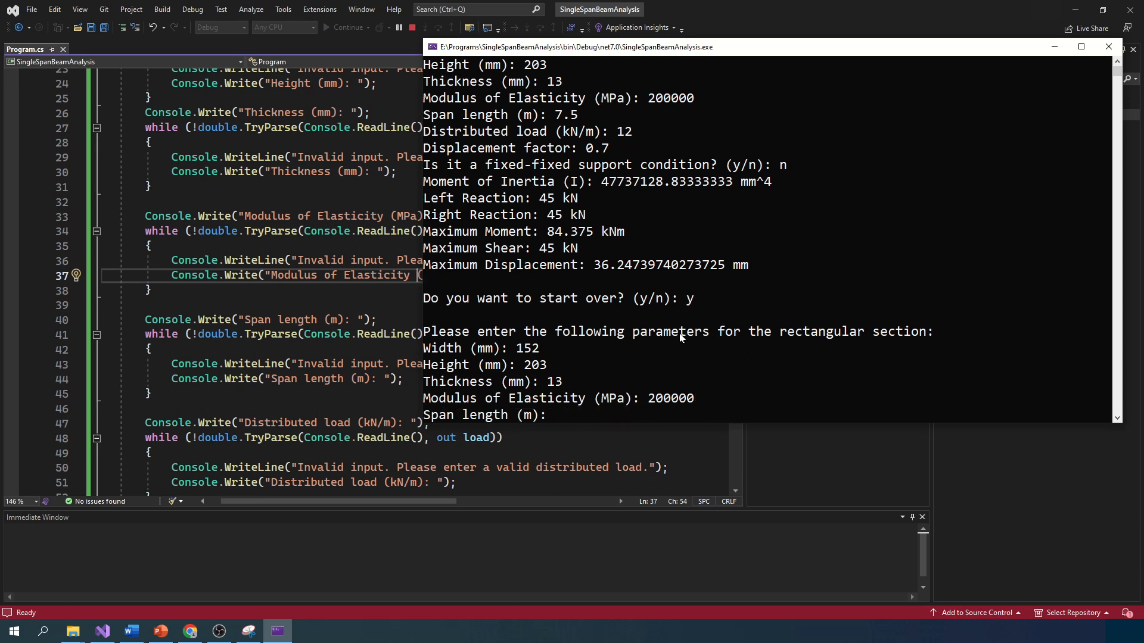
{"action": "type", "text": "8"}
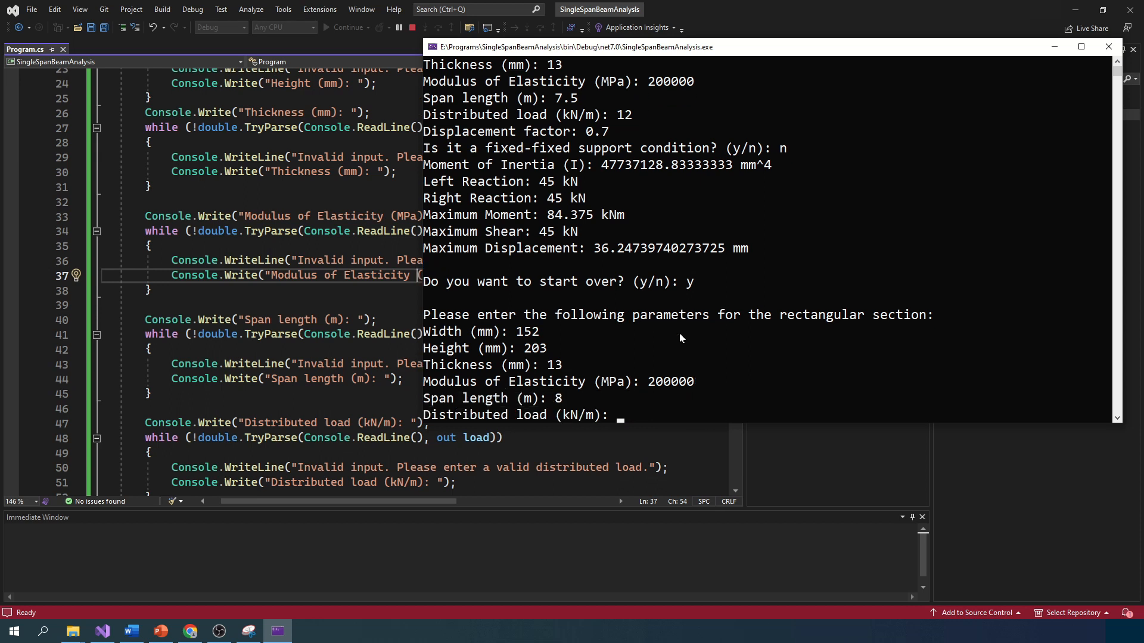
{"action": "type", "text": "14"}
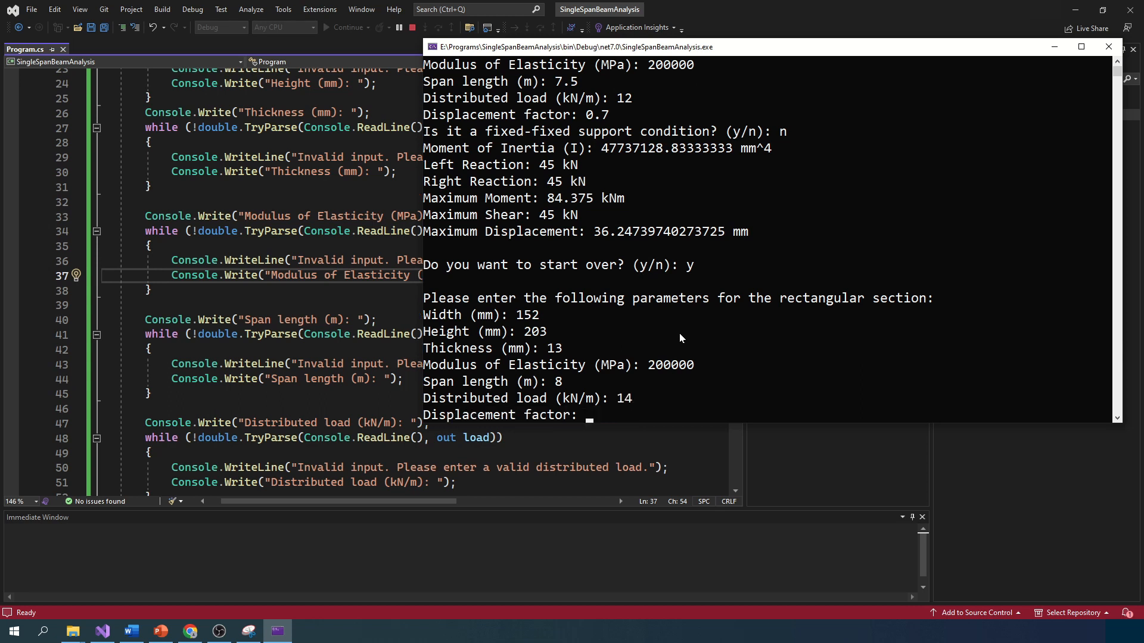
{"action": "type", "text": "0.7"}
{"action": "type", "text": "y"}
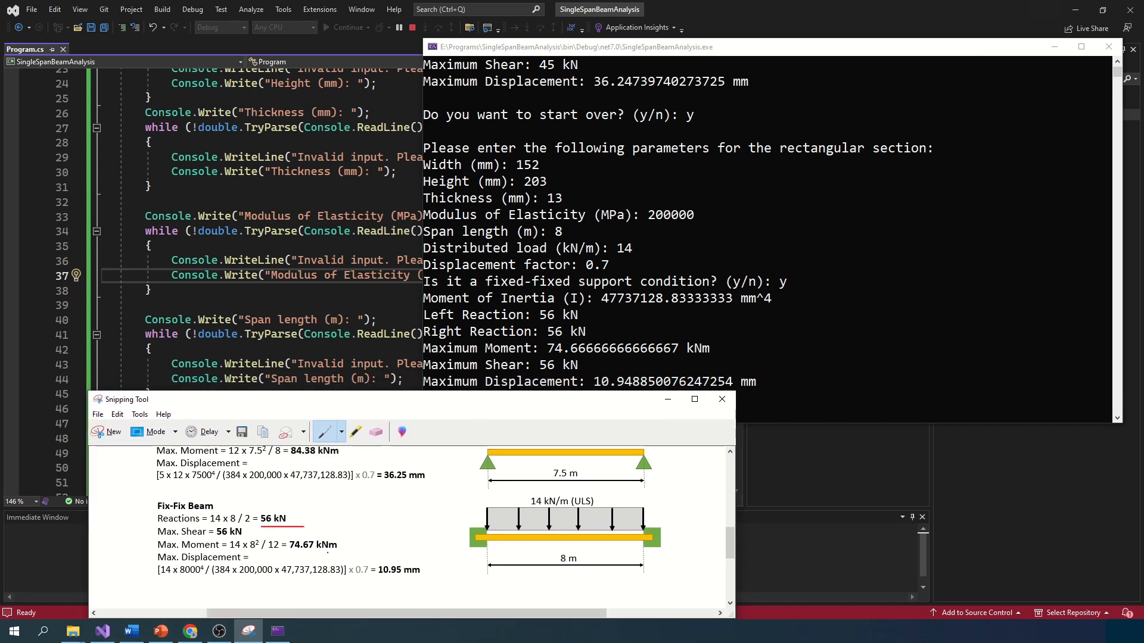
- Compare the run with the sheet, underlining the 74.67 kNm fix-fix moment in red
{"action": "left_click_drag", "start_coordinate": [274, 554], "coordinate": [329, 557]}
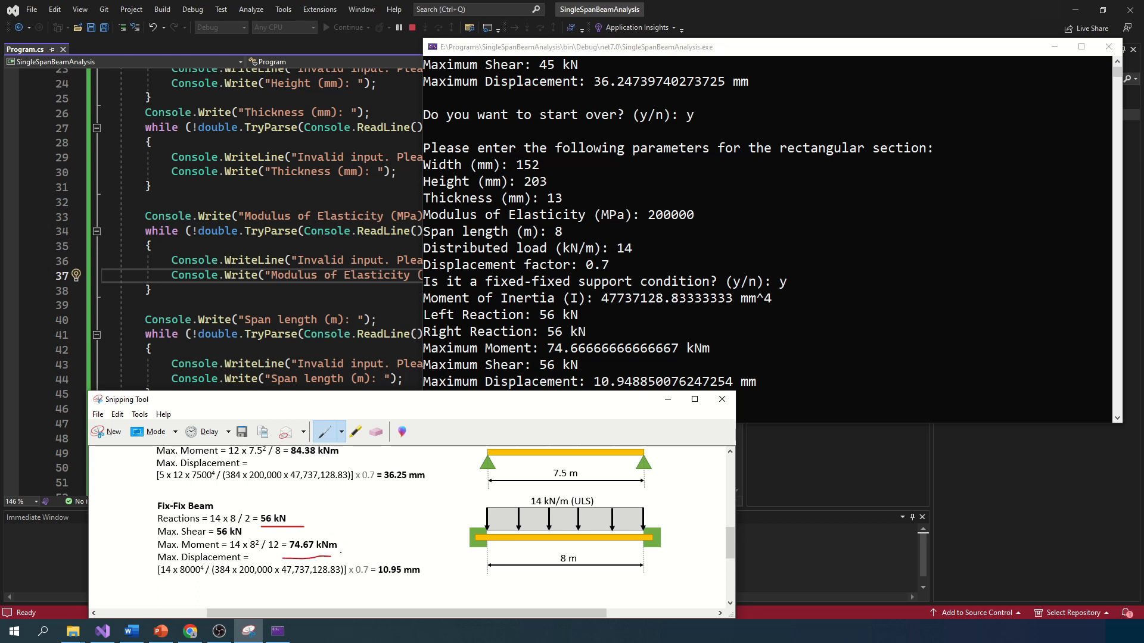